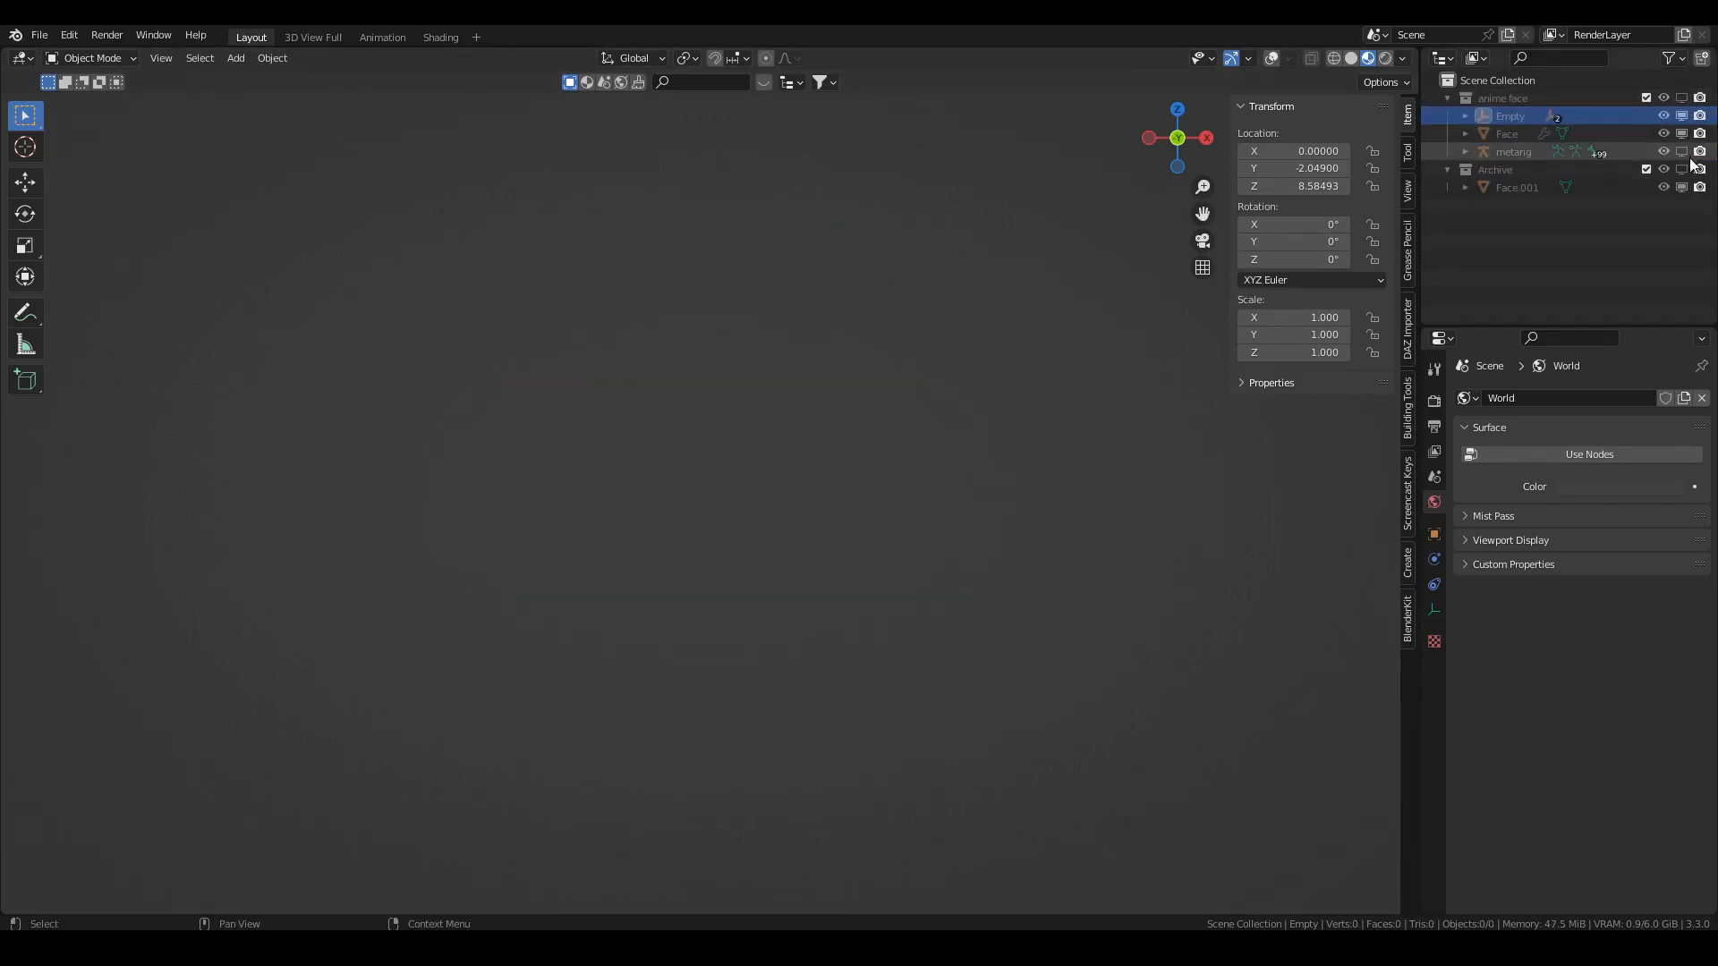
Show and select the archived Face.001 head mesh from the Outliner
left_click(1518, 188)
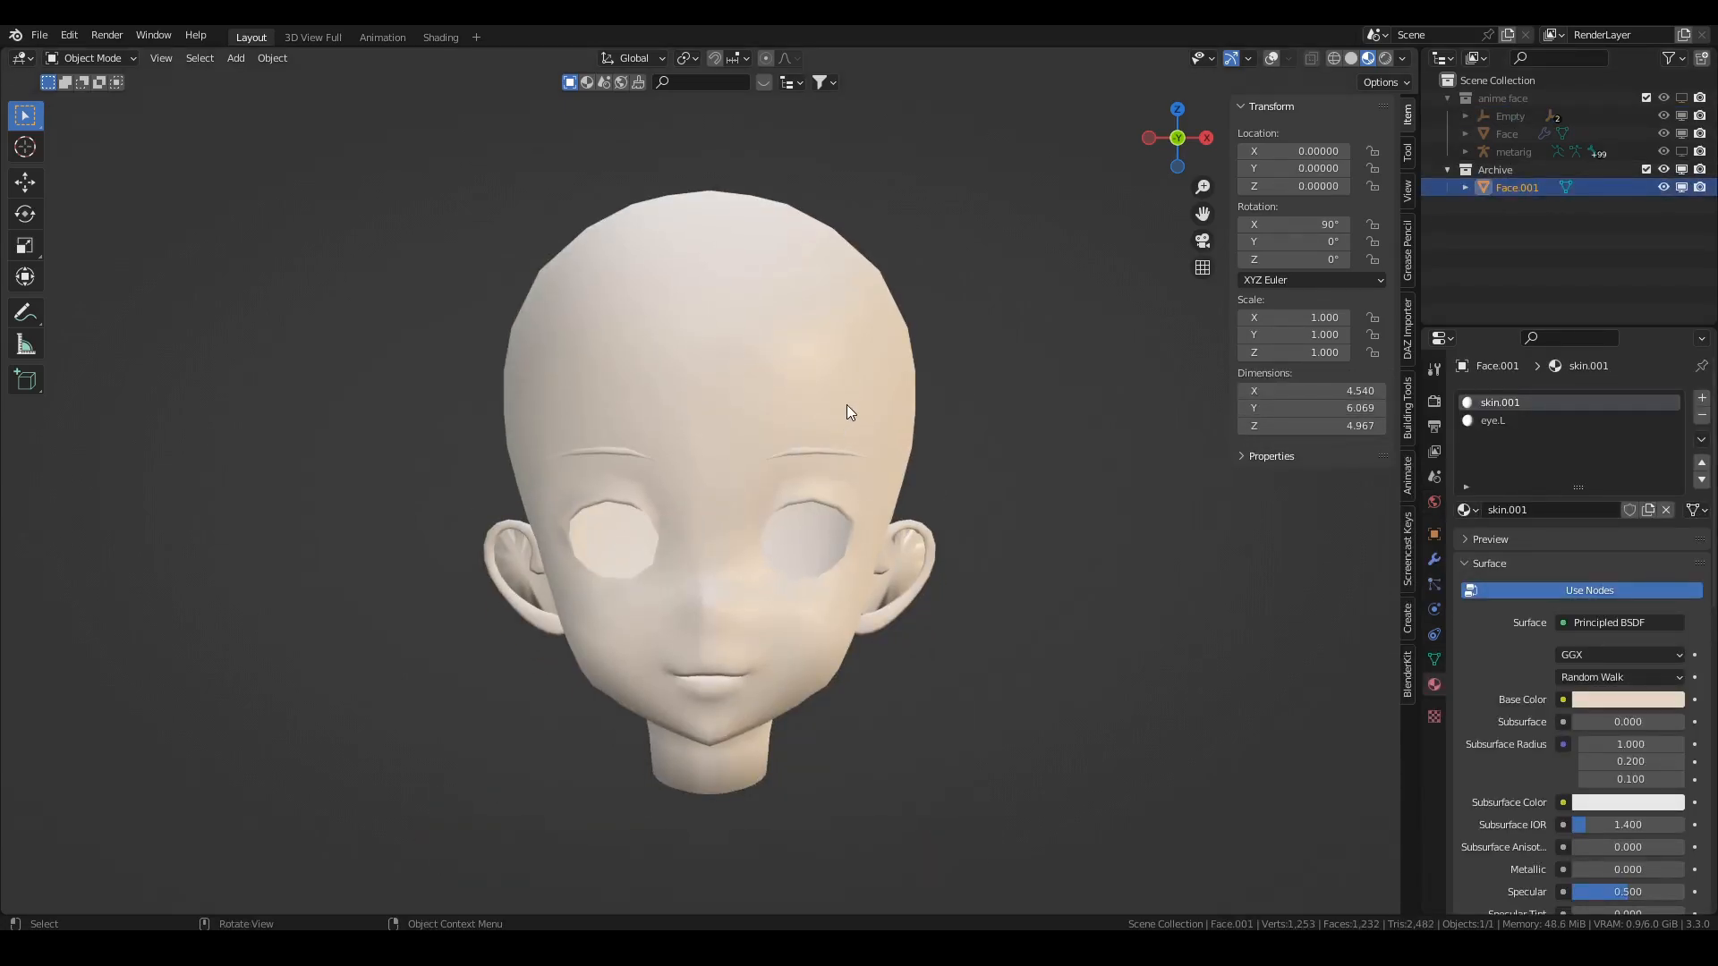
mouse_move(1493, 420)
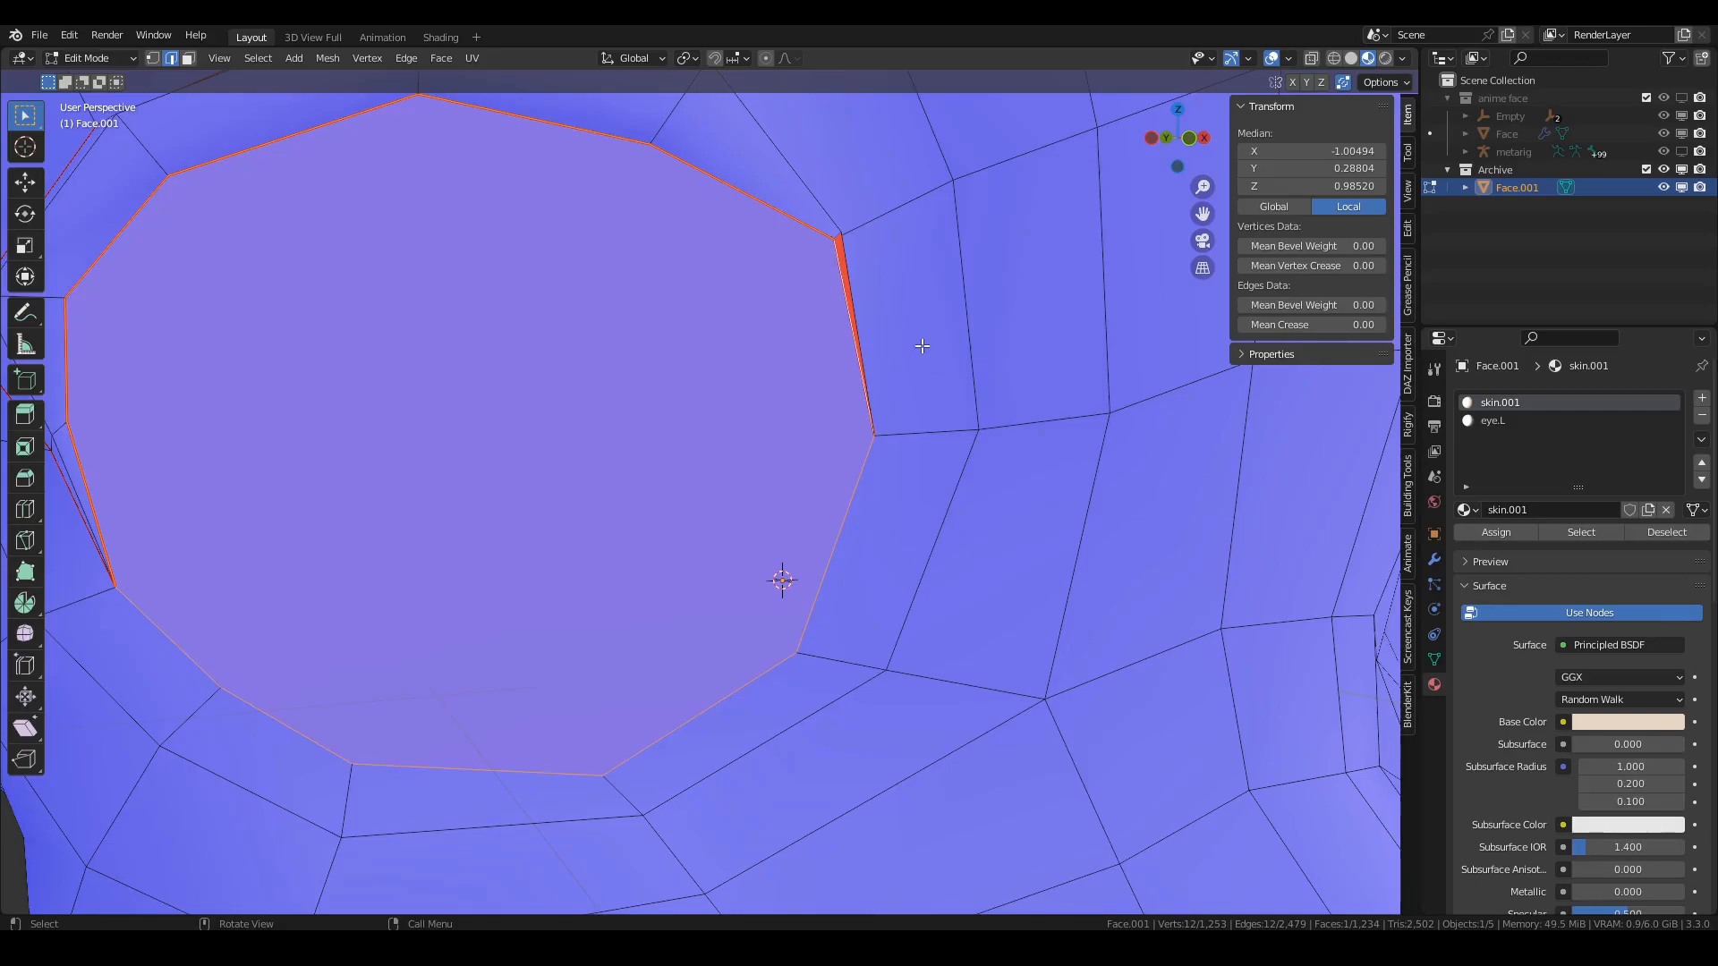
Remove the old eye.L slot, assign a new material named eye.L to the eye holes and view its shader nodes
scroll("down", 3)
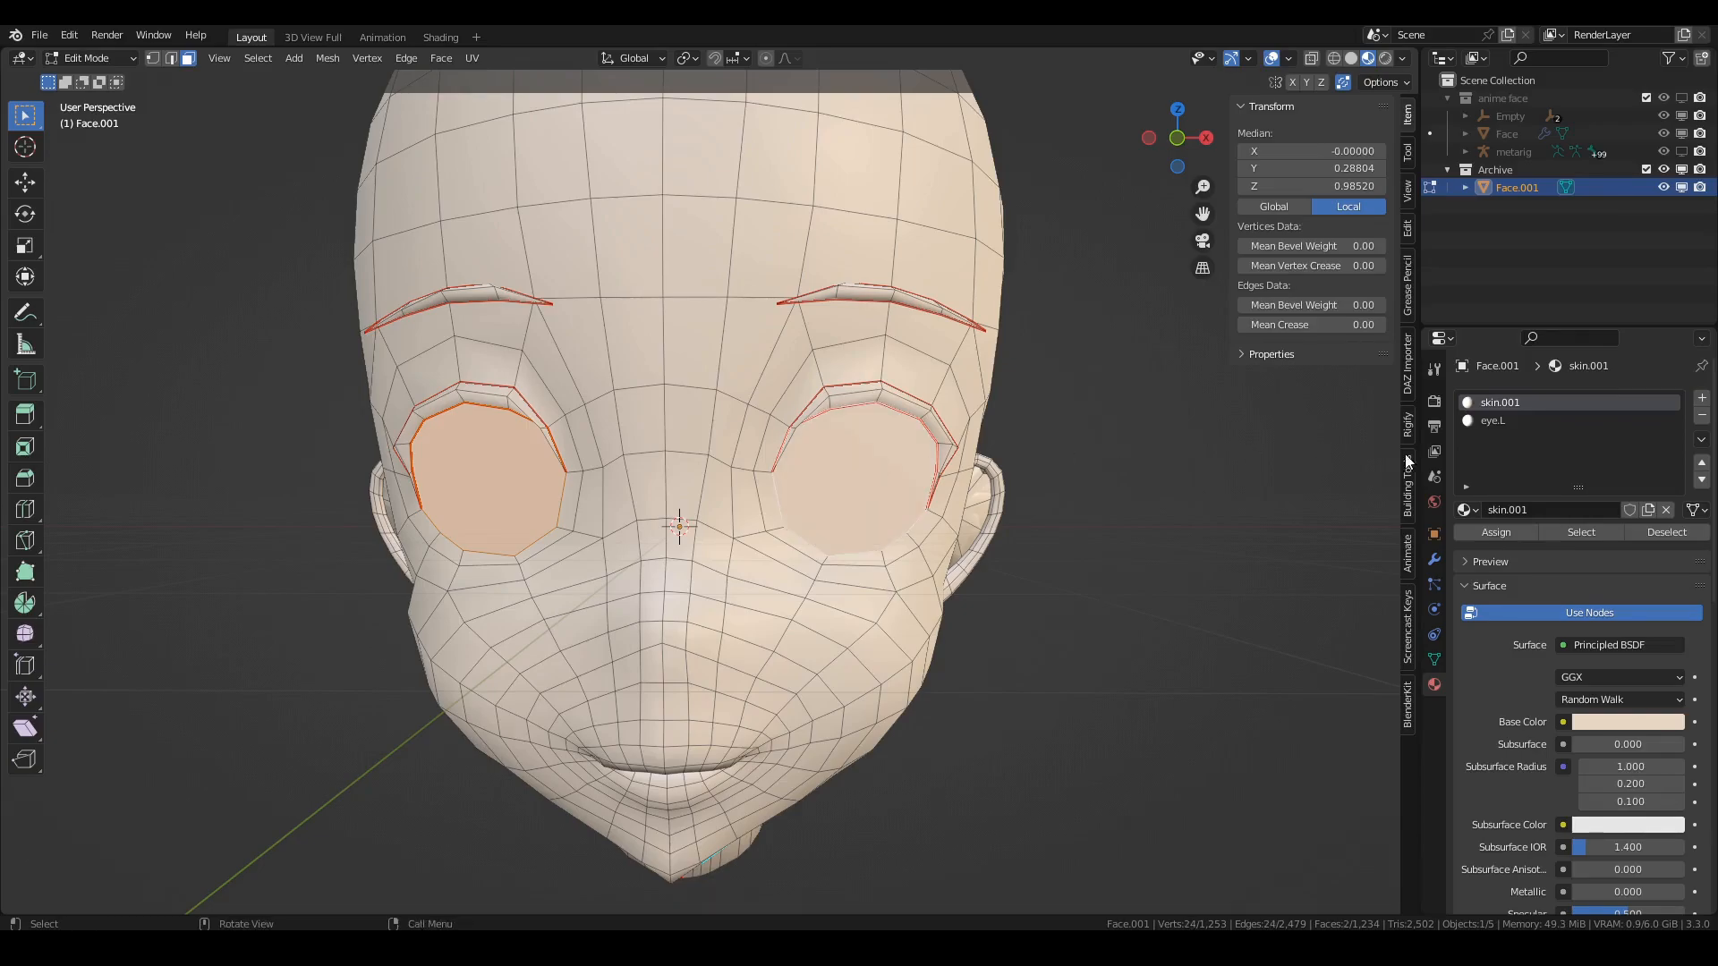
left_click(1492, 420)
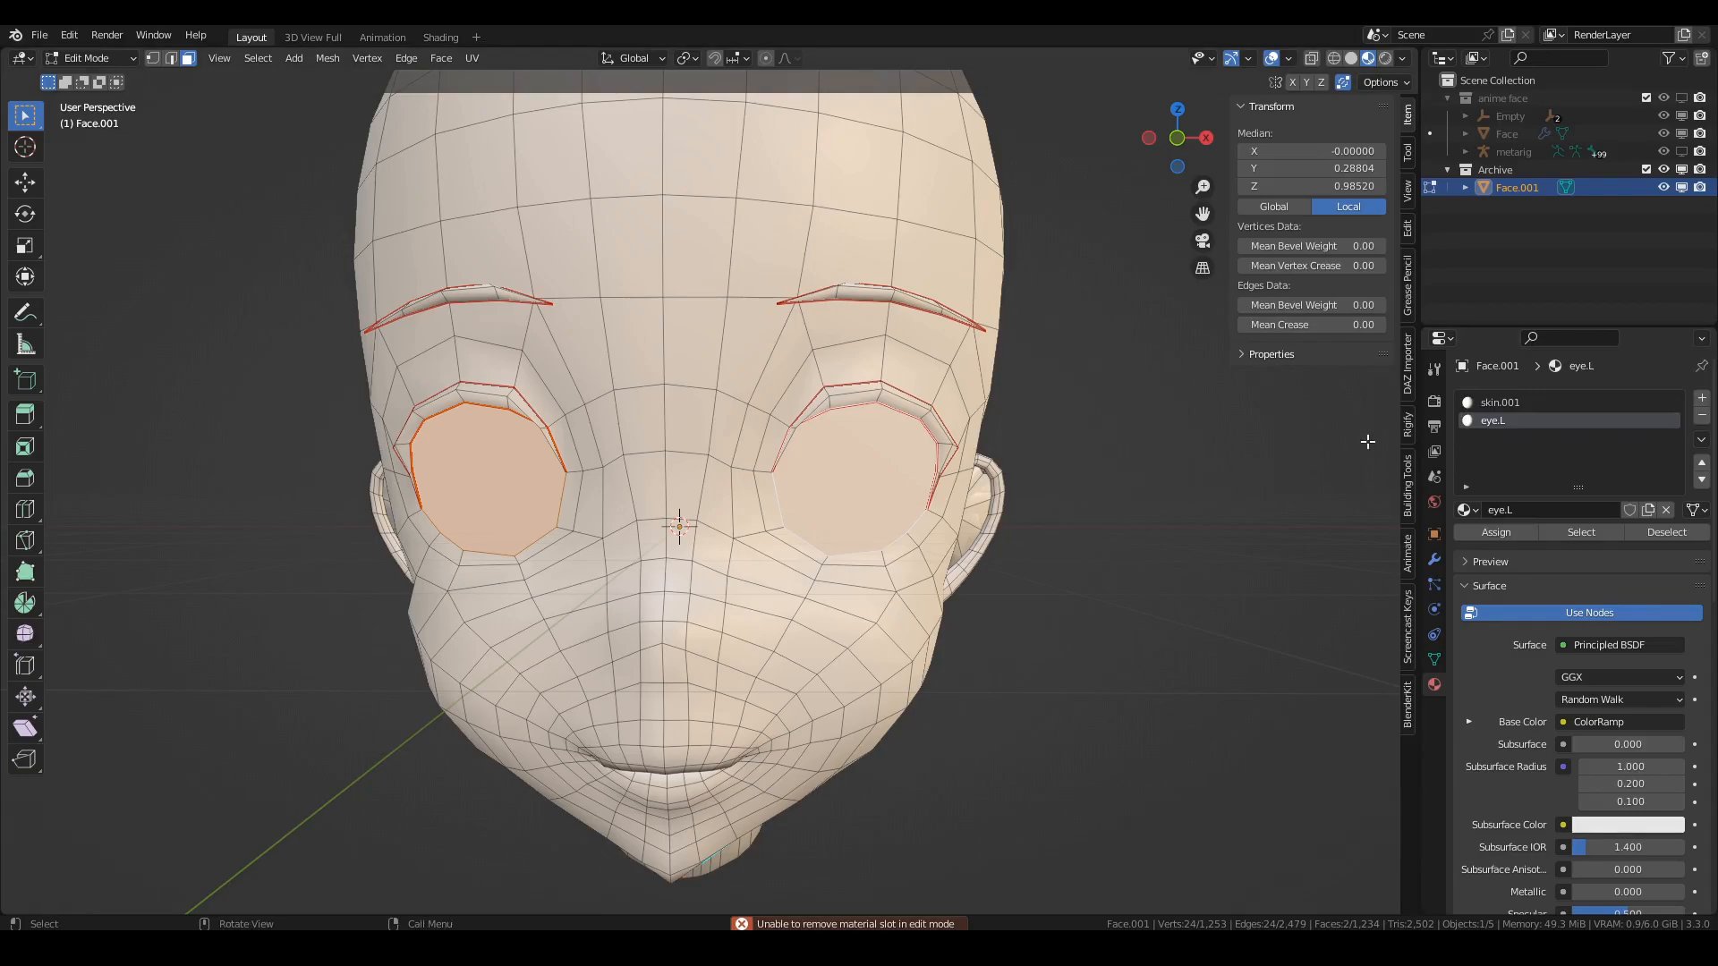
key("Tab")
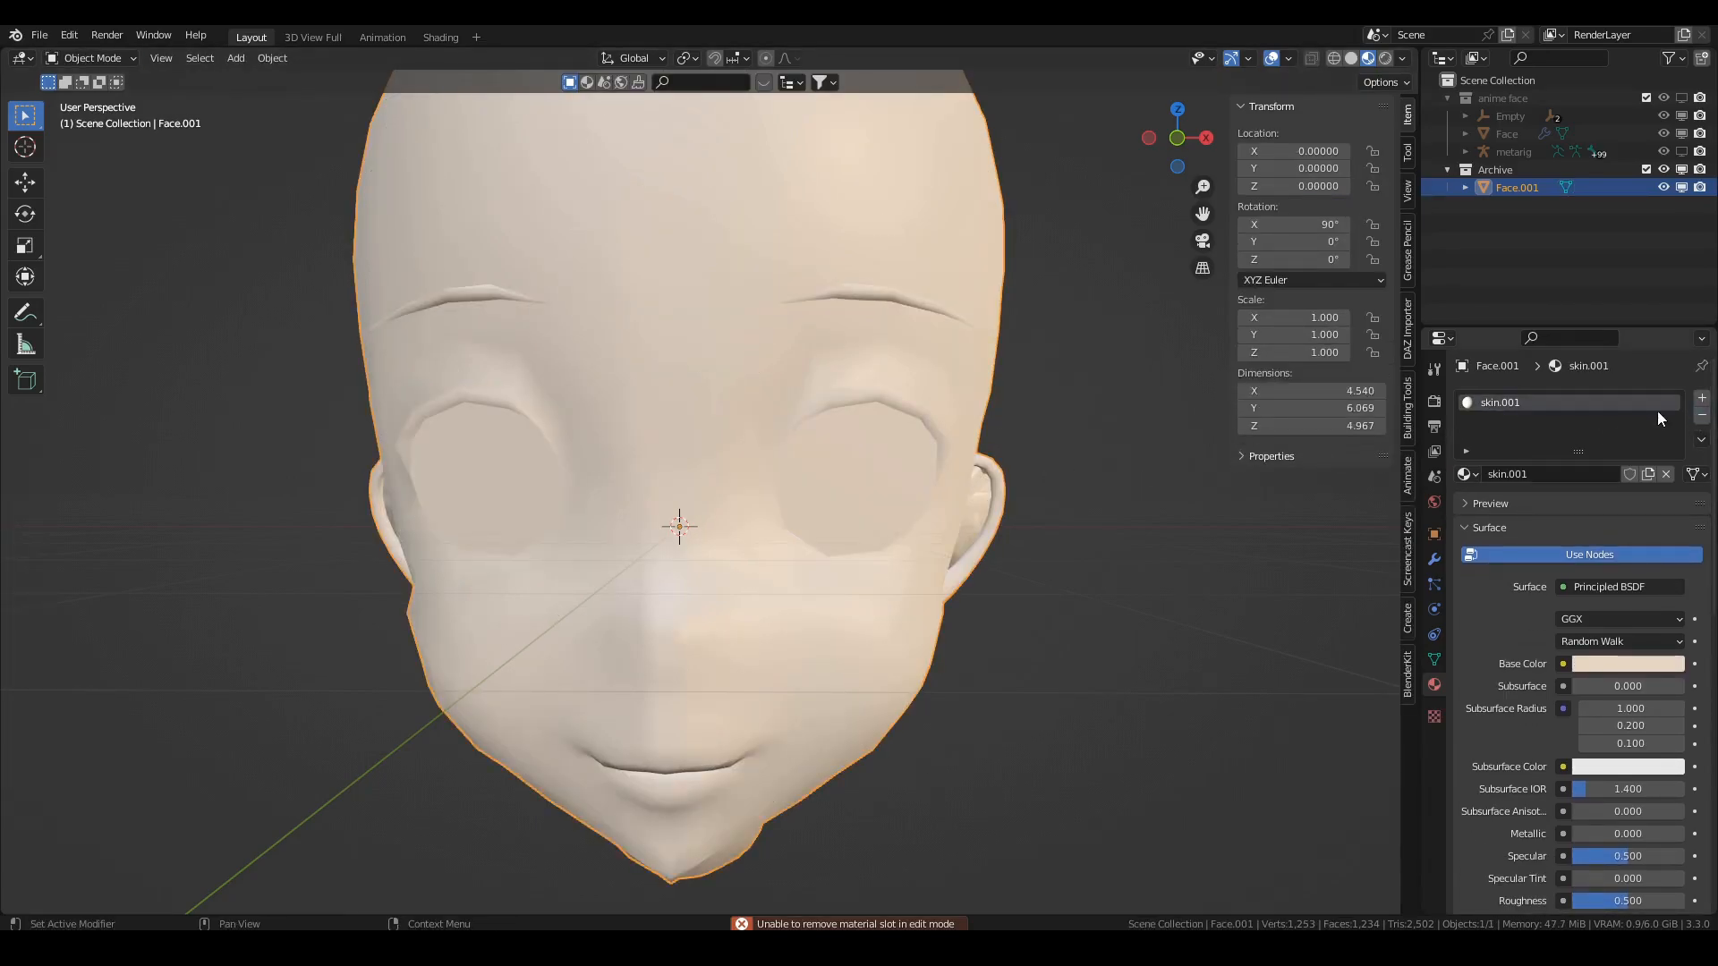
left_click(1511, 418)
type("eye.l")
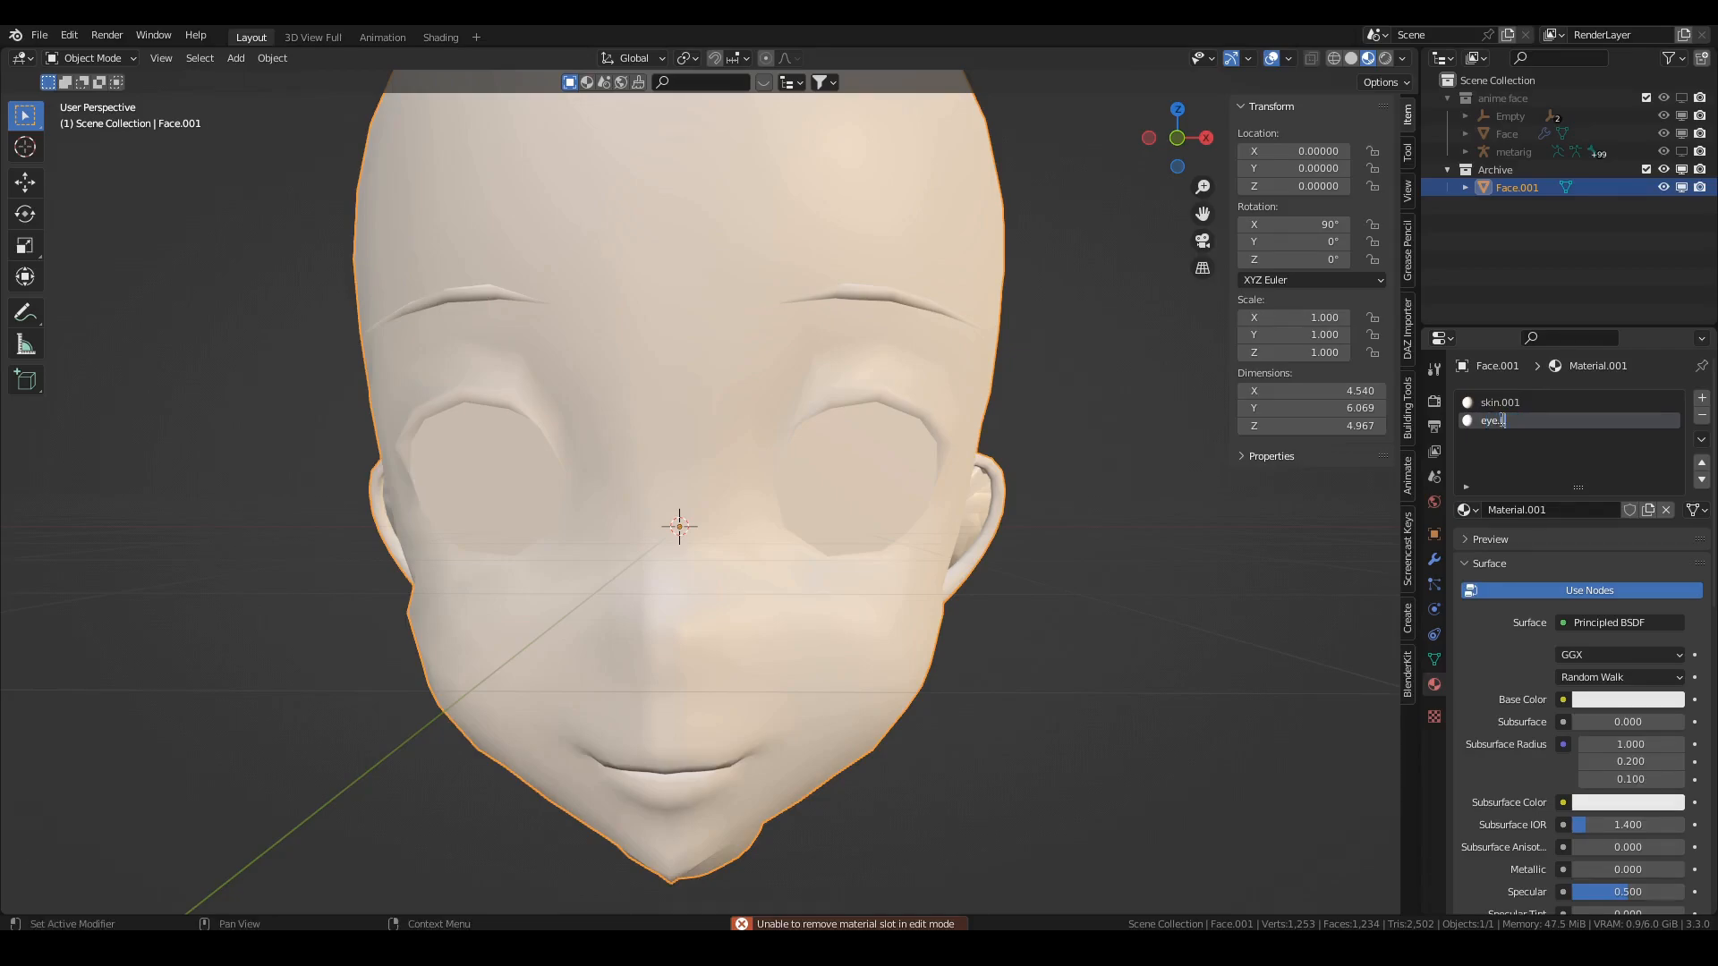
key("Tab")
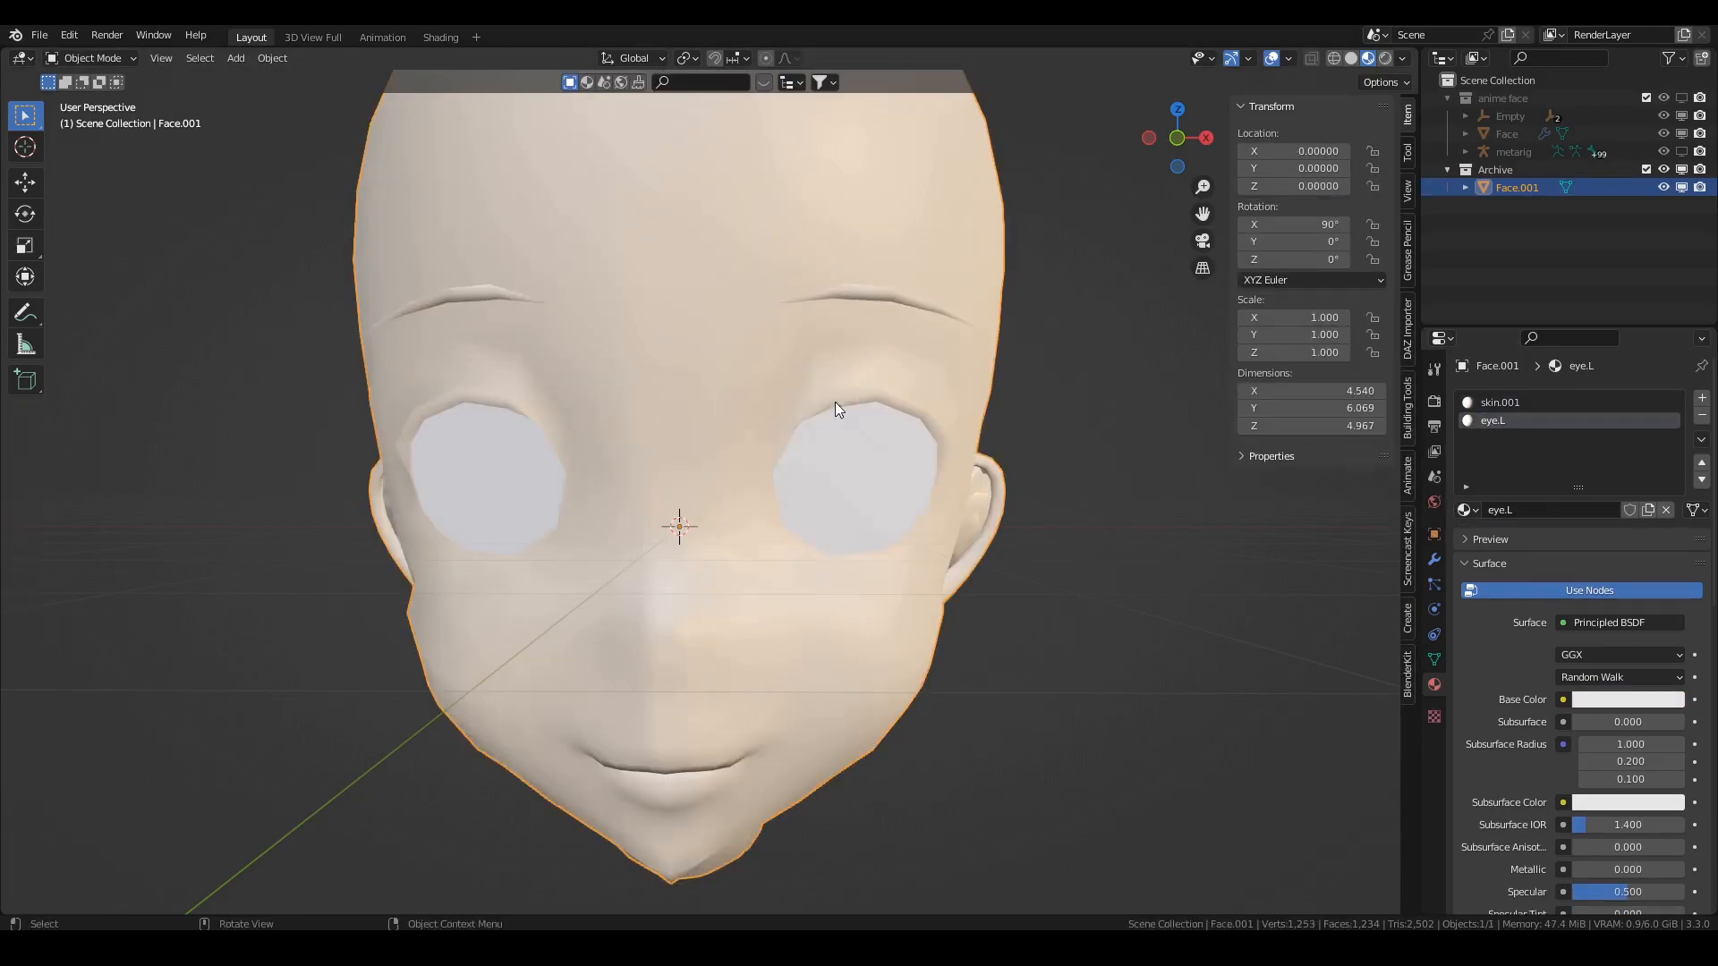
left_click(440, 36)
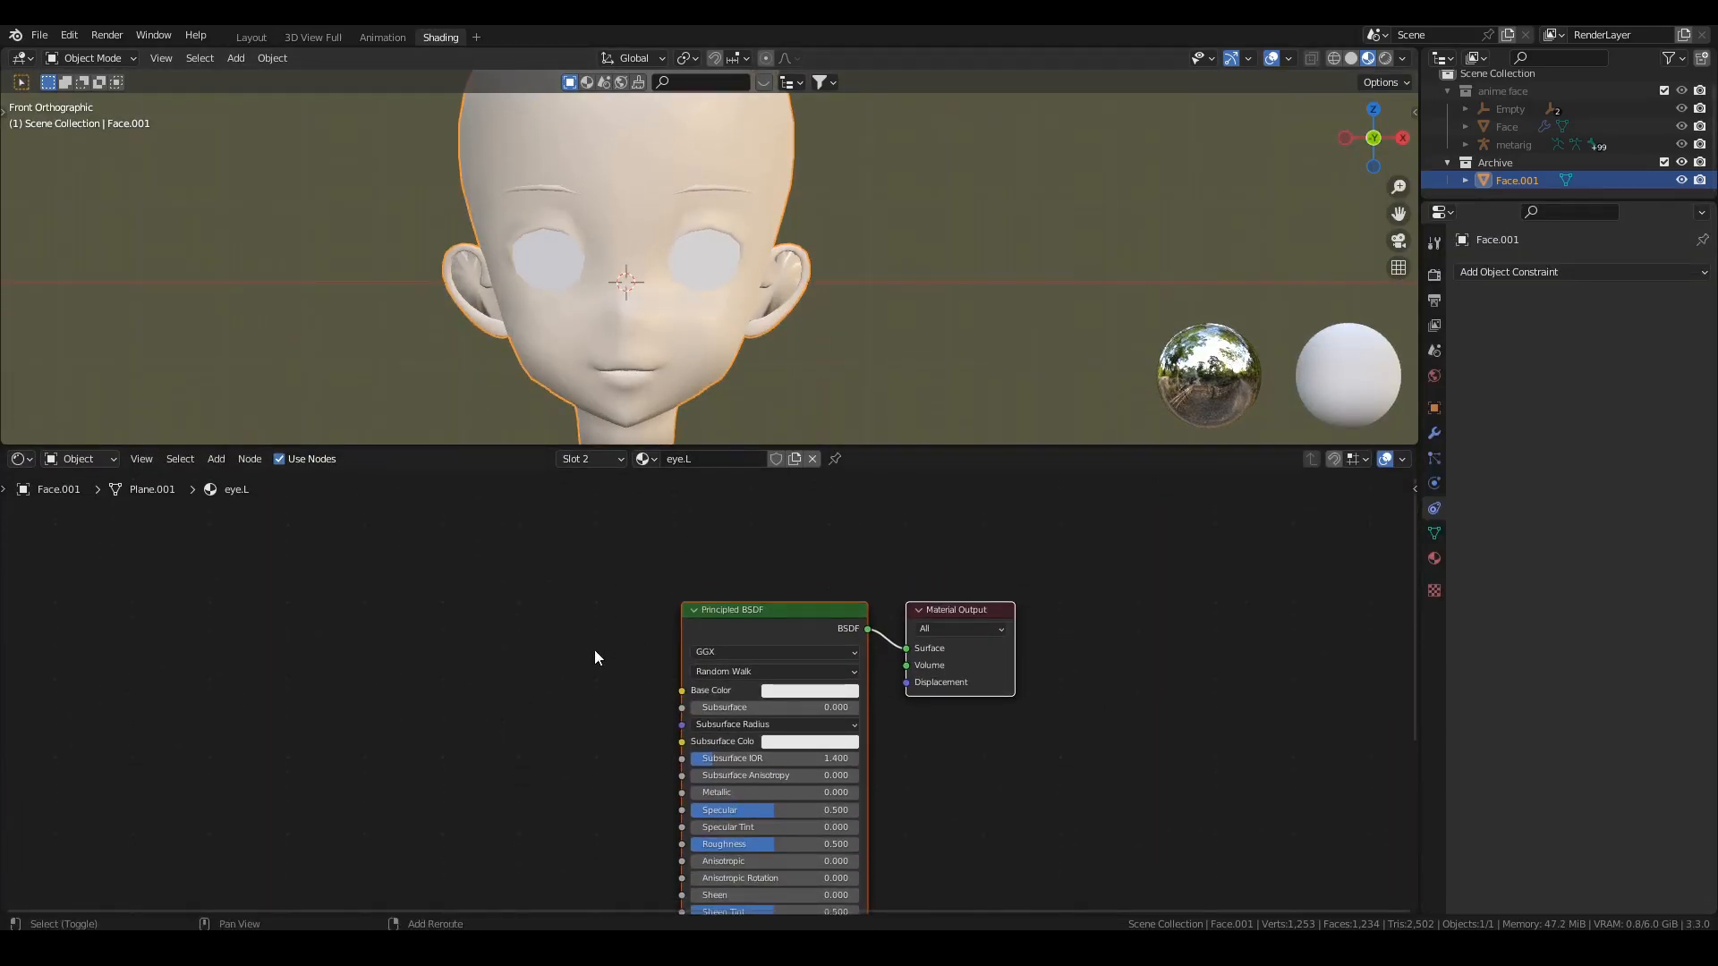
Feed a Gradient Texture into a ColorRamp with closely spaced stops and Constant interpolation for a hard black-white split
type("gra")
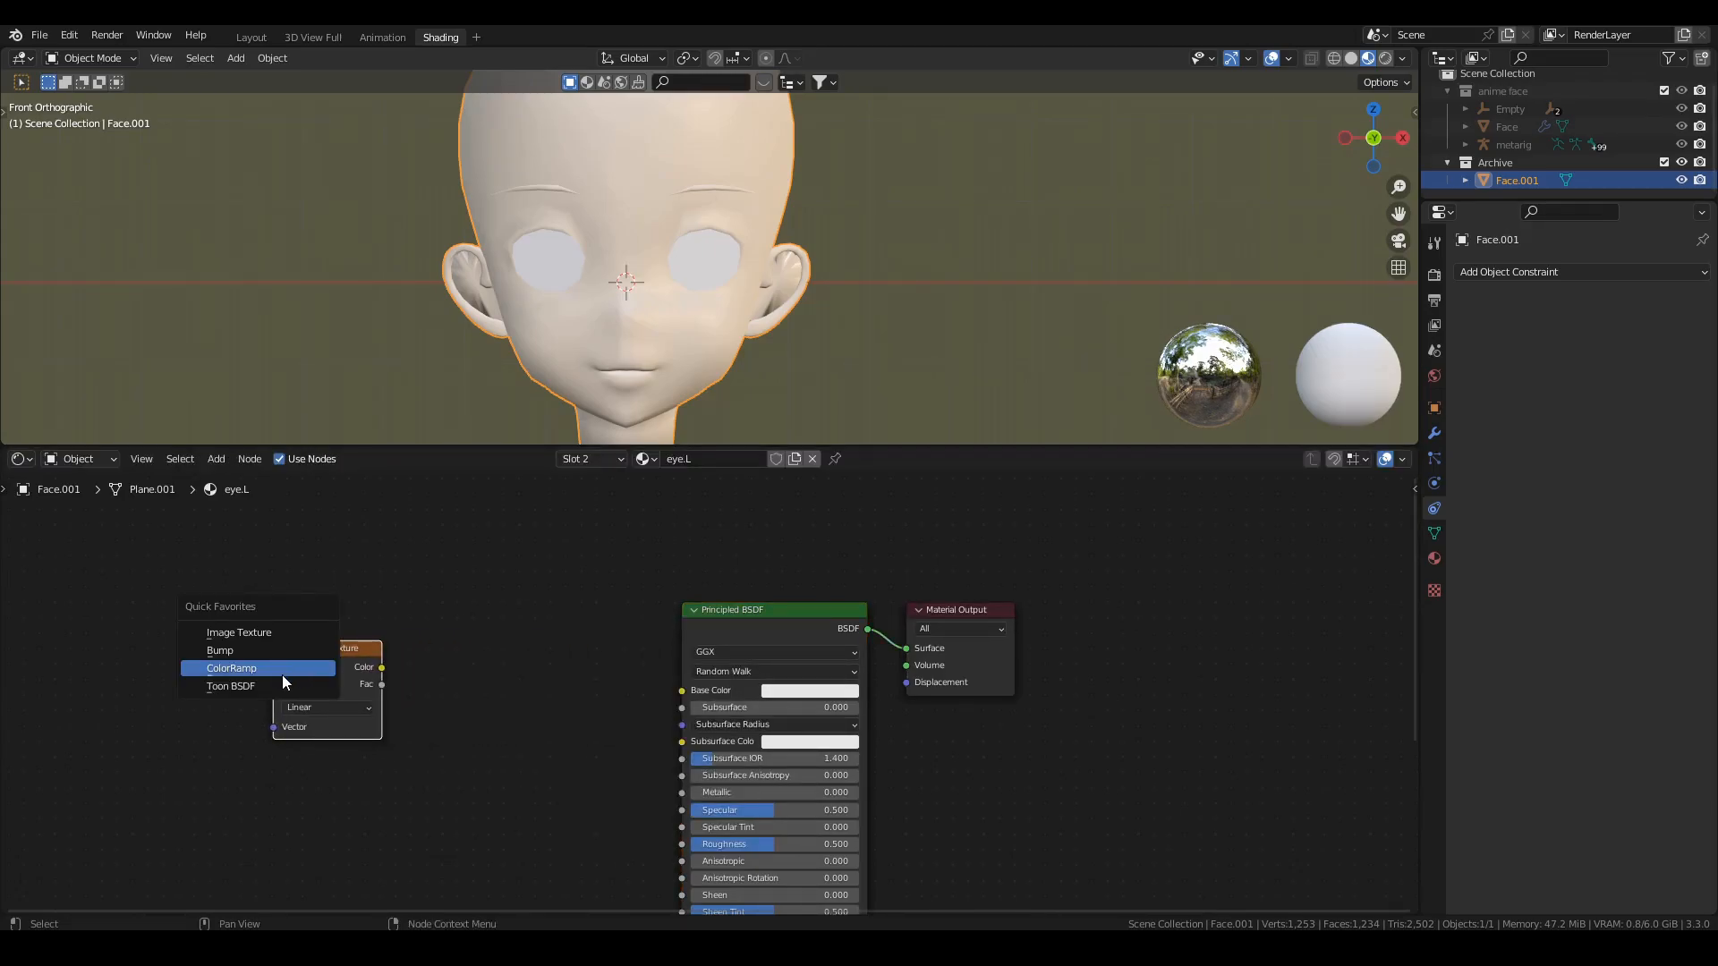
left_click(231, 667)
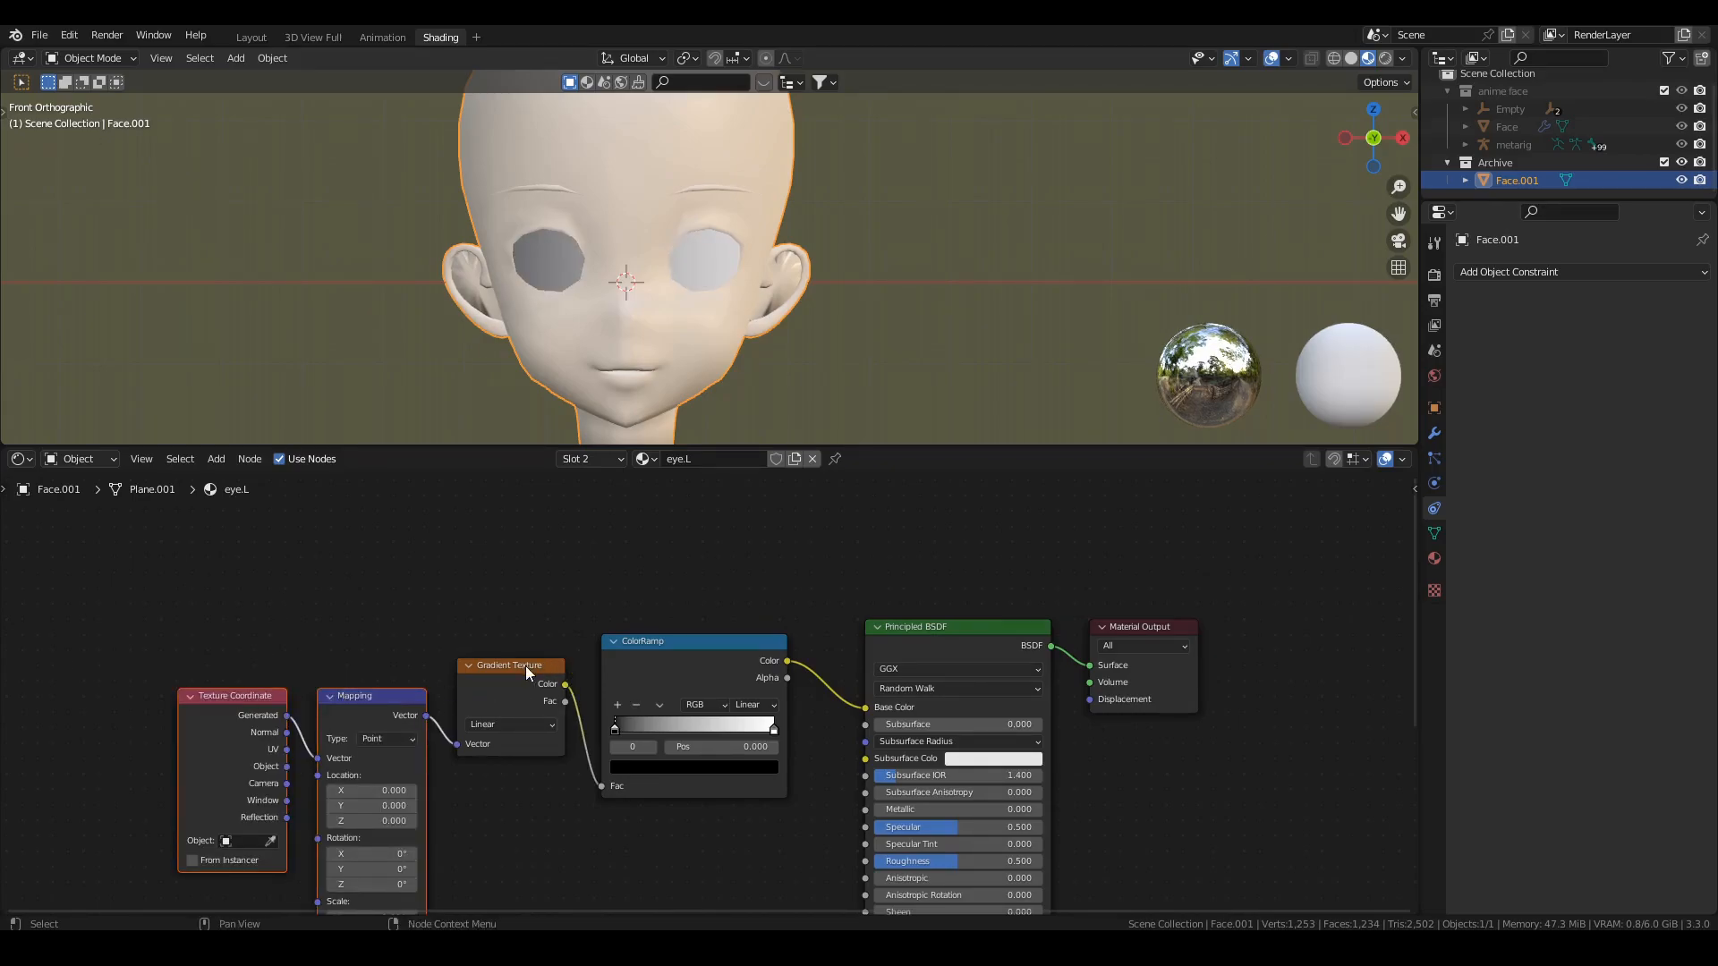
left_click_drag(614, 729, 721, 728)
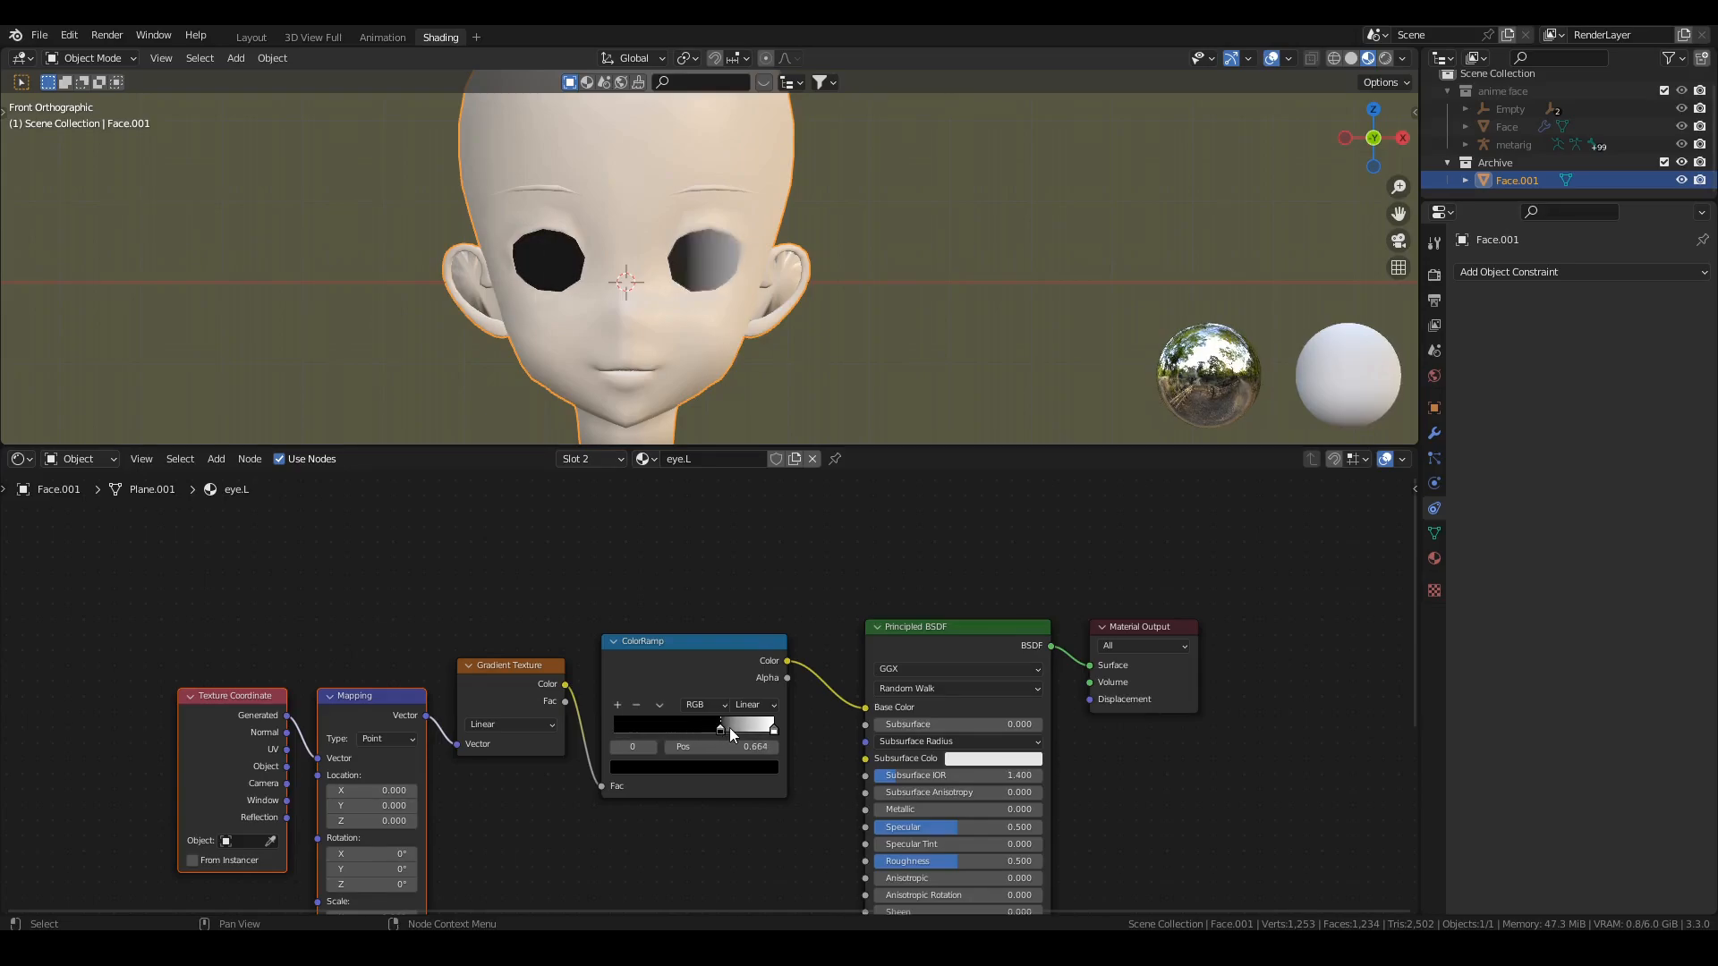
left_click_drag(719, 728, 730, 729)
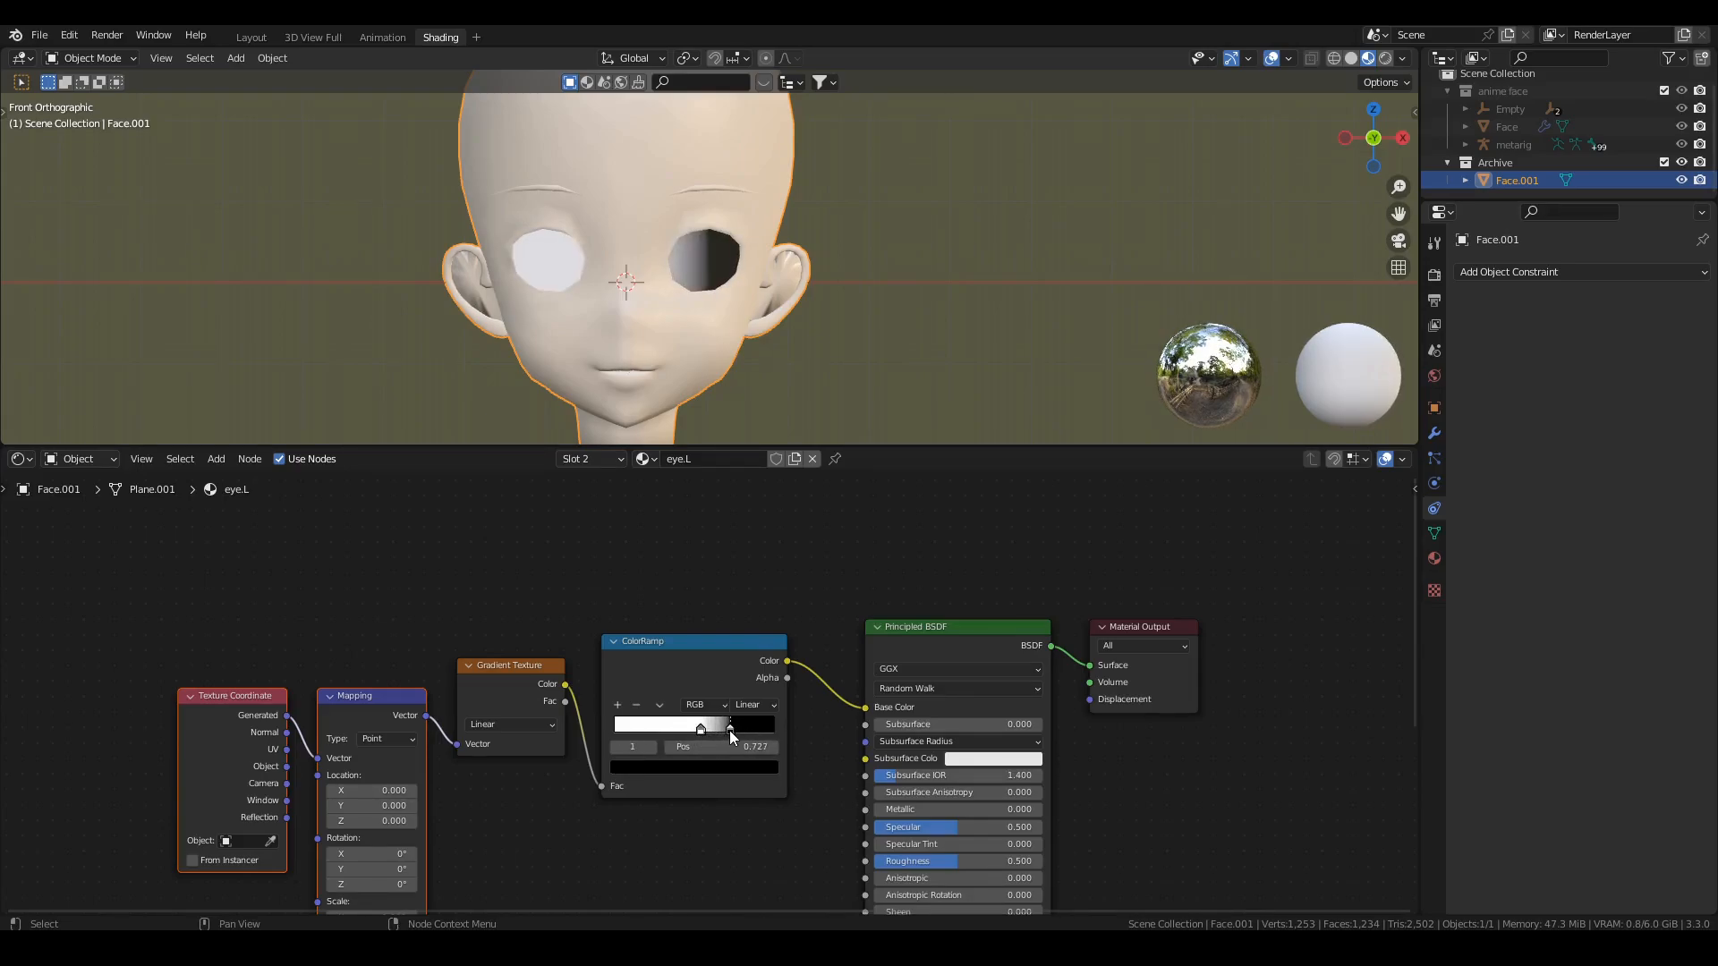
left_click(751, 705)
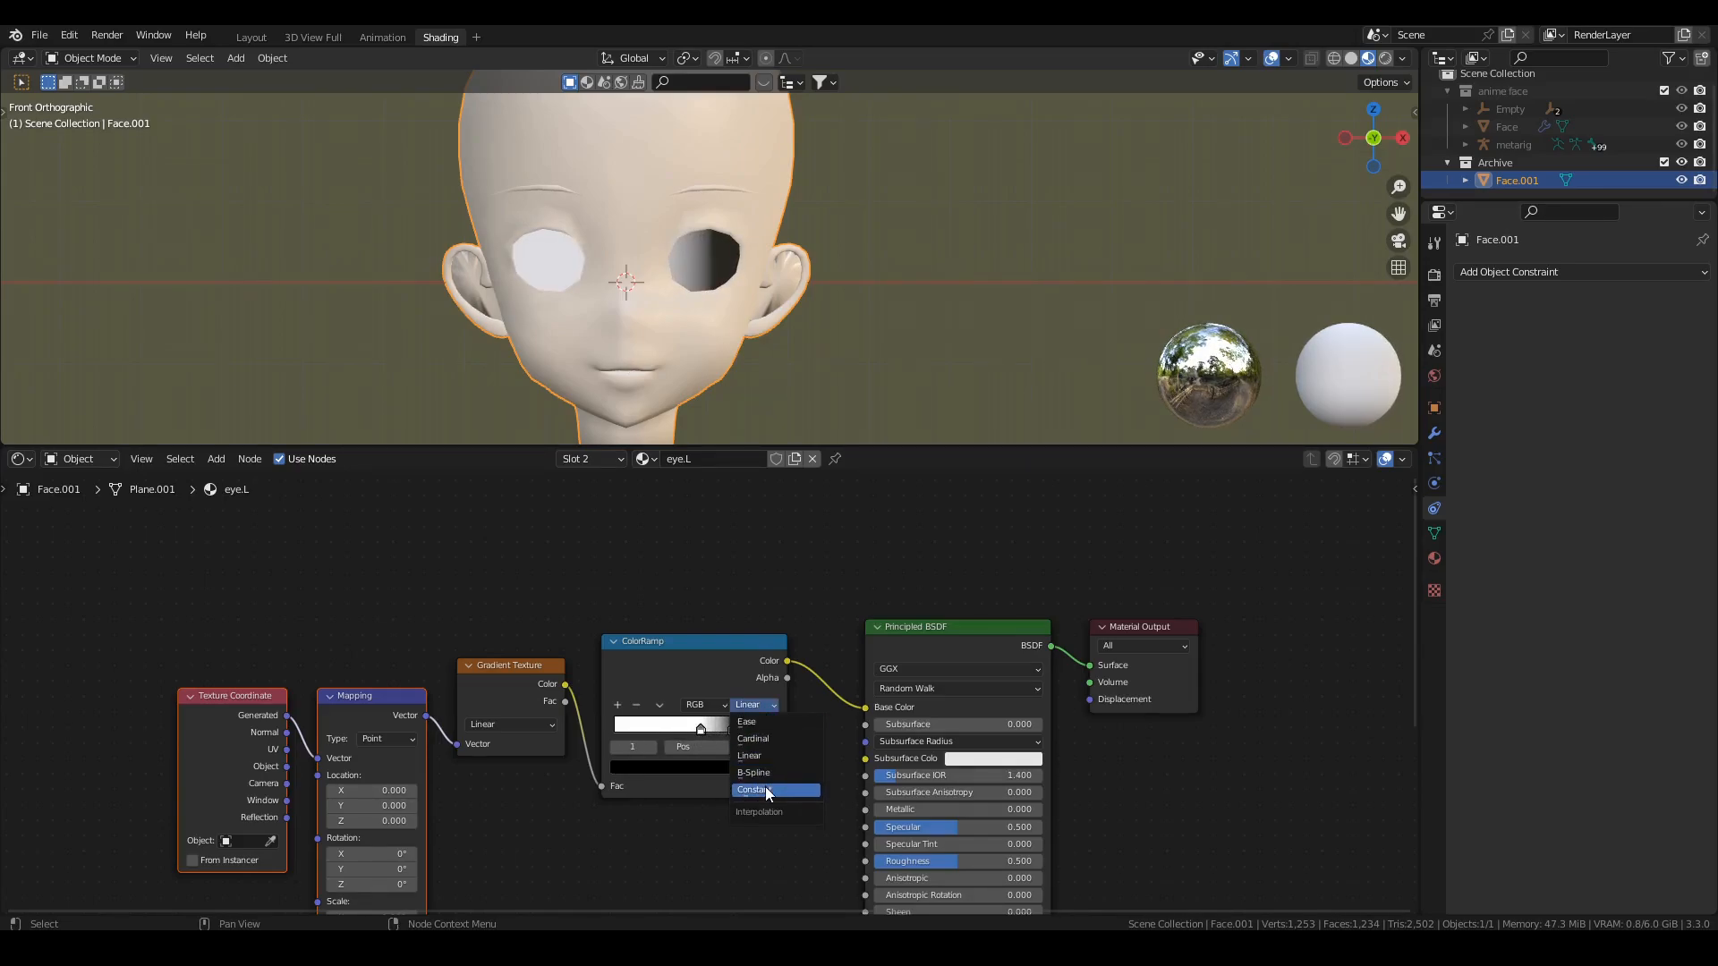
left_click(762, 789)
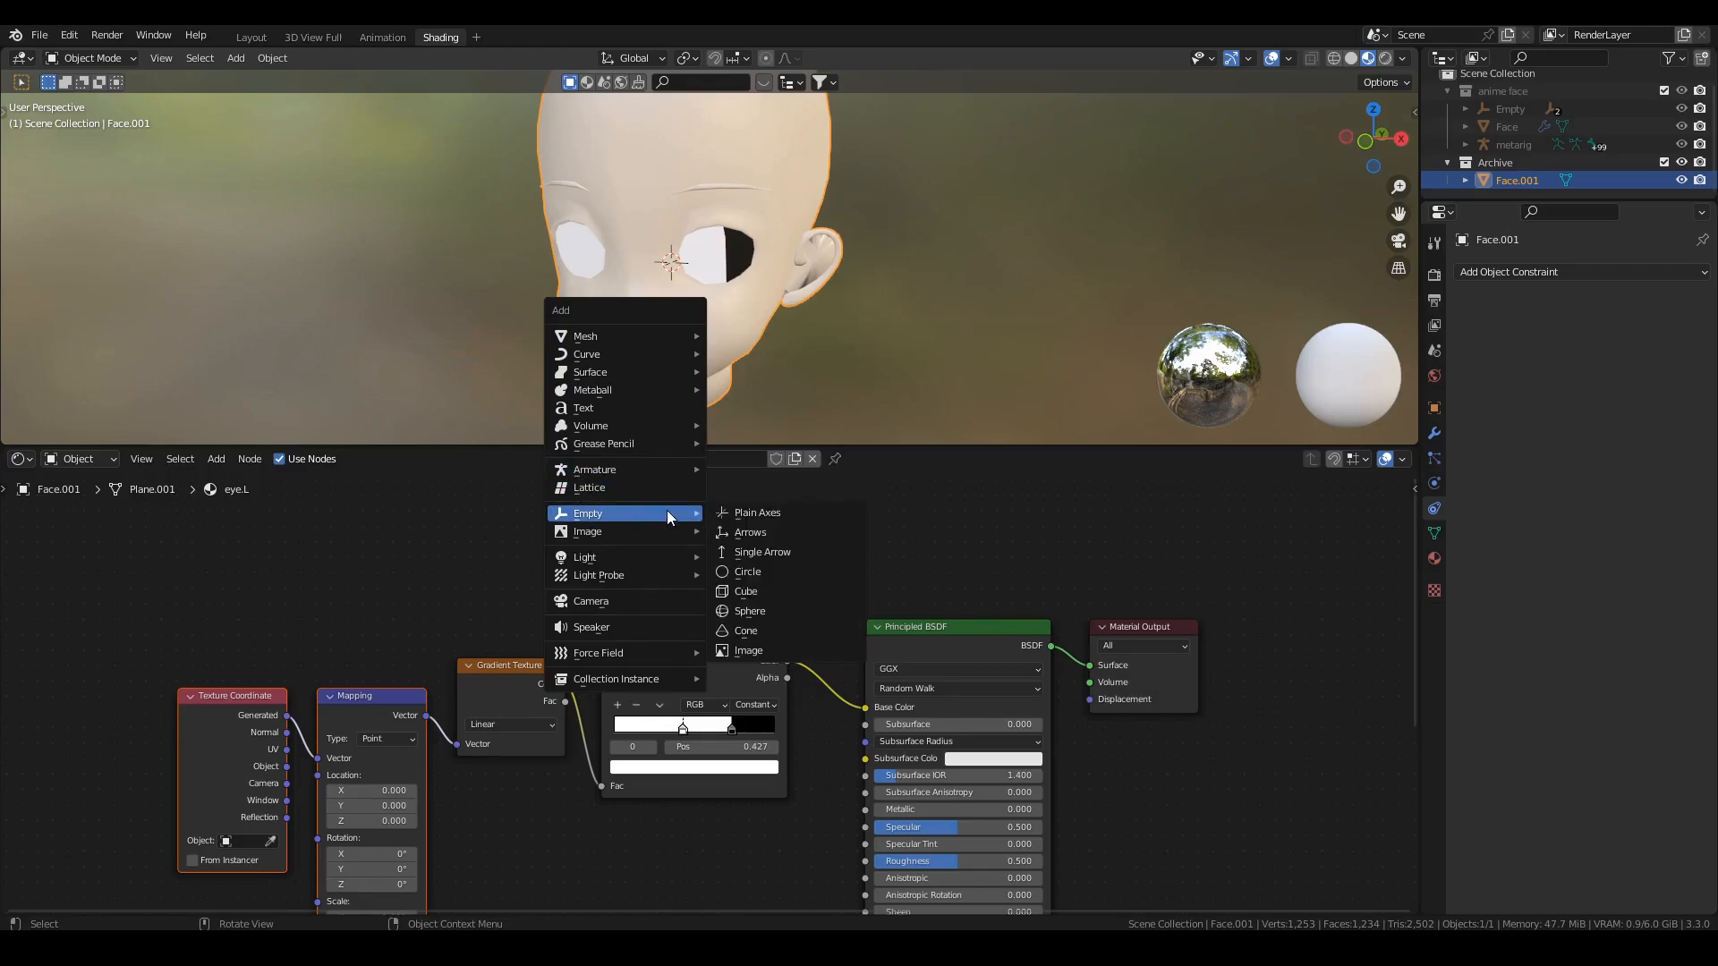
Add a Plain Axes empty named left eye.001 and pick it as the Texture Coordinate node's Object
left_click(758, 512)
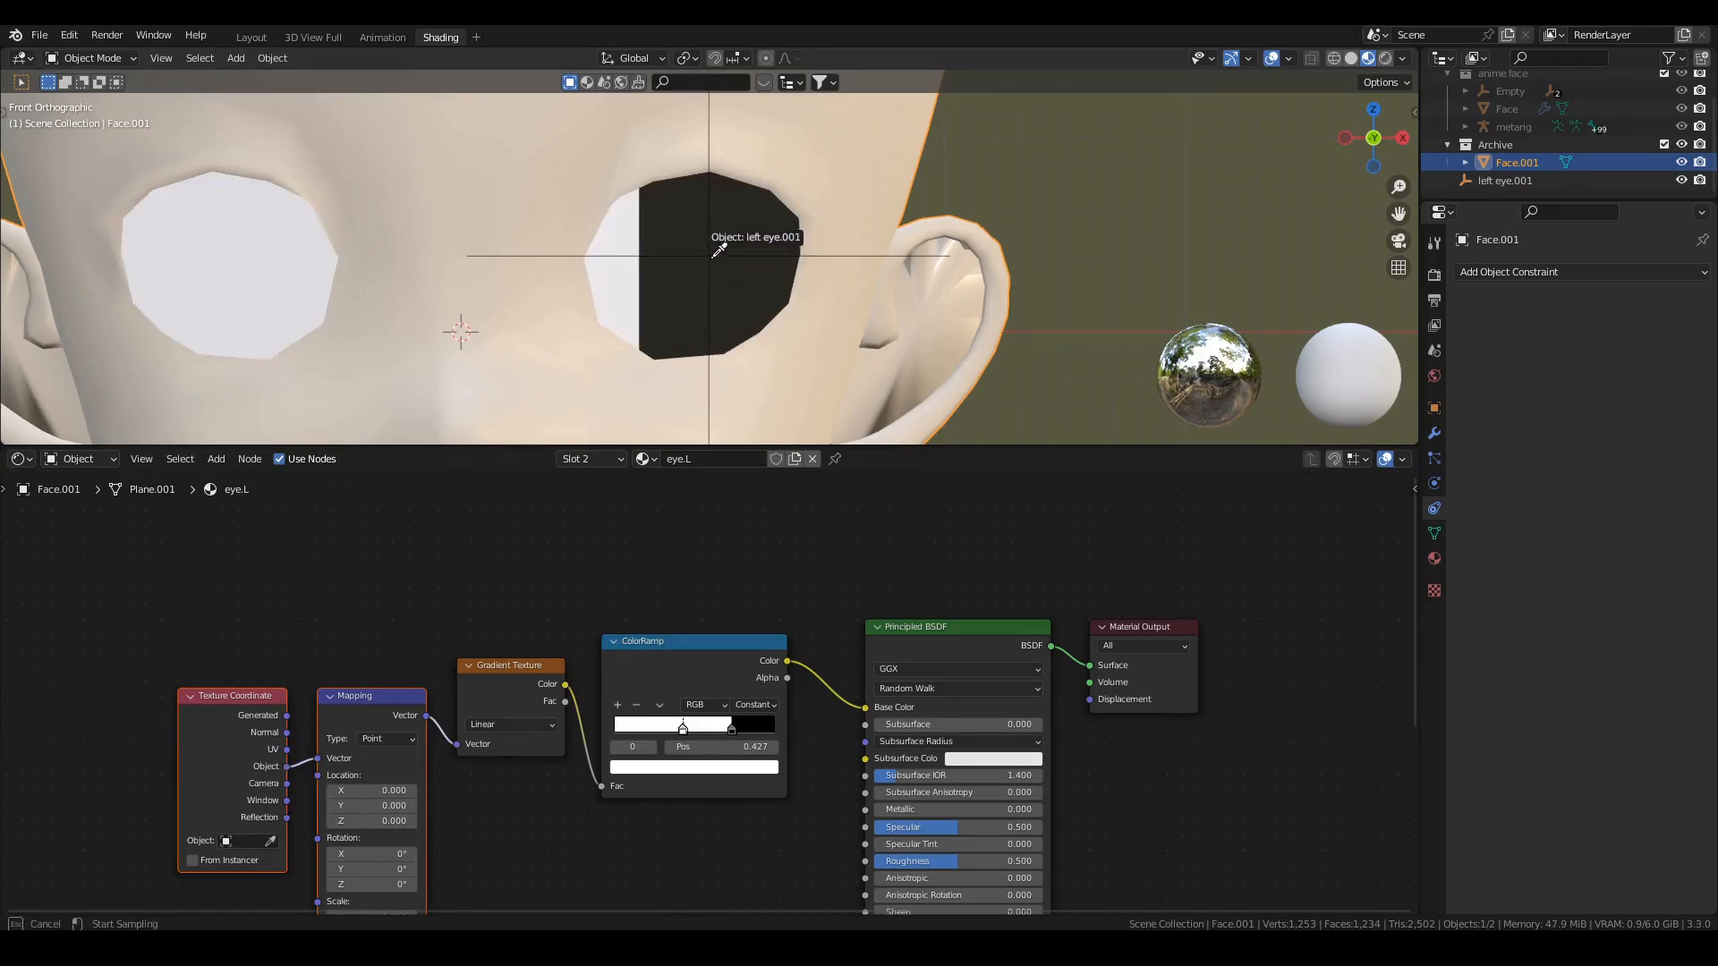
left_click(716, 251)
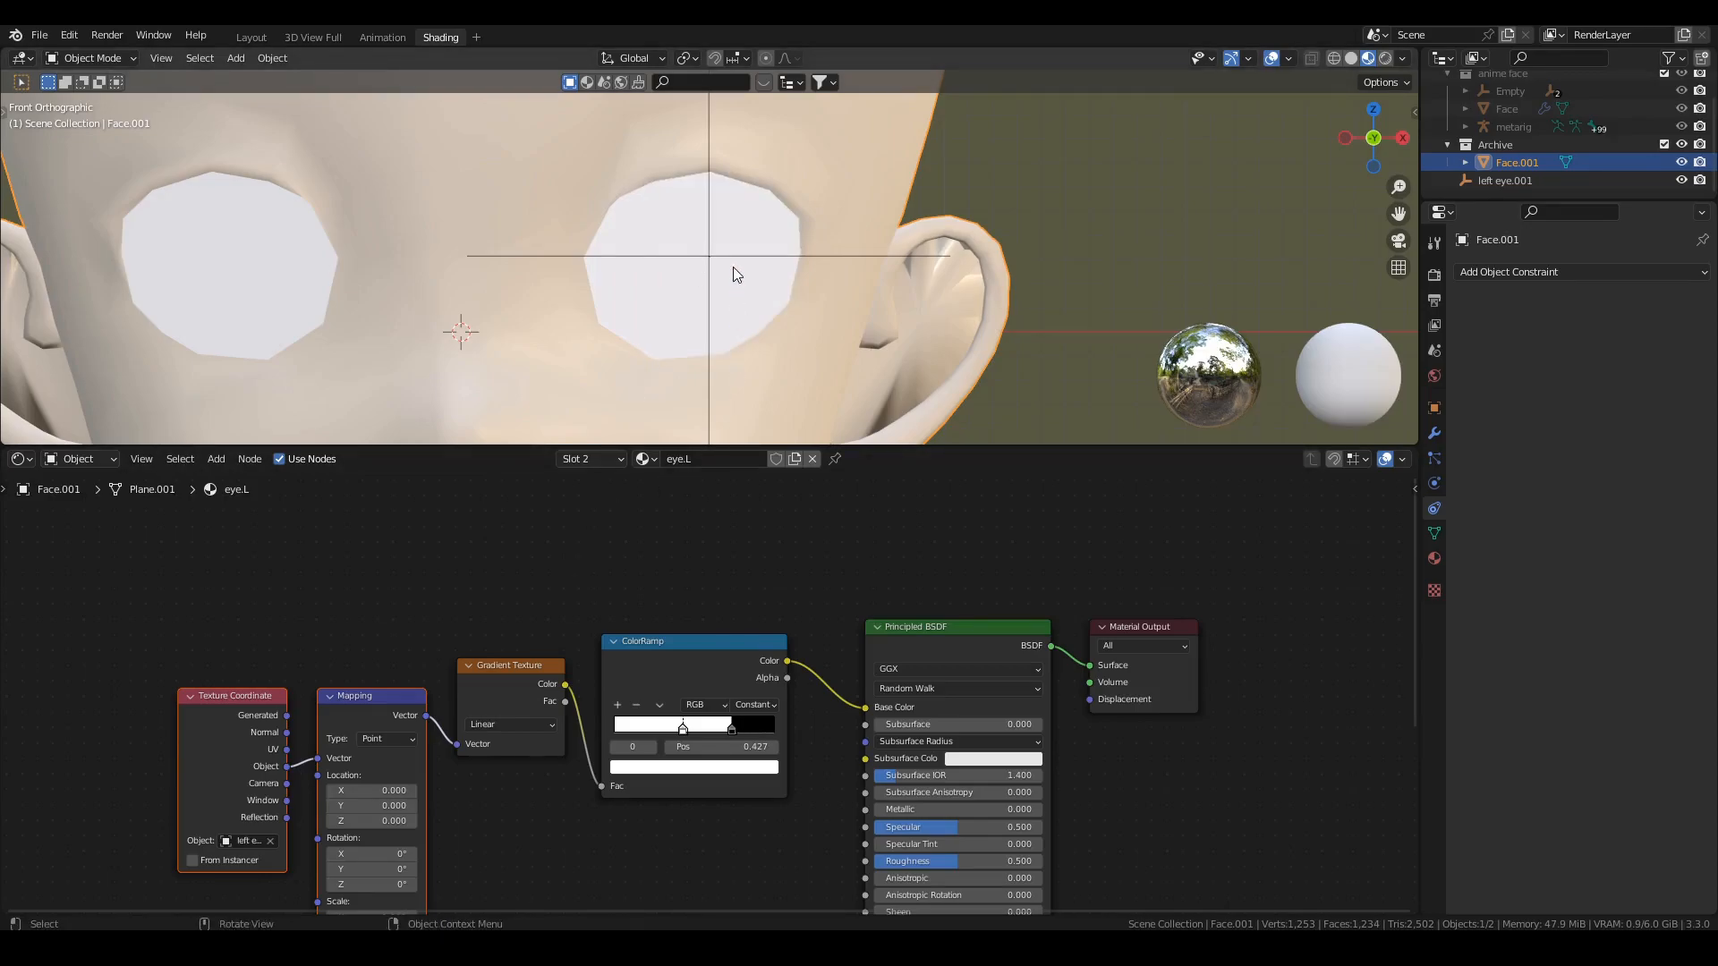
Reselect Face.001 and move the colour ramp stop to 0.291 so the black region narrows
left_click(1505, 179)
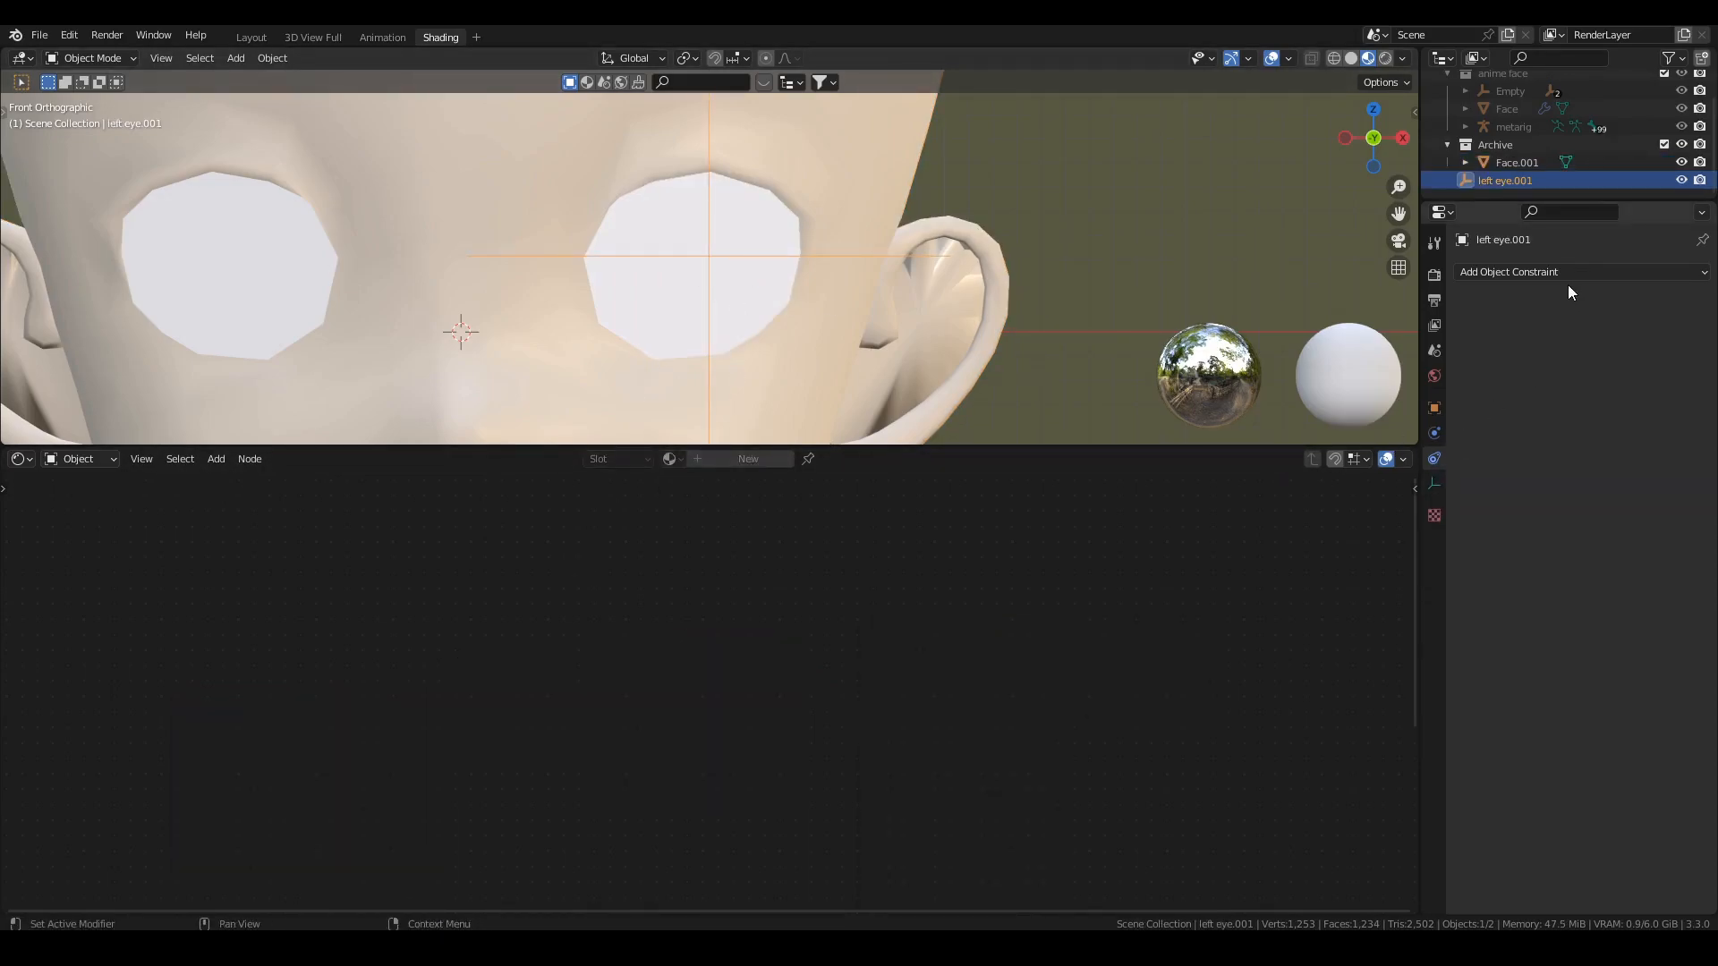
left_click(1509, 272)
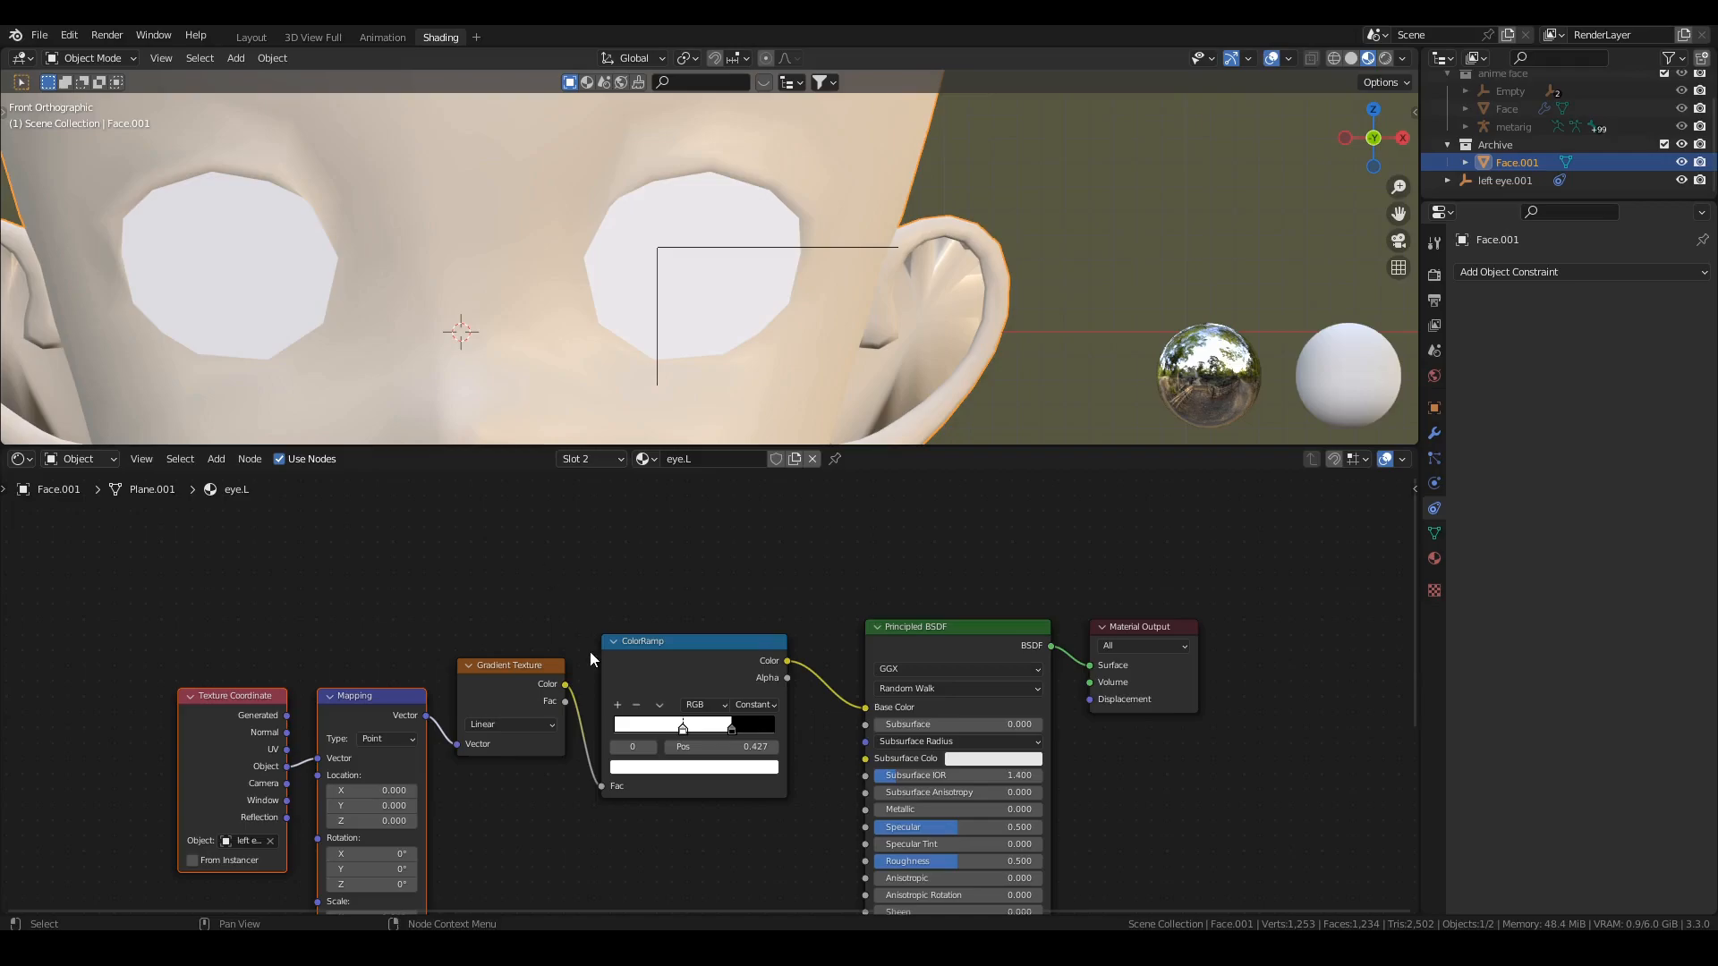
mouse_move(672, 737)
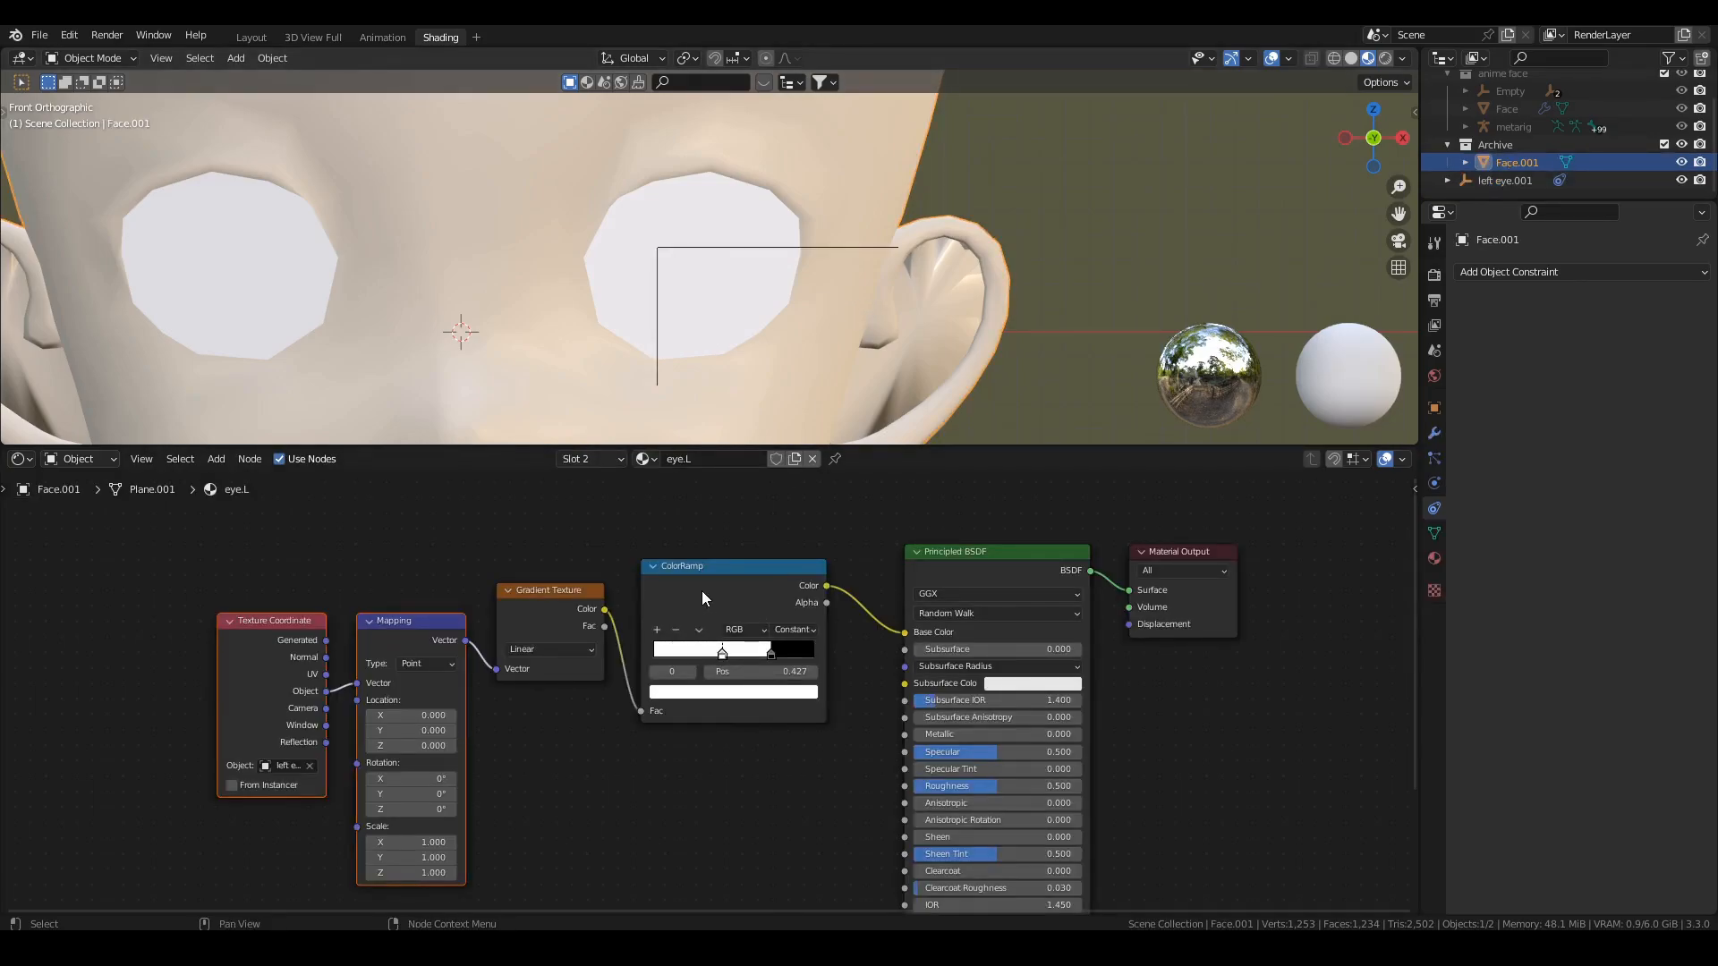
mouse_move(709, 597)
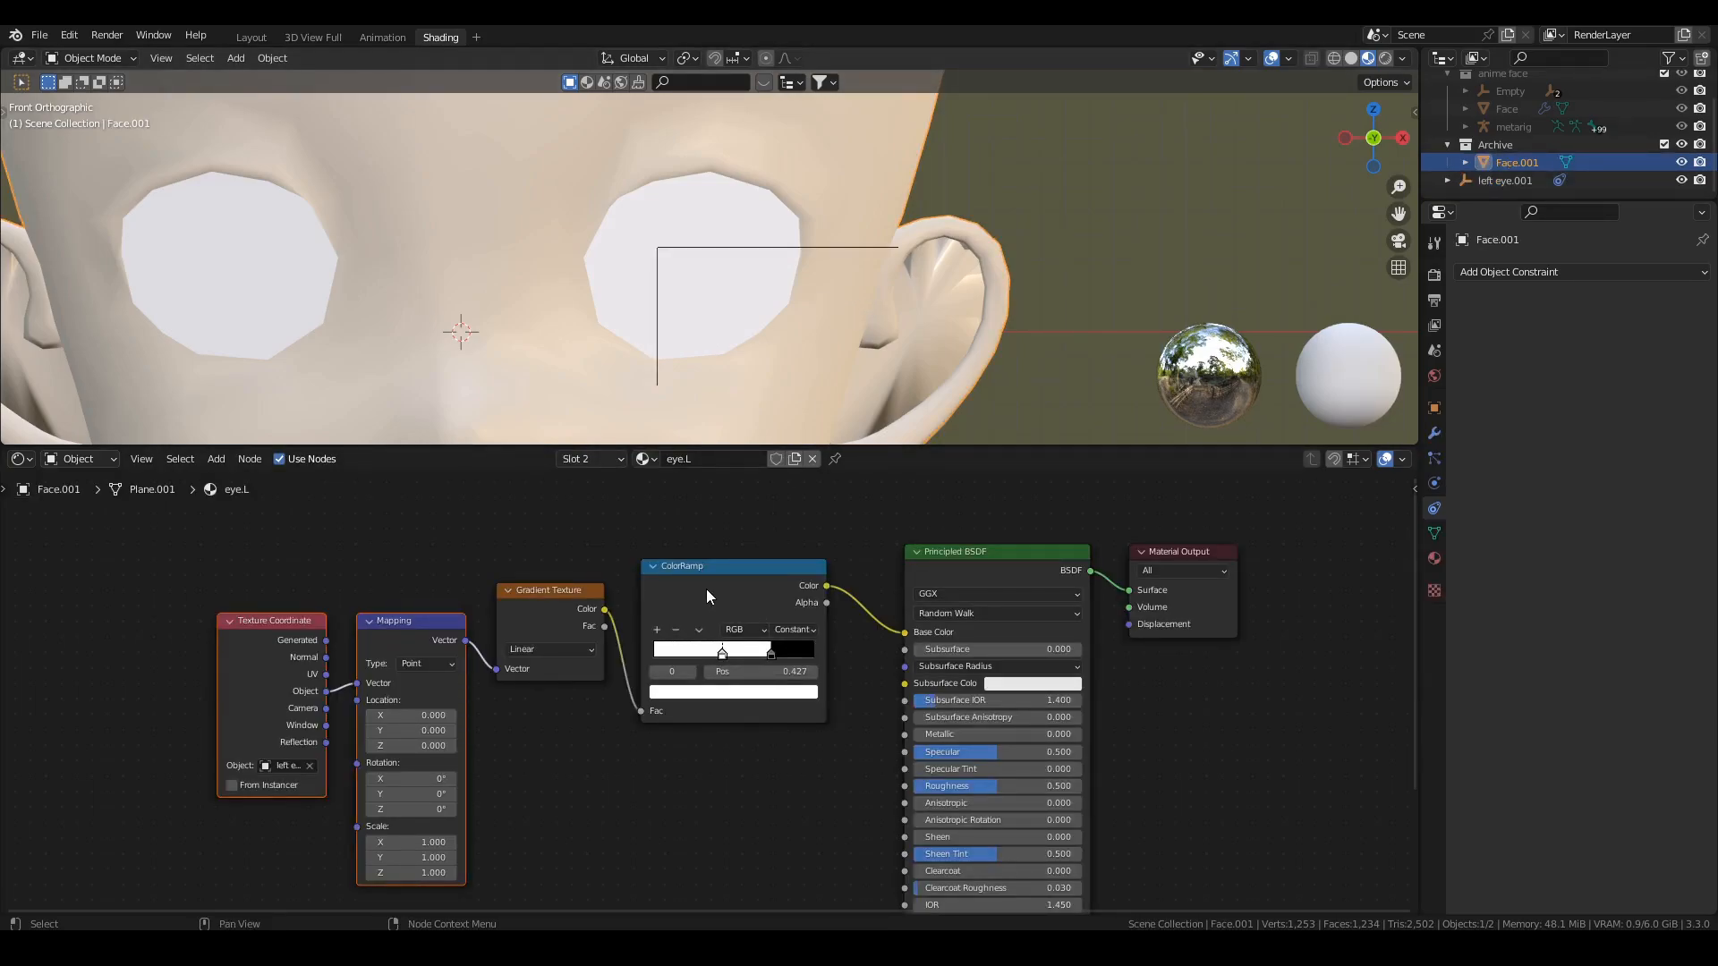
left_click_drag(770, 651, 753, 651)
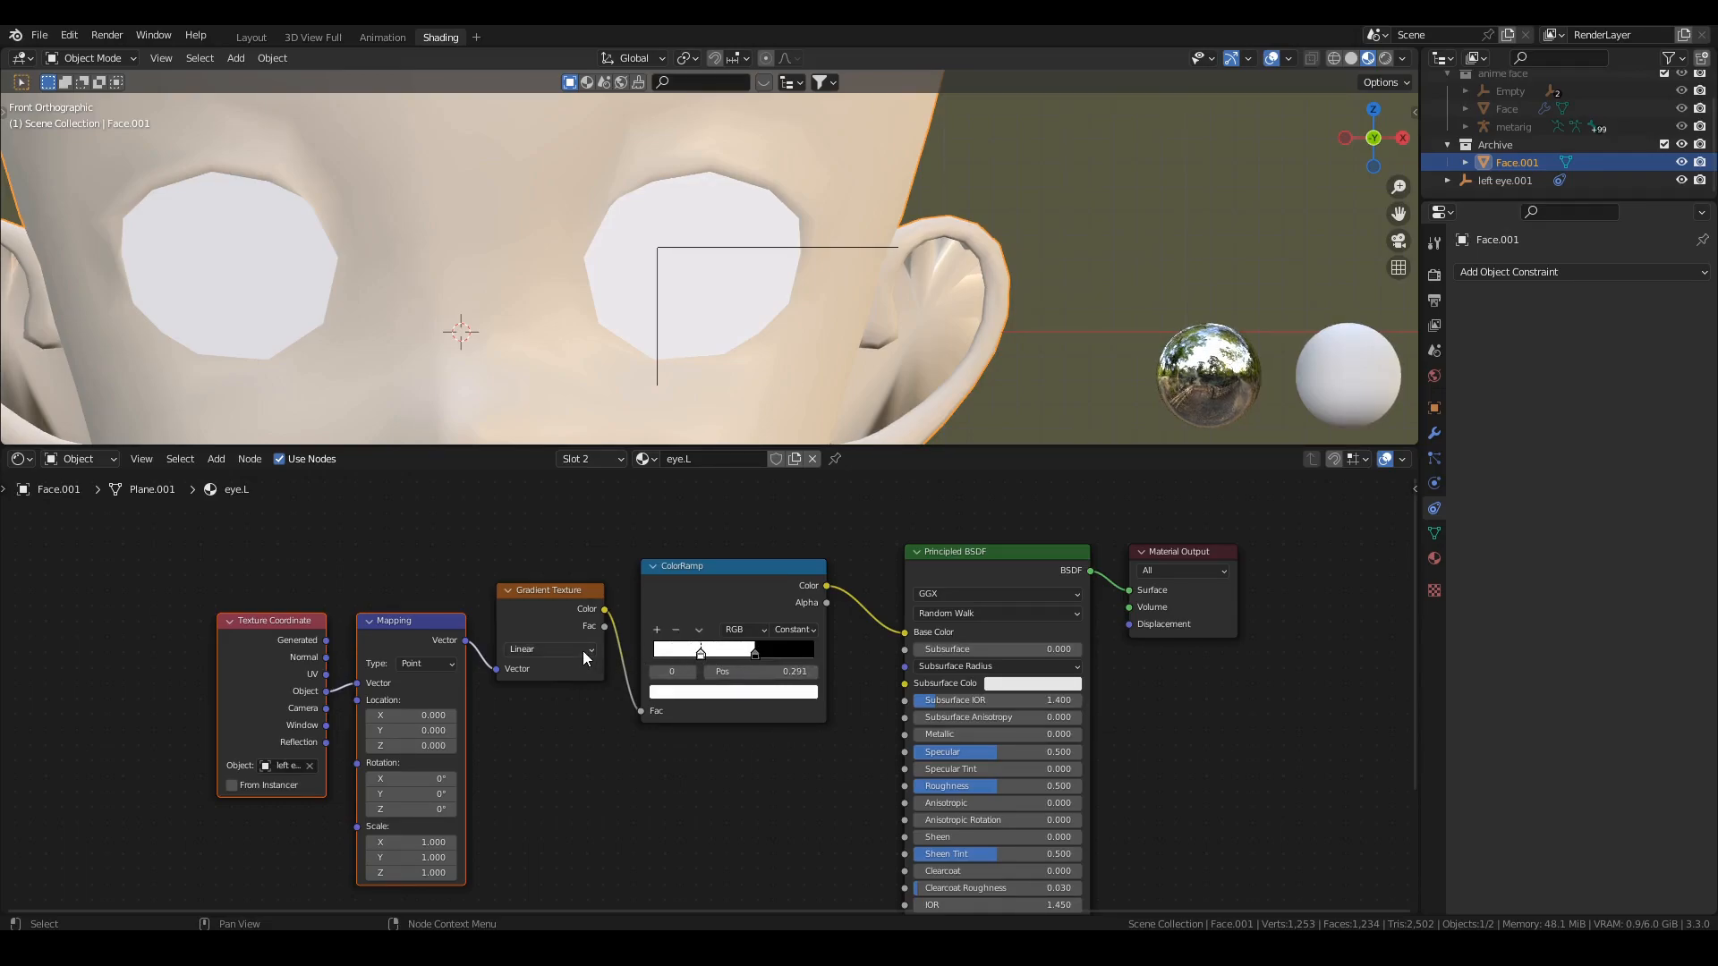
left_click(549, 650)
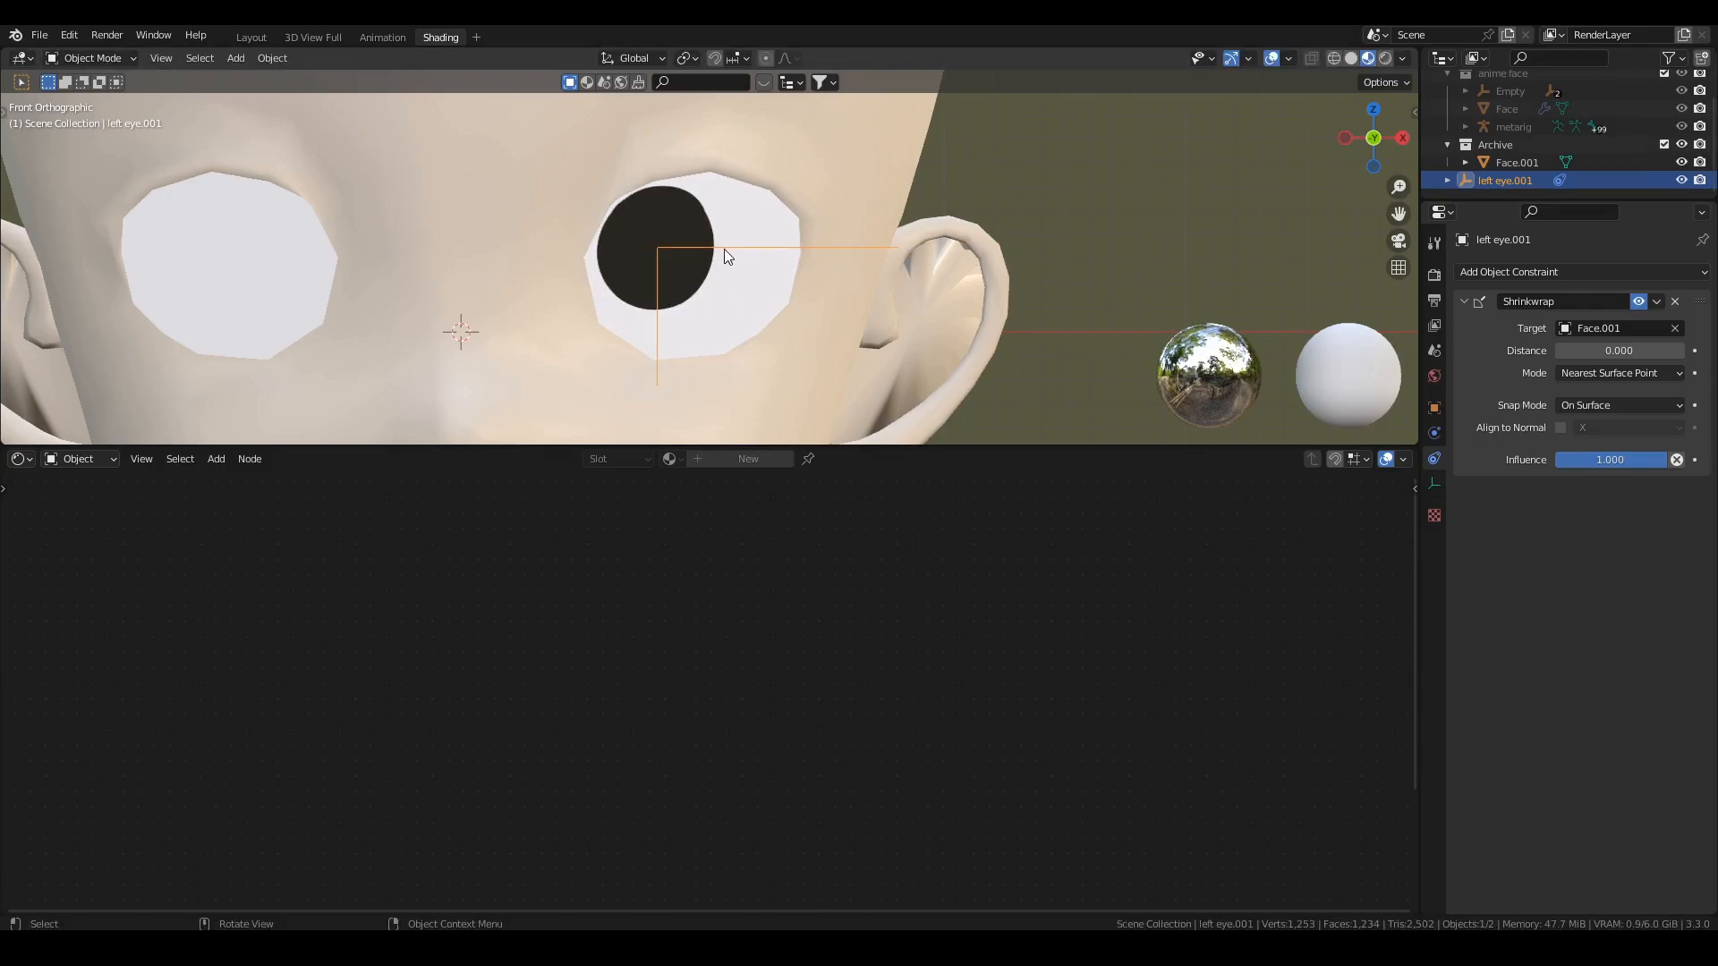
mouse_move(716, 252)
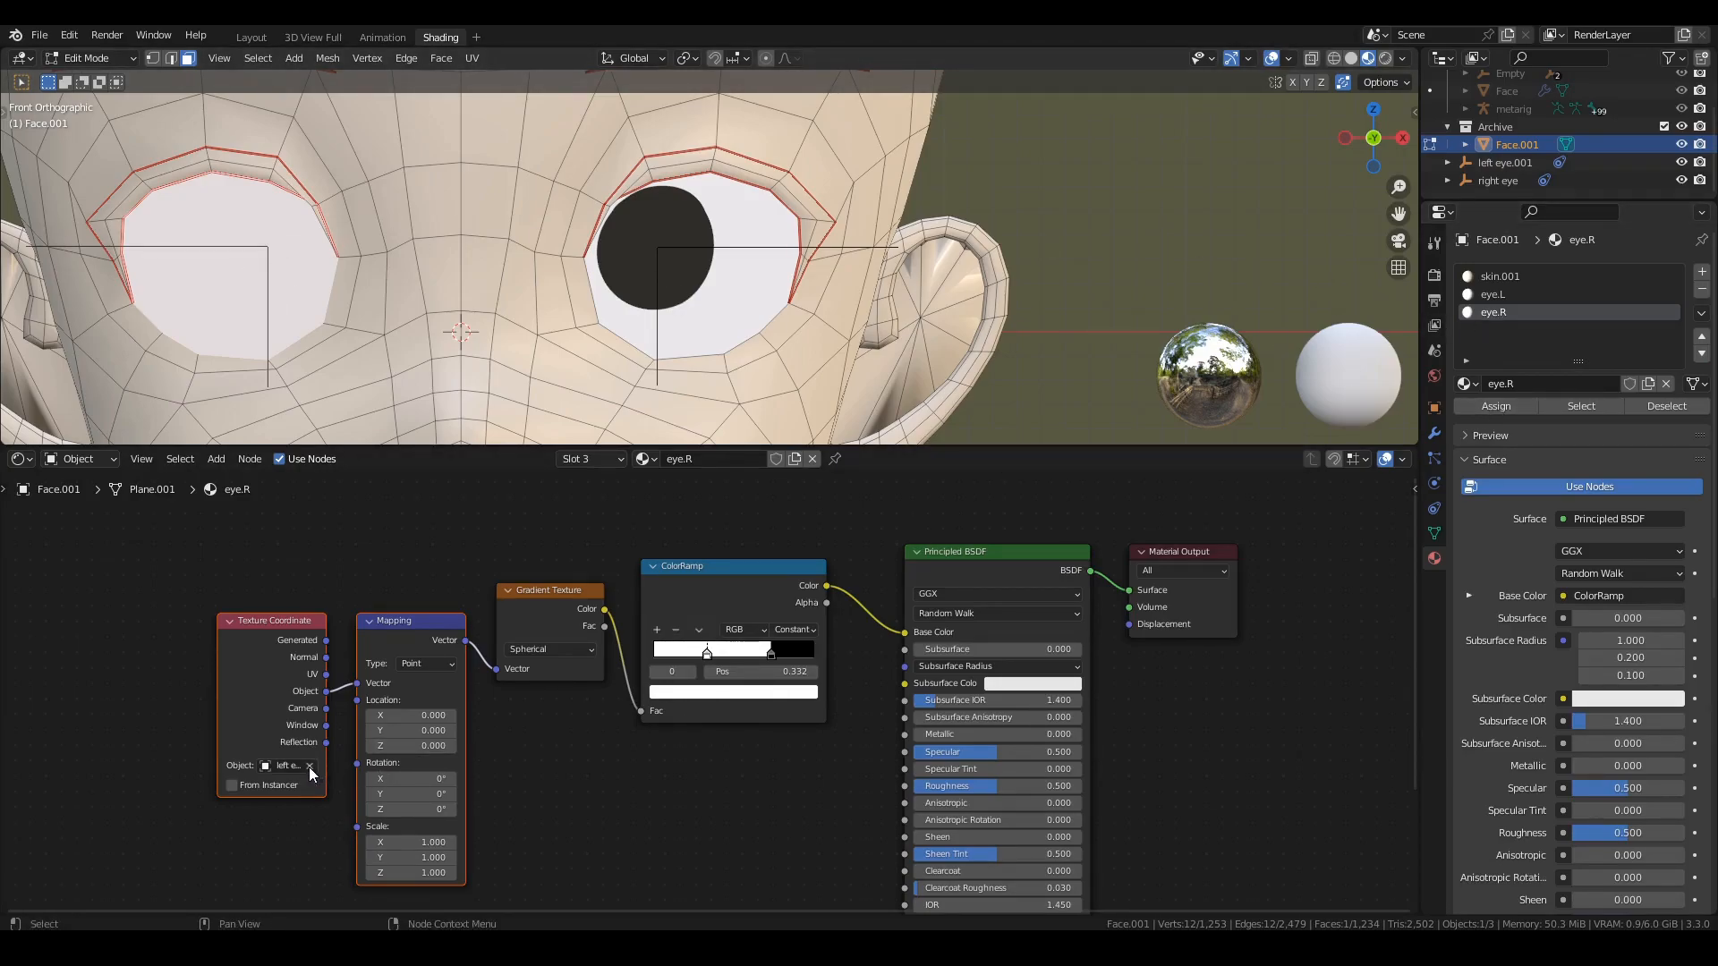
Set the right eye empty as the eye.R material's coordinate source and leave mesh editing
left_click(309, 766)
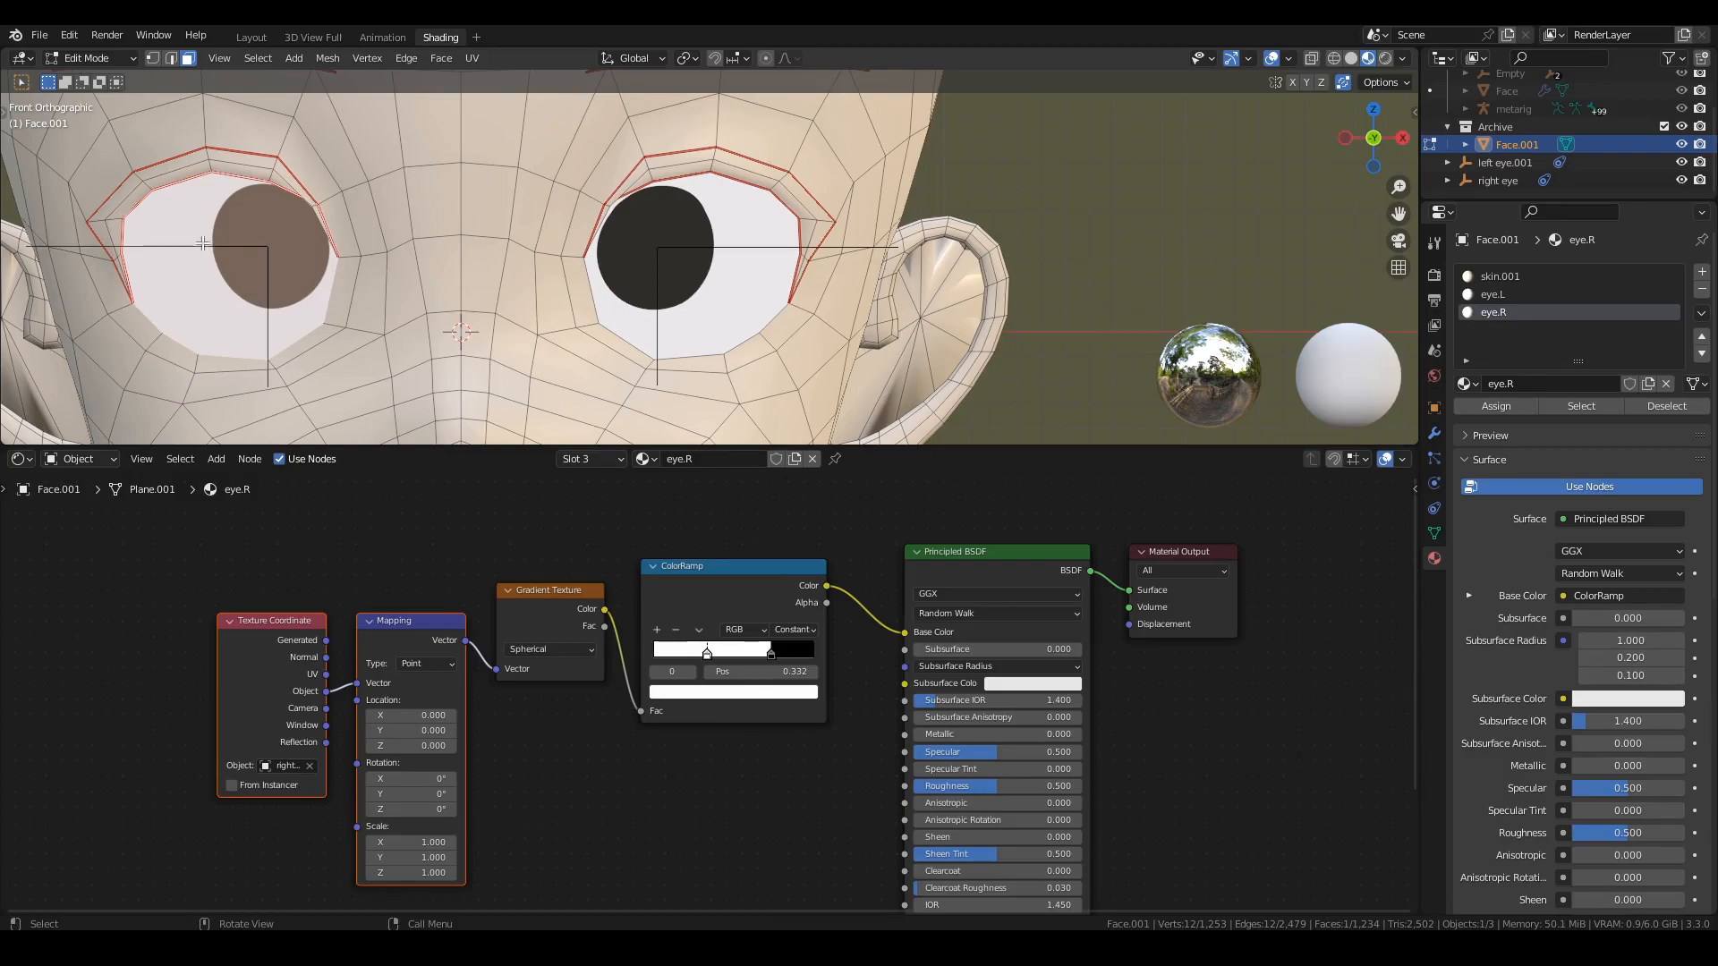
key("Tab")
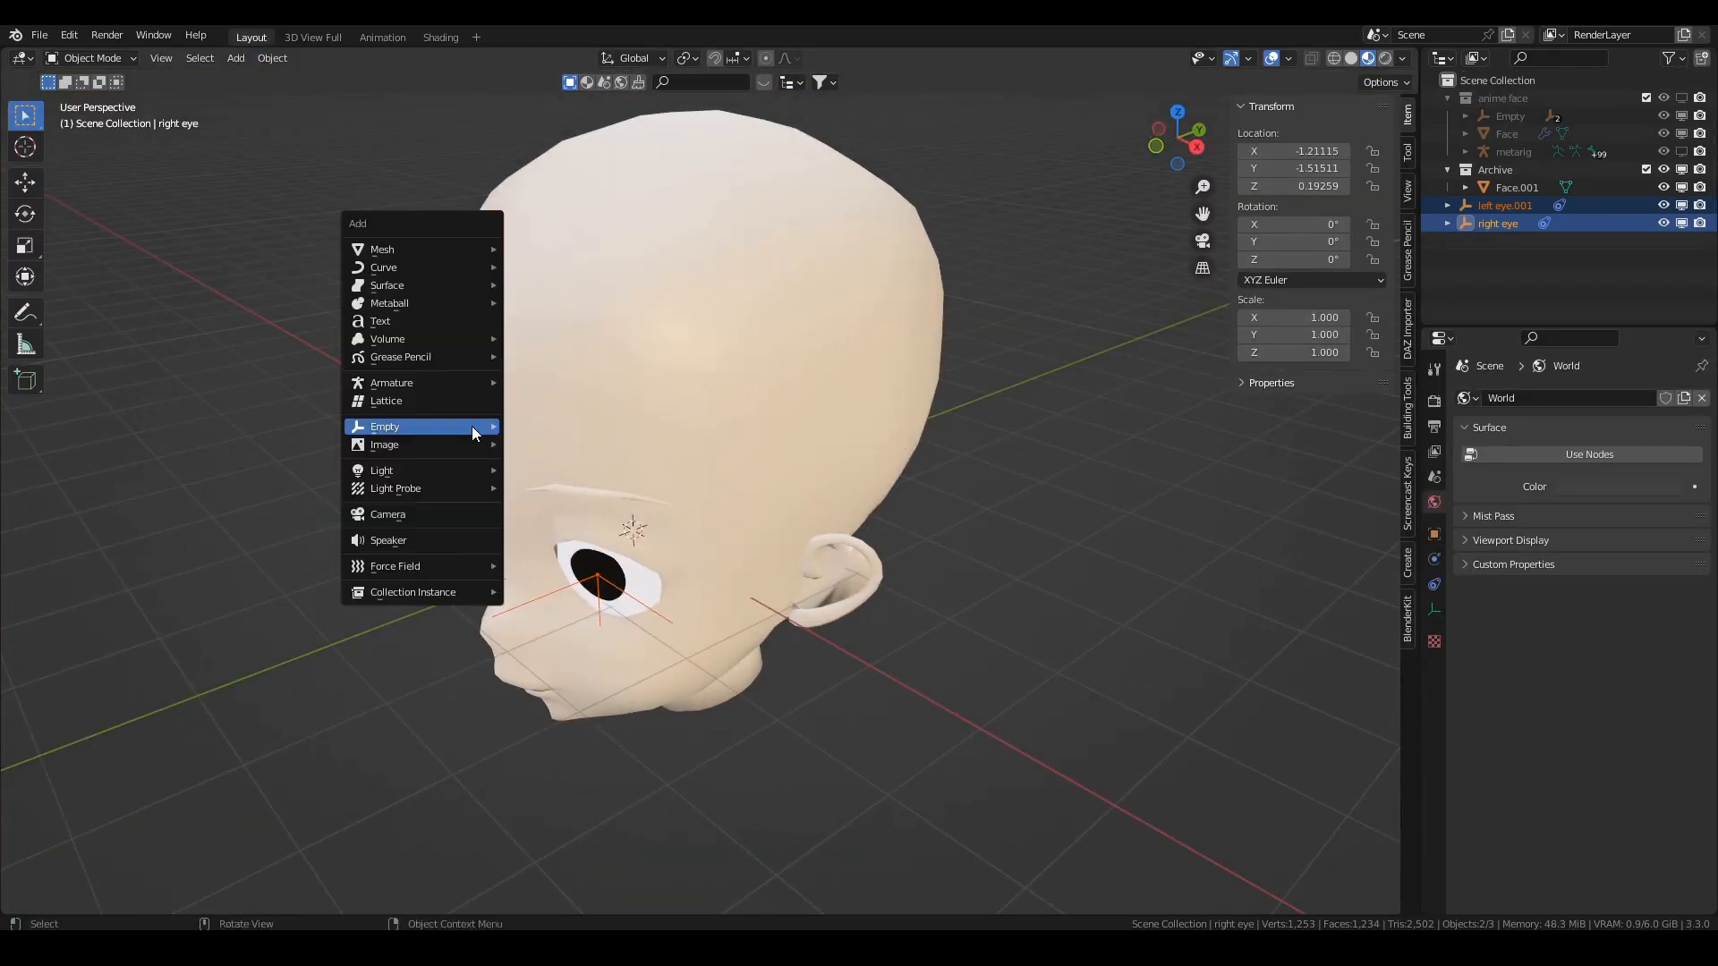
Add an empty named eye master and parent right eye and left eye.001 to it with Keep Transform
left_click(385, 426)
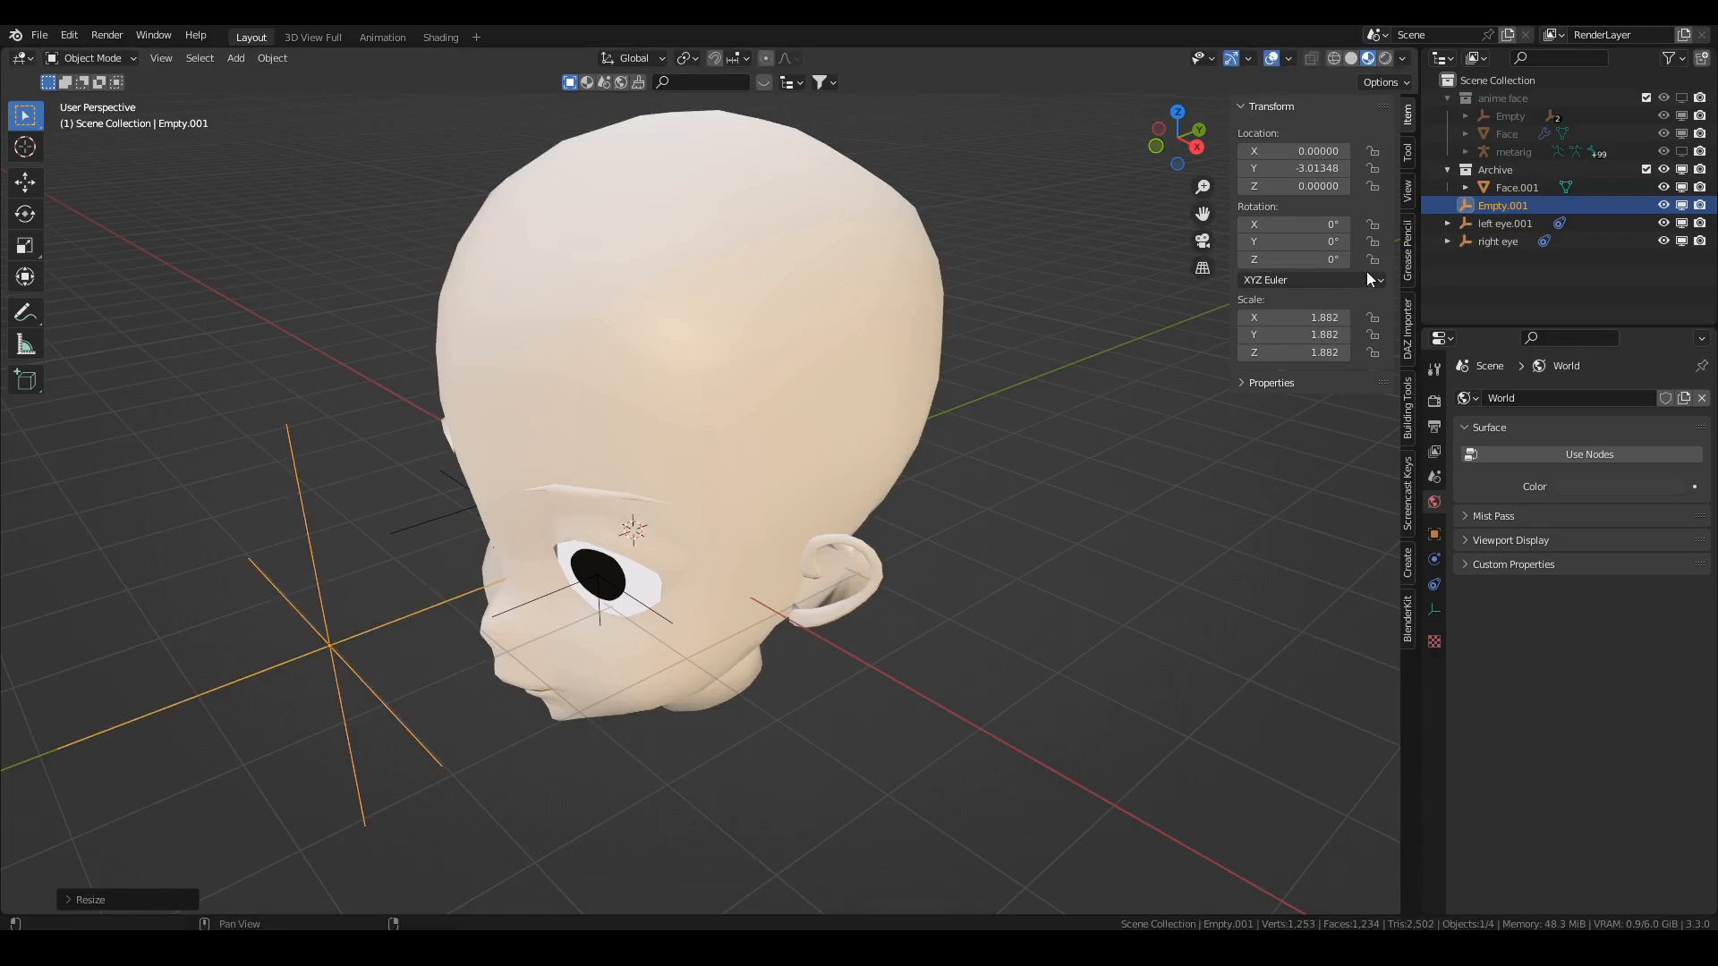
double_click(1503, 204)
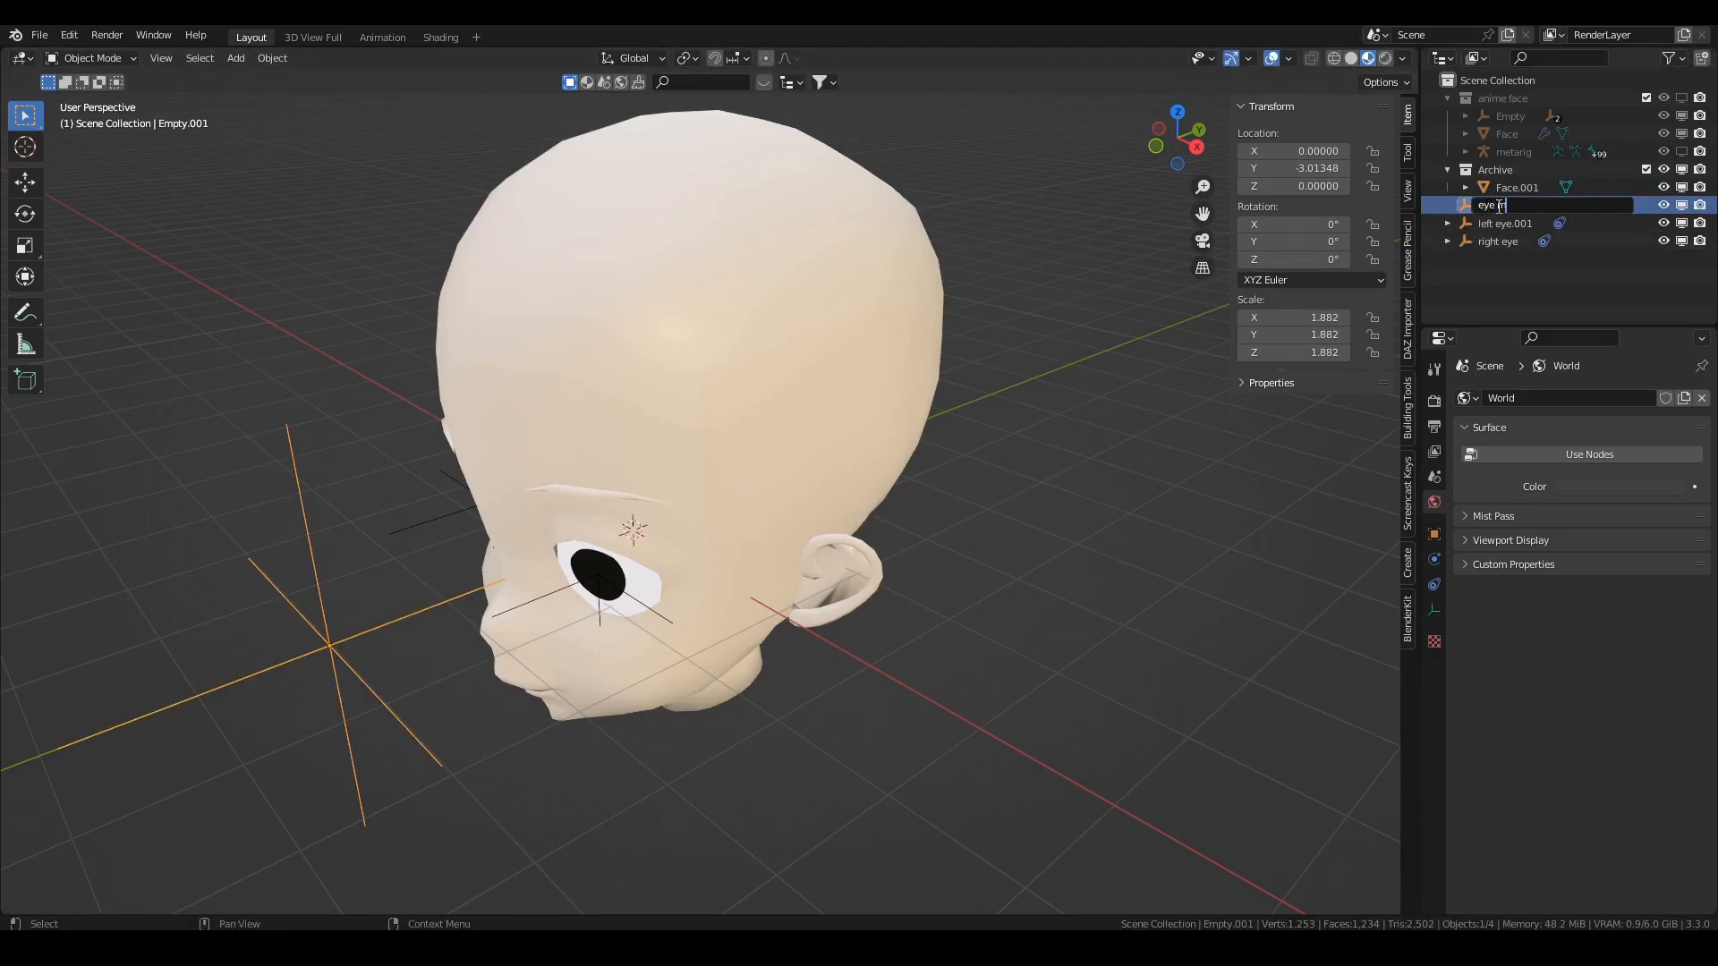
key("Return")
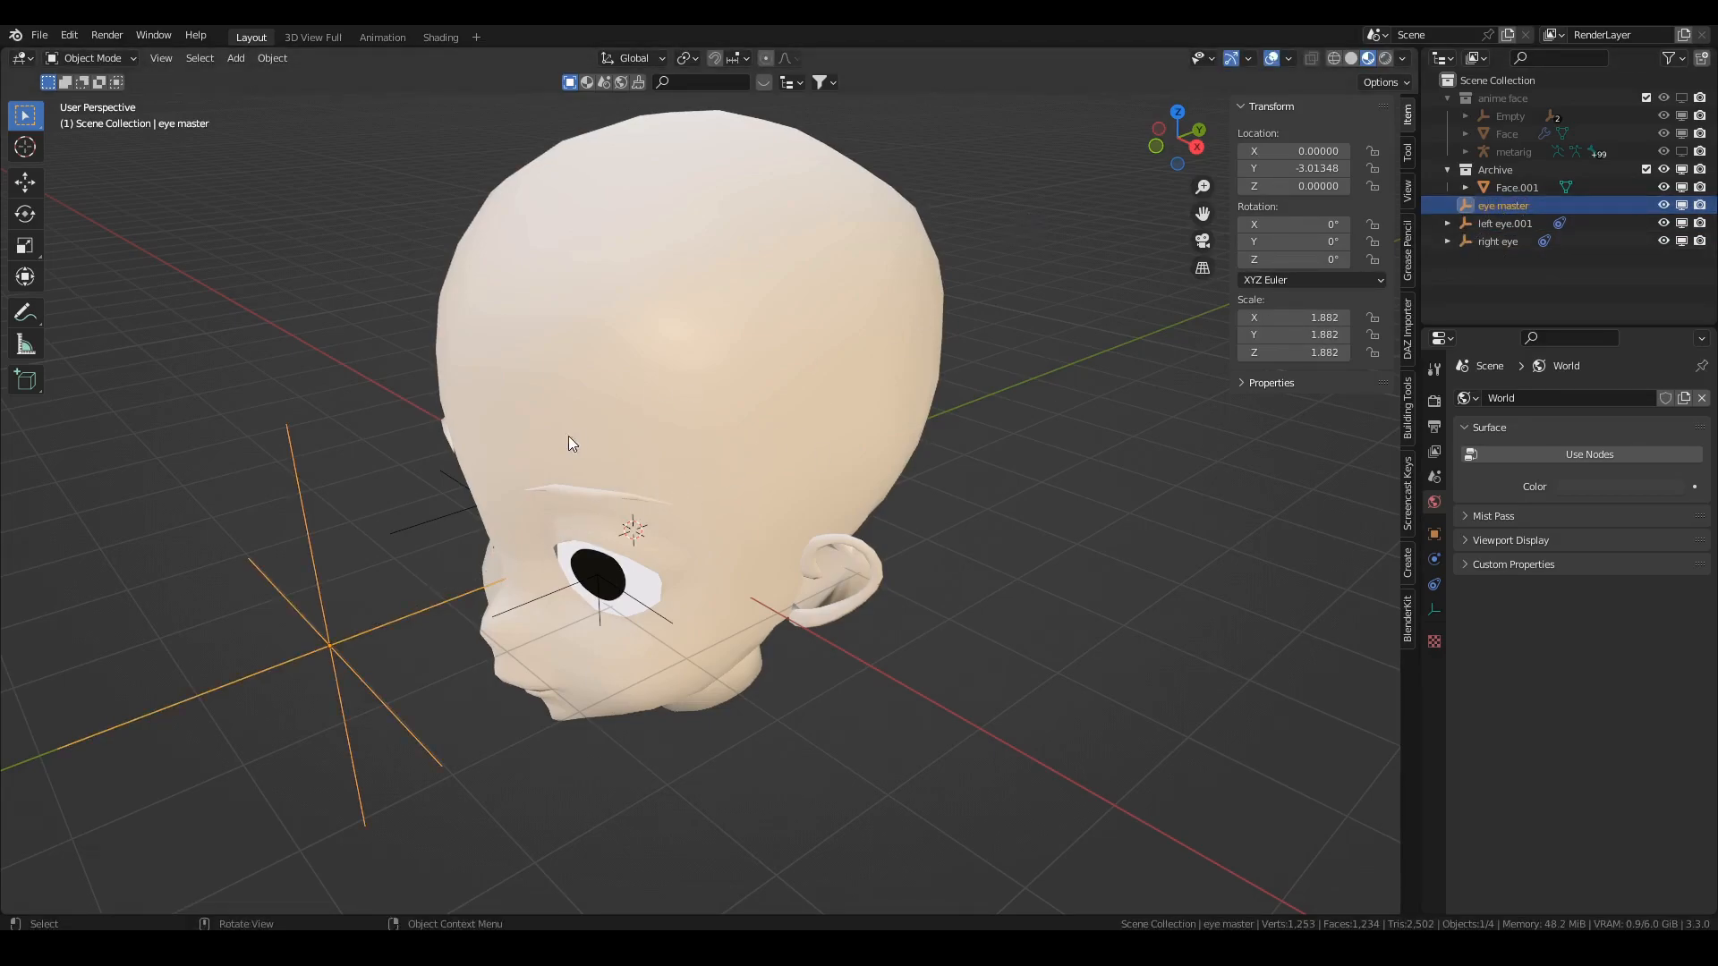
left_click(1499, 240)
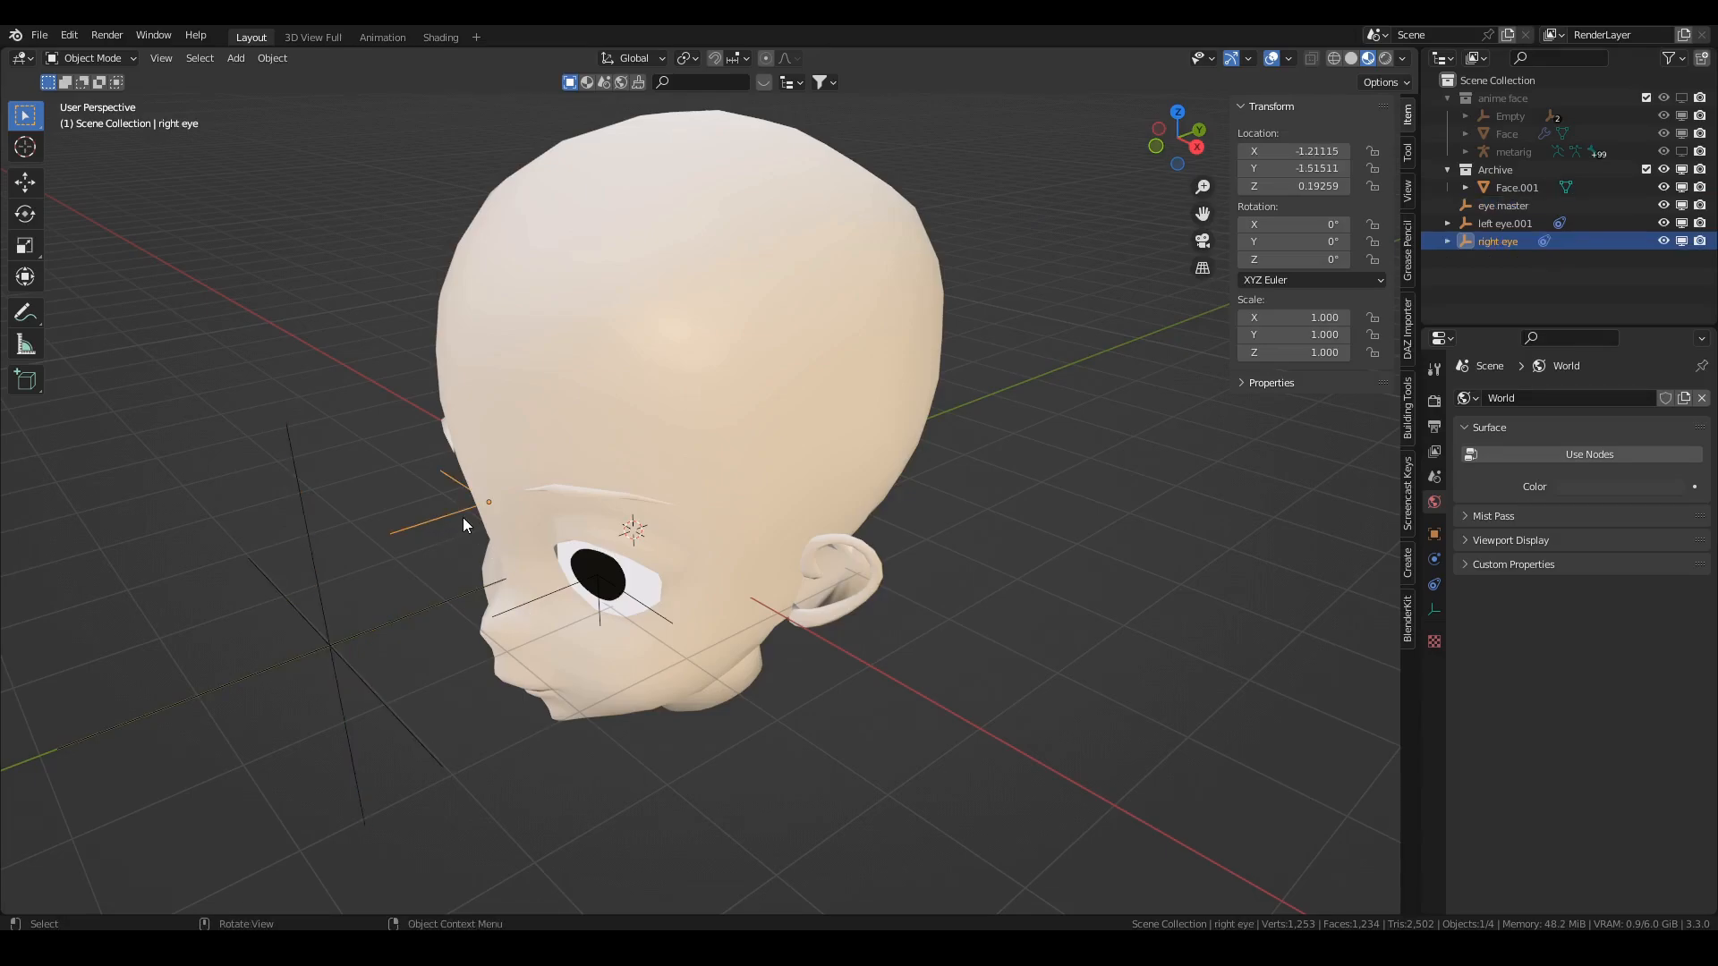
left_click(1505, 222)
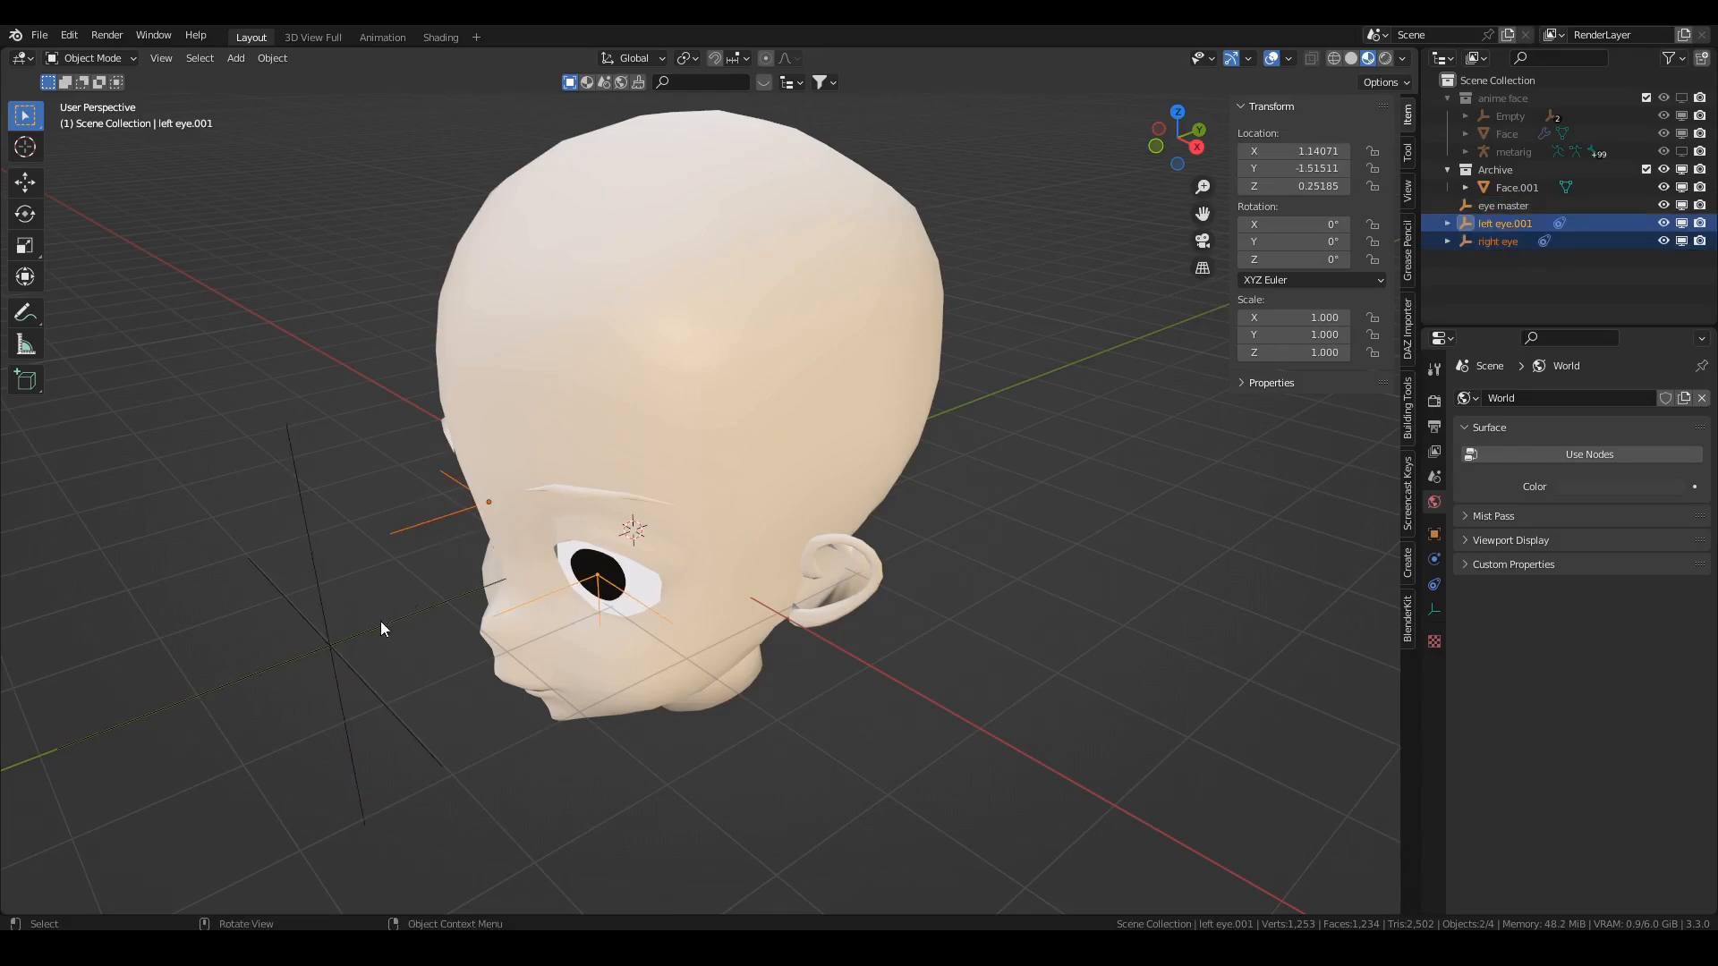
left_click(1503, 204)
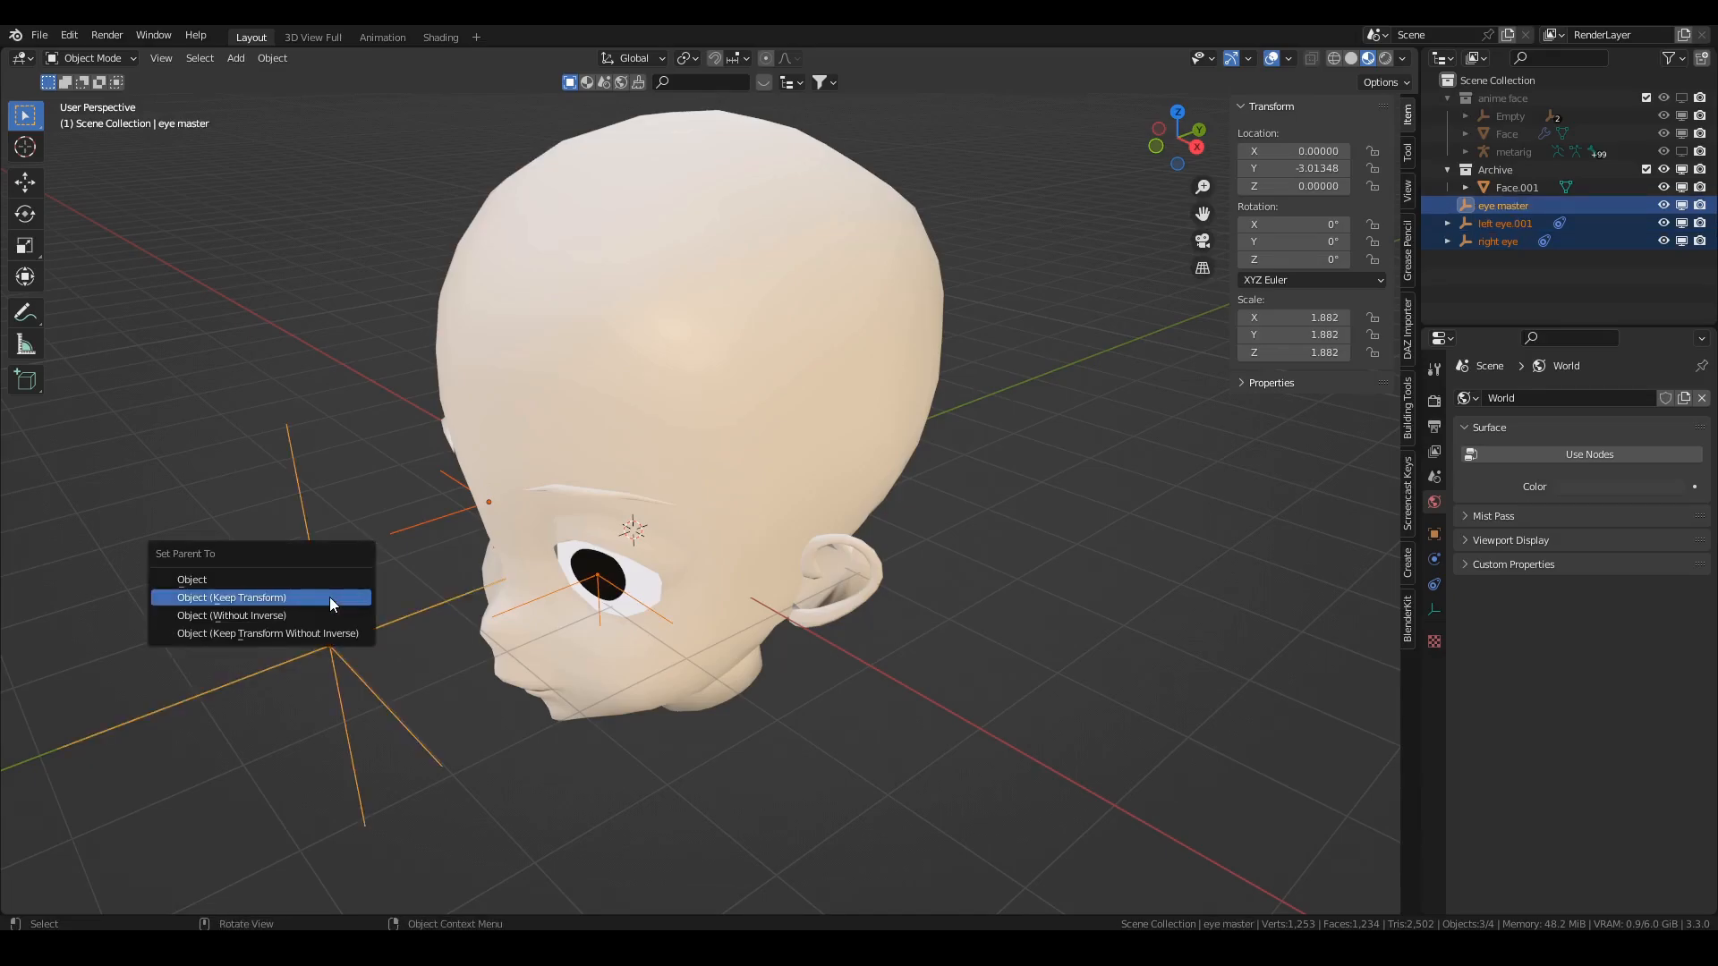
left_click(231, 598)
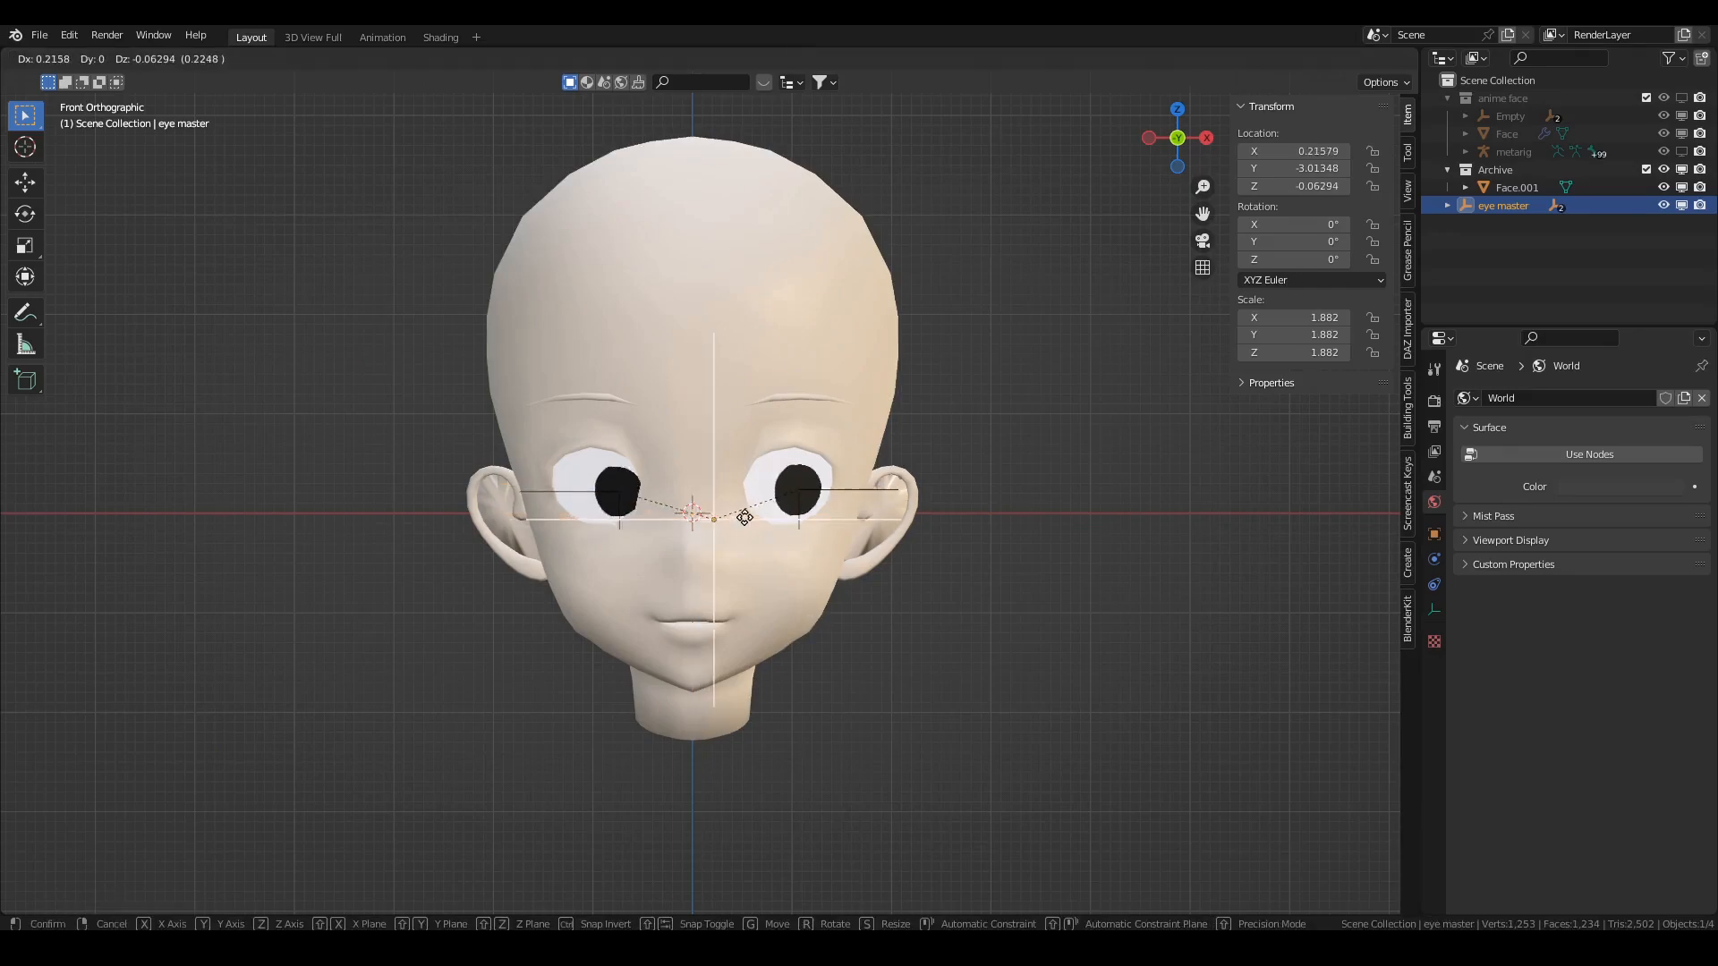
Move eye master around in front view to confirm both pupils follow it
left_click_drag(744, 517, 721, 515)
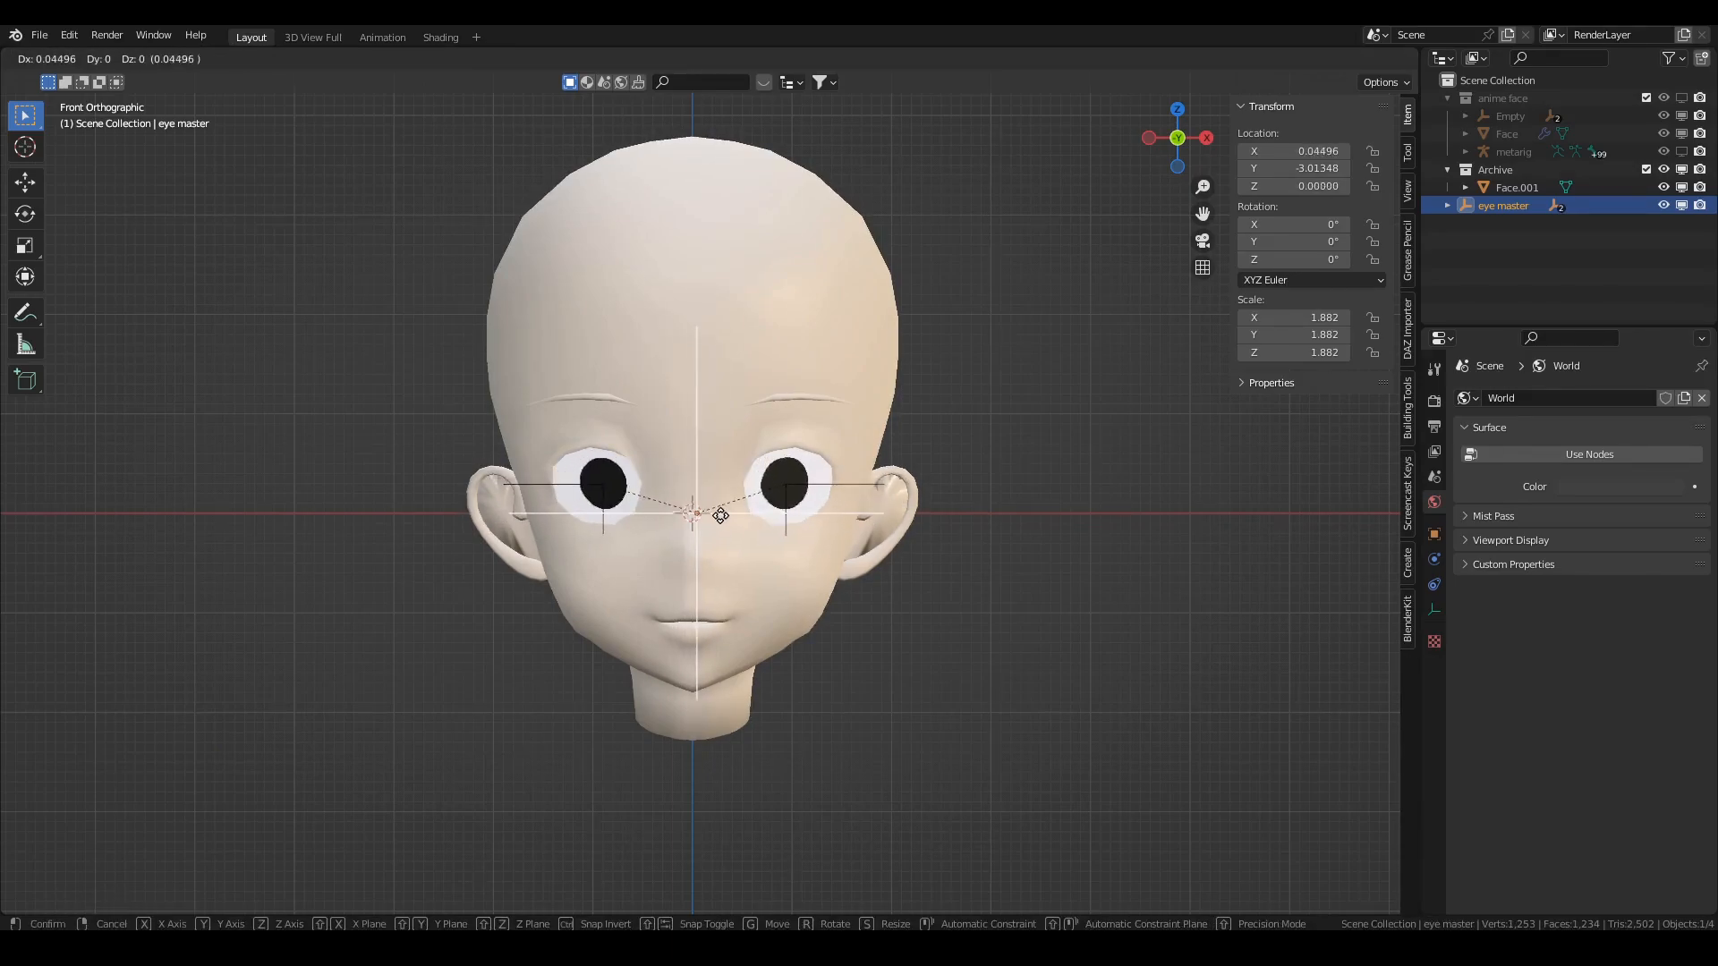
mouse_move(718, 508)
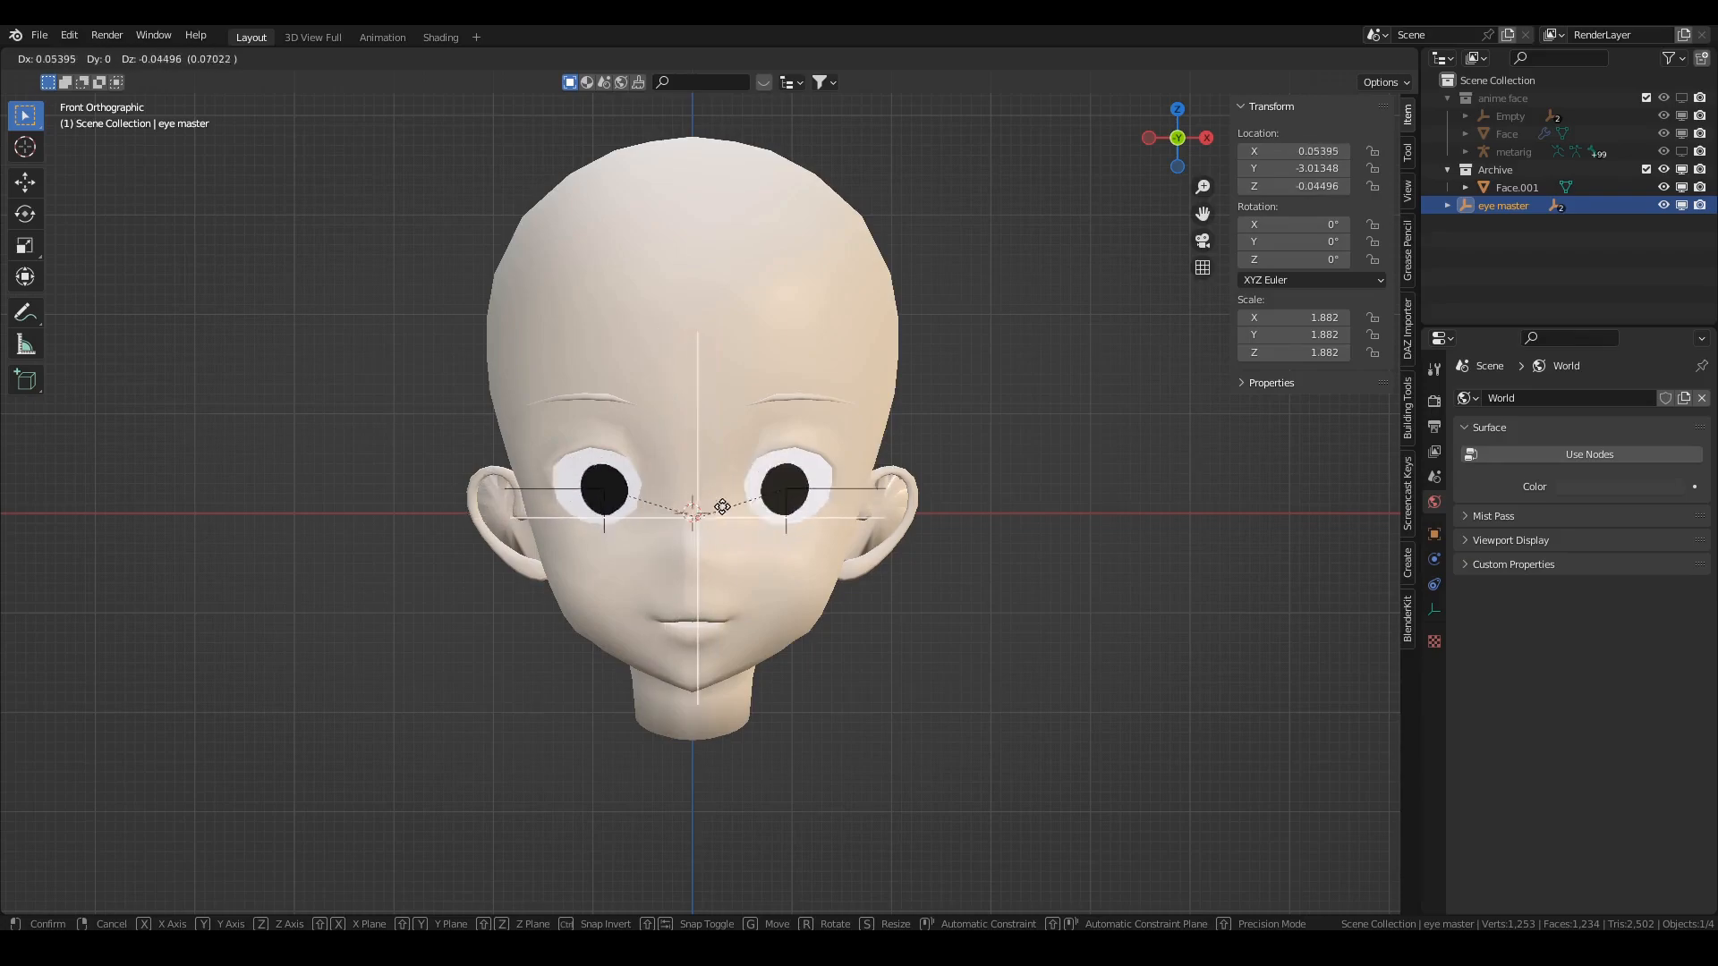
left_click_drag(721, 506, 662, 496)
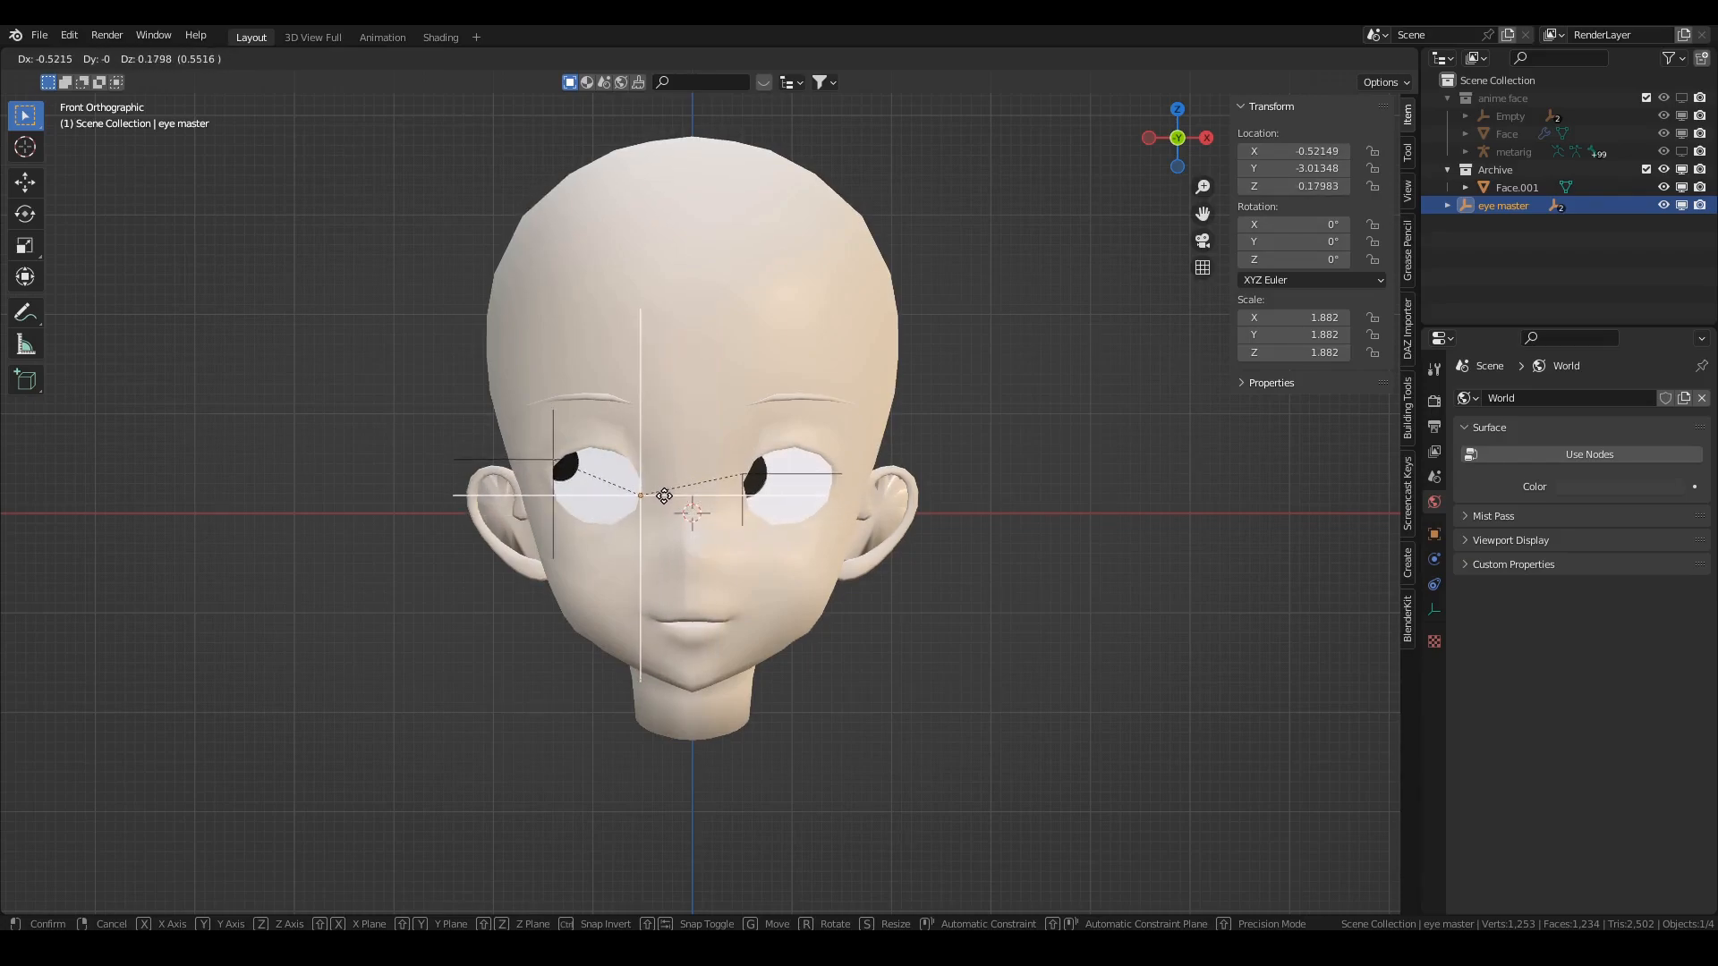
left_click_drag(666, 496, 703, 499)
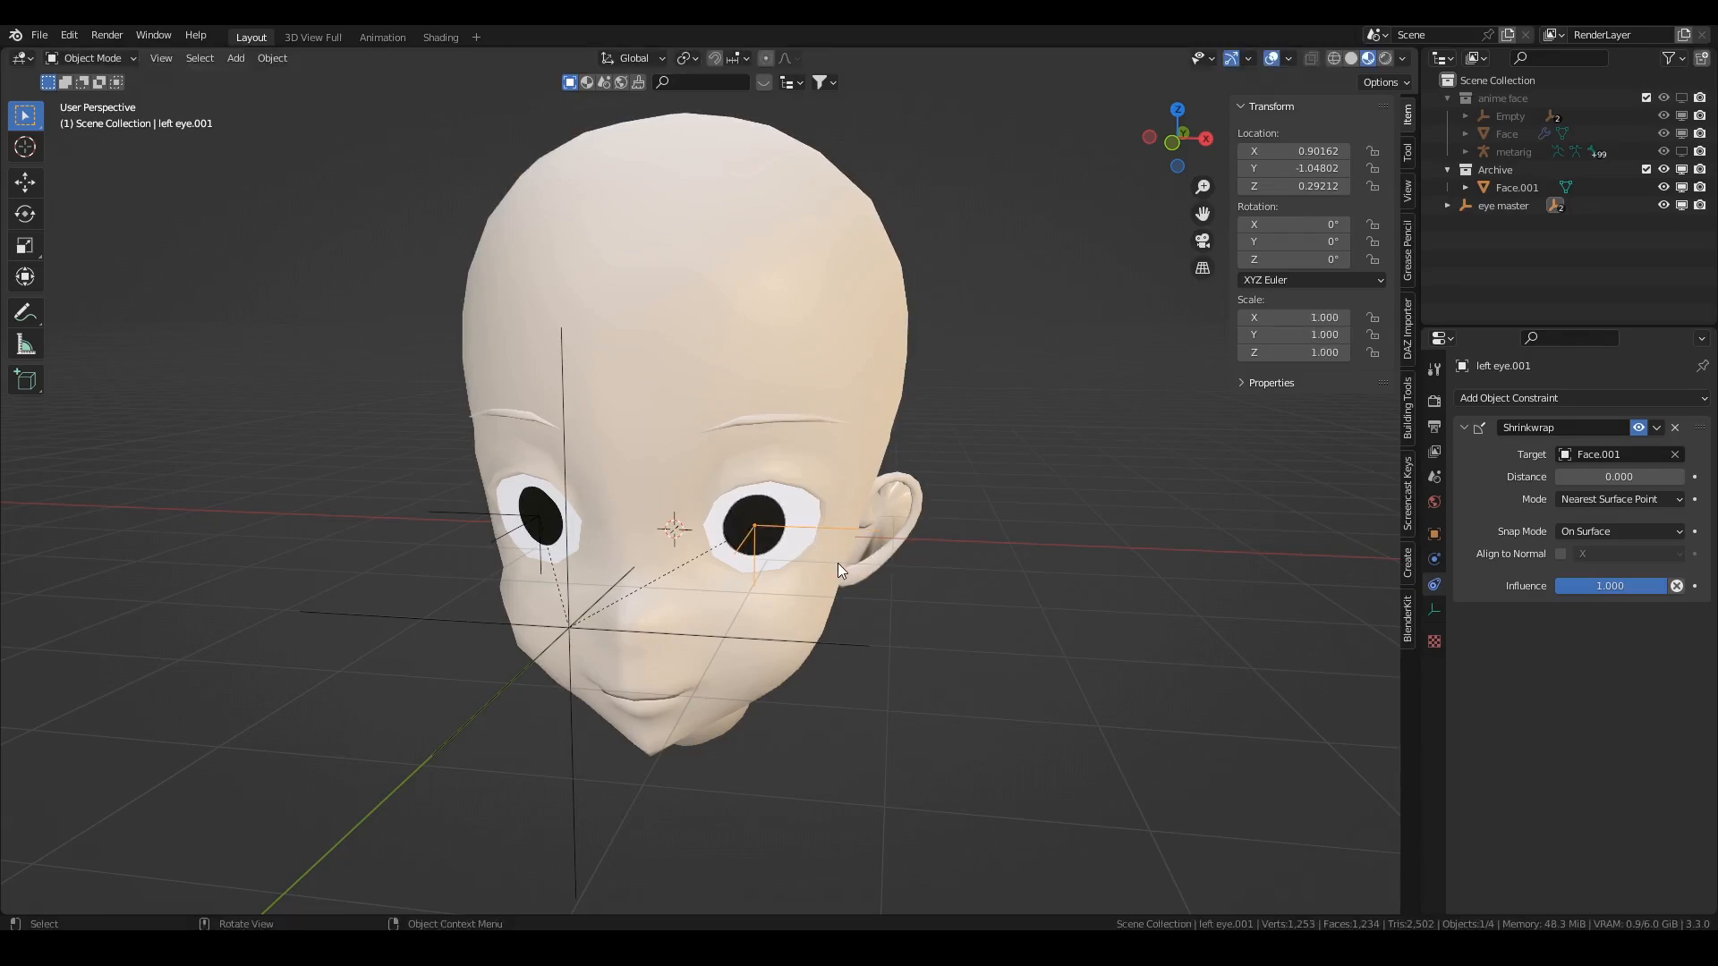
Exclude the Archive head collection and select the anime face's metarig
left_click(1517, 188)
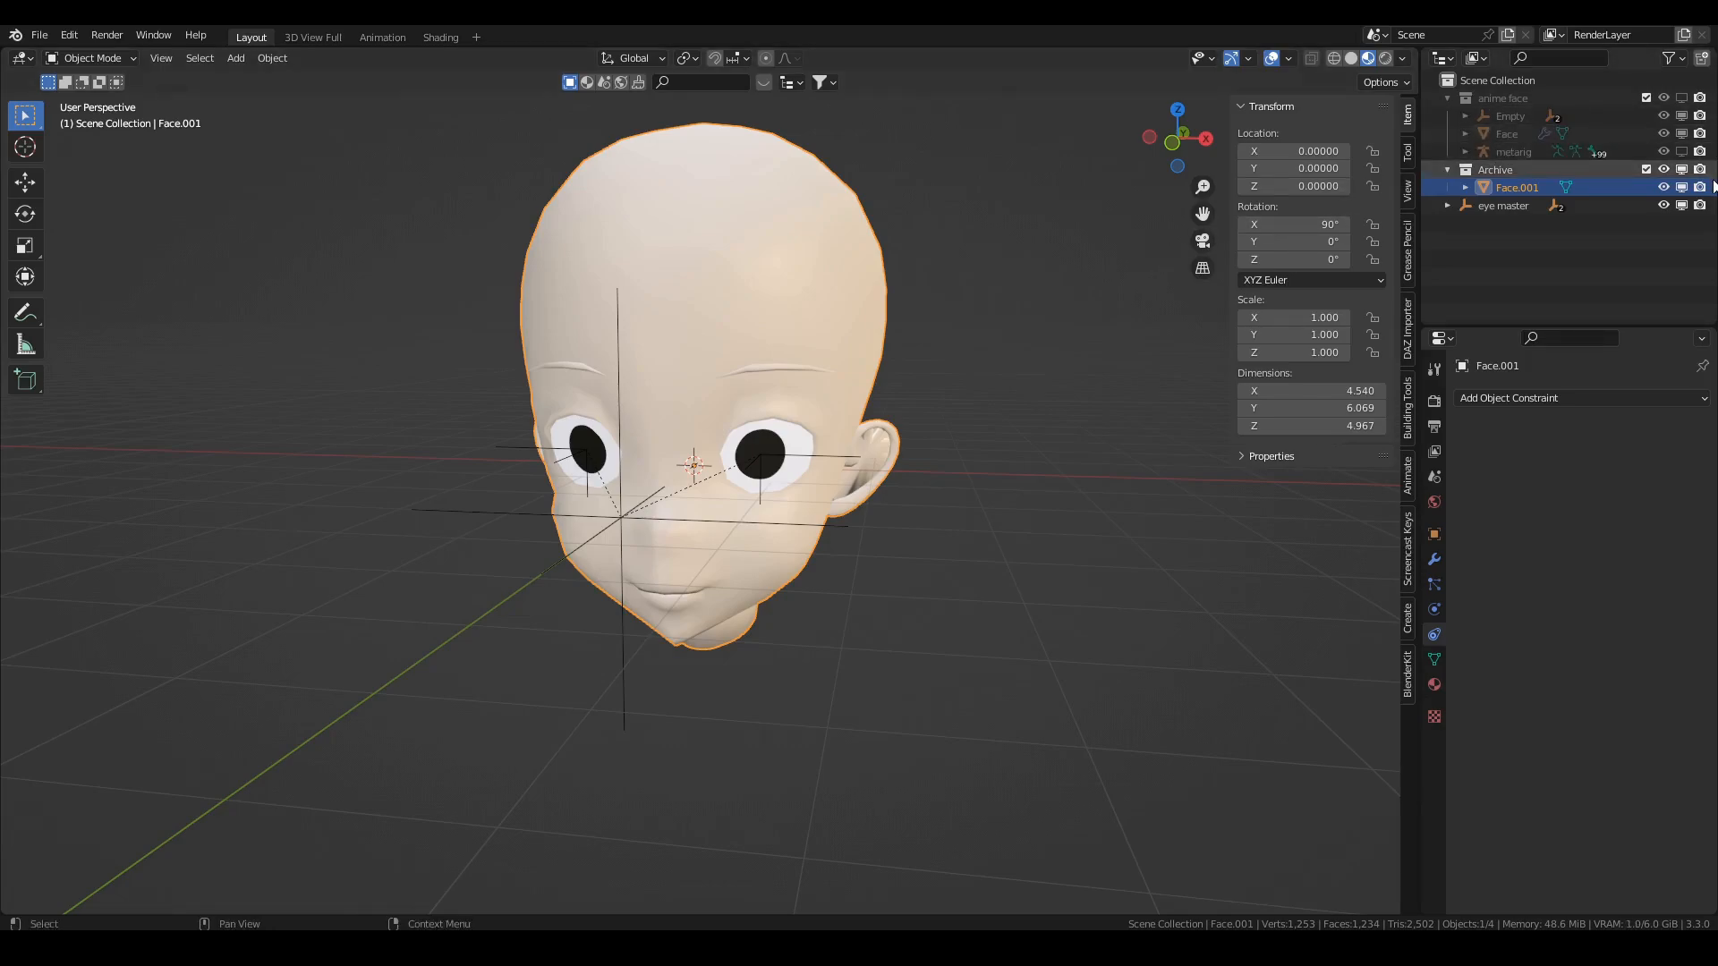
mouse_move(1678, 168)
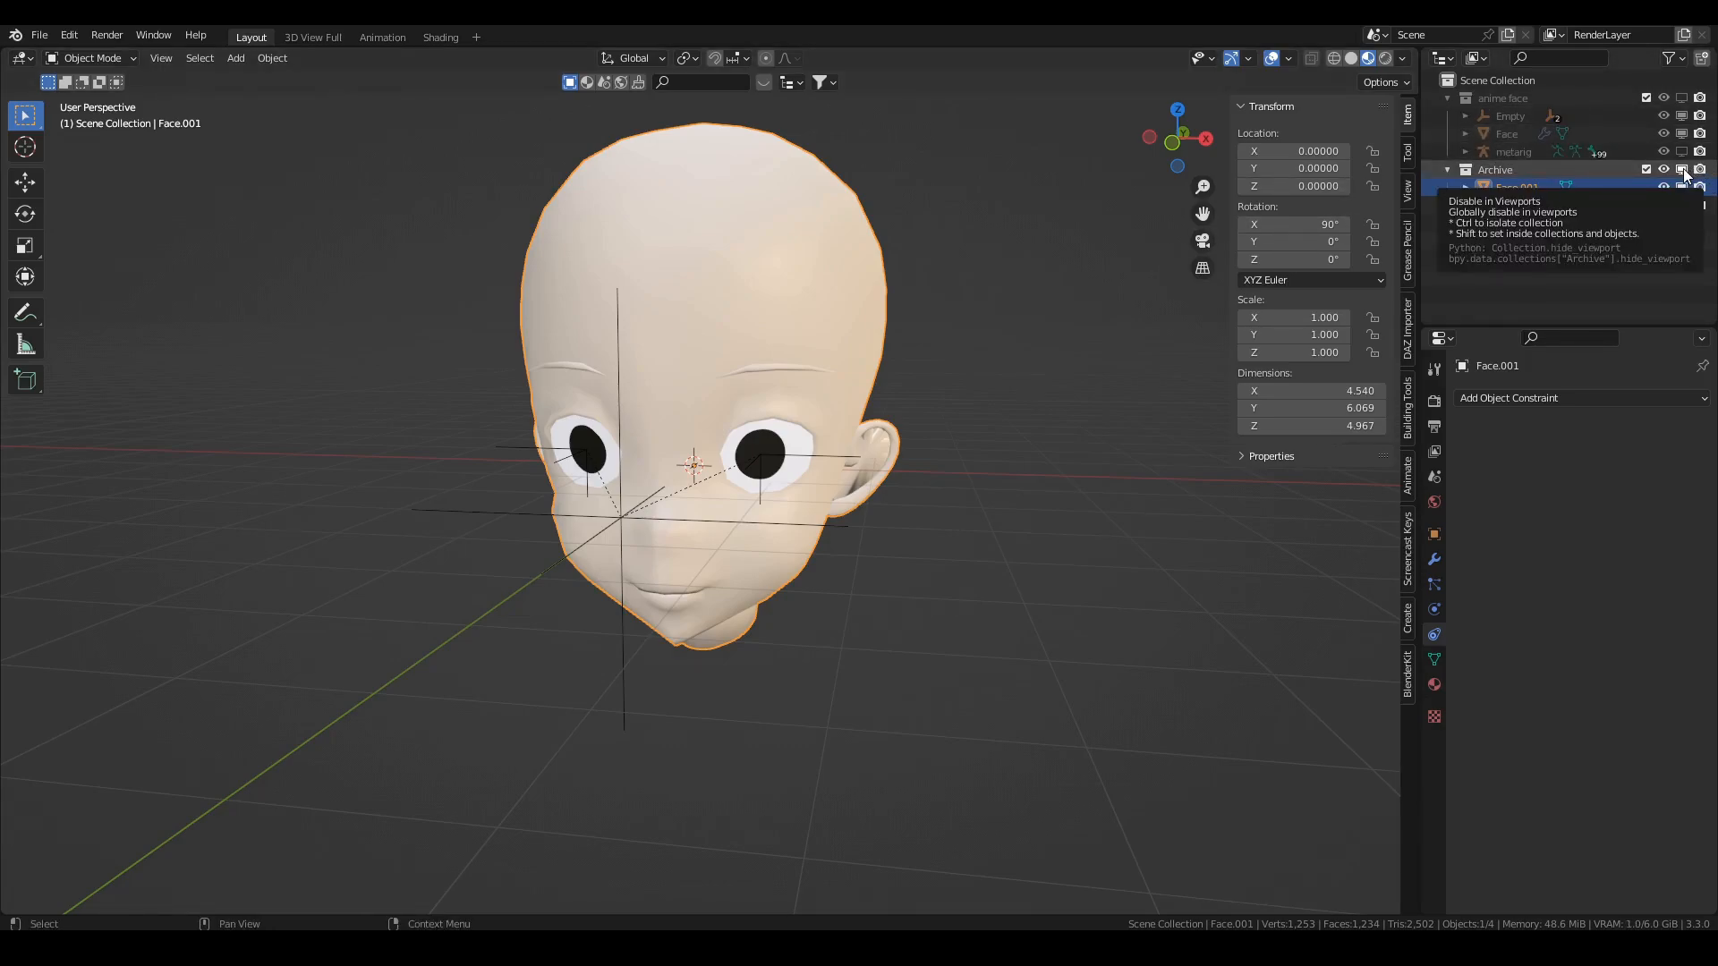
left_click(1503, 204)
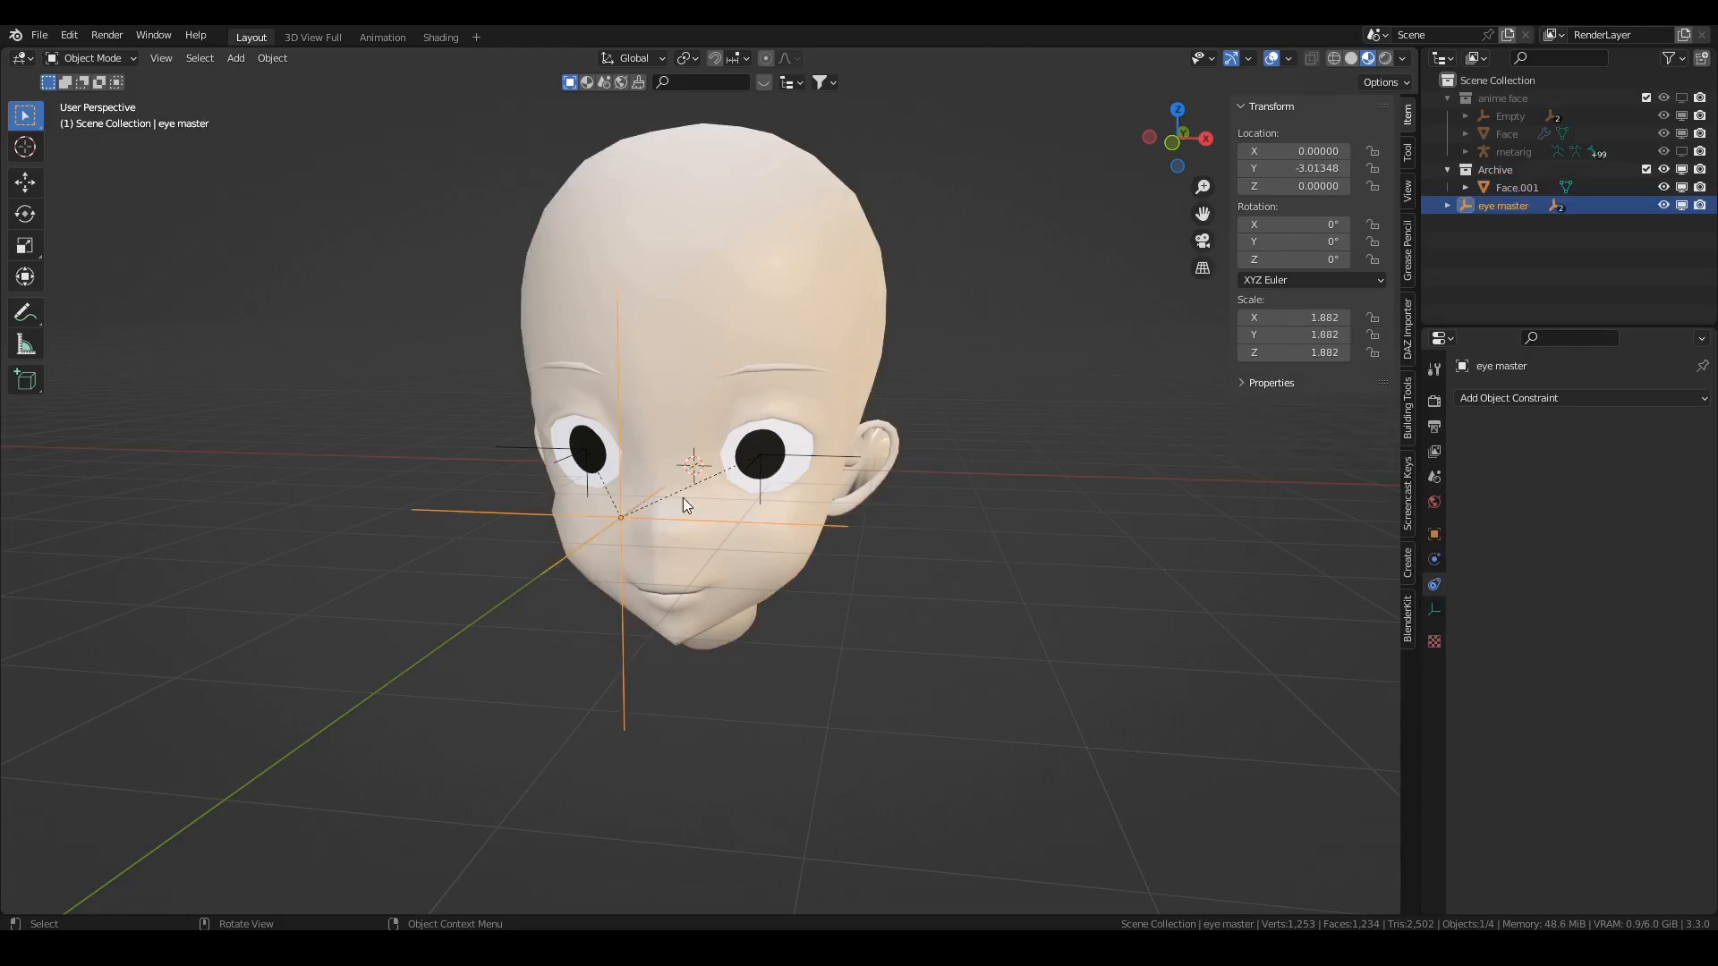
mouse_move(628, 492)
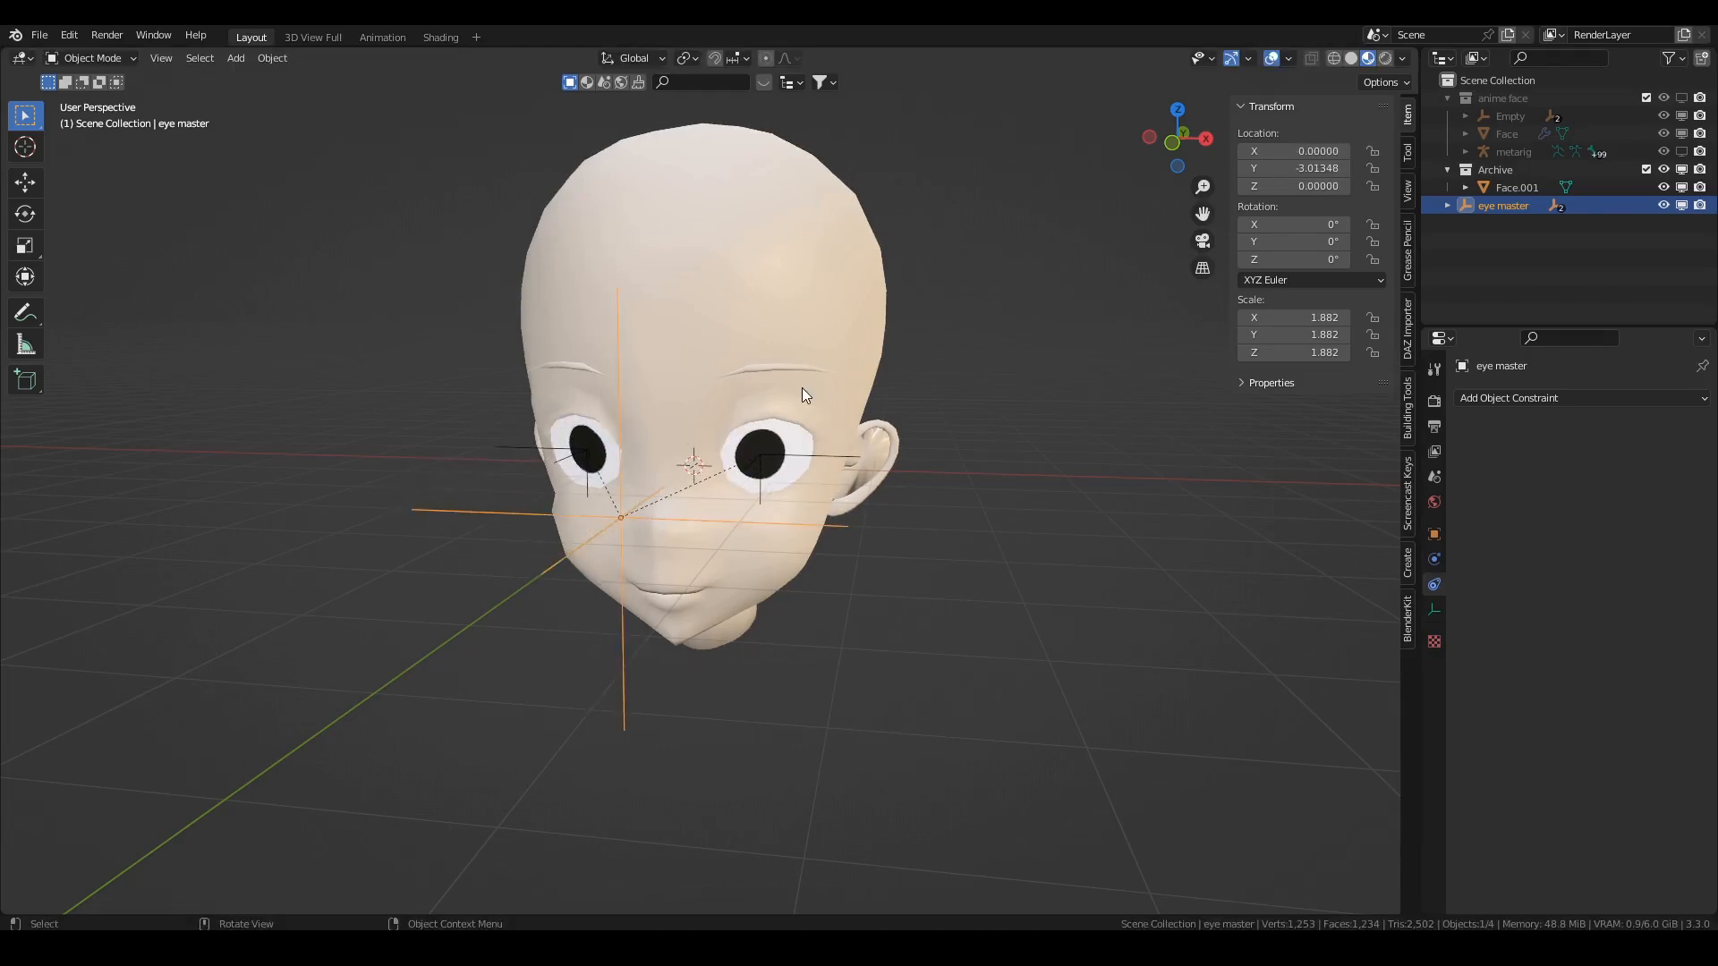
left_click(1642, 168)
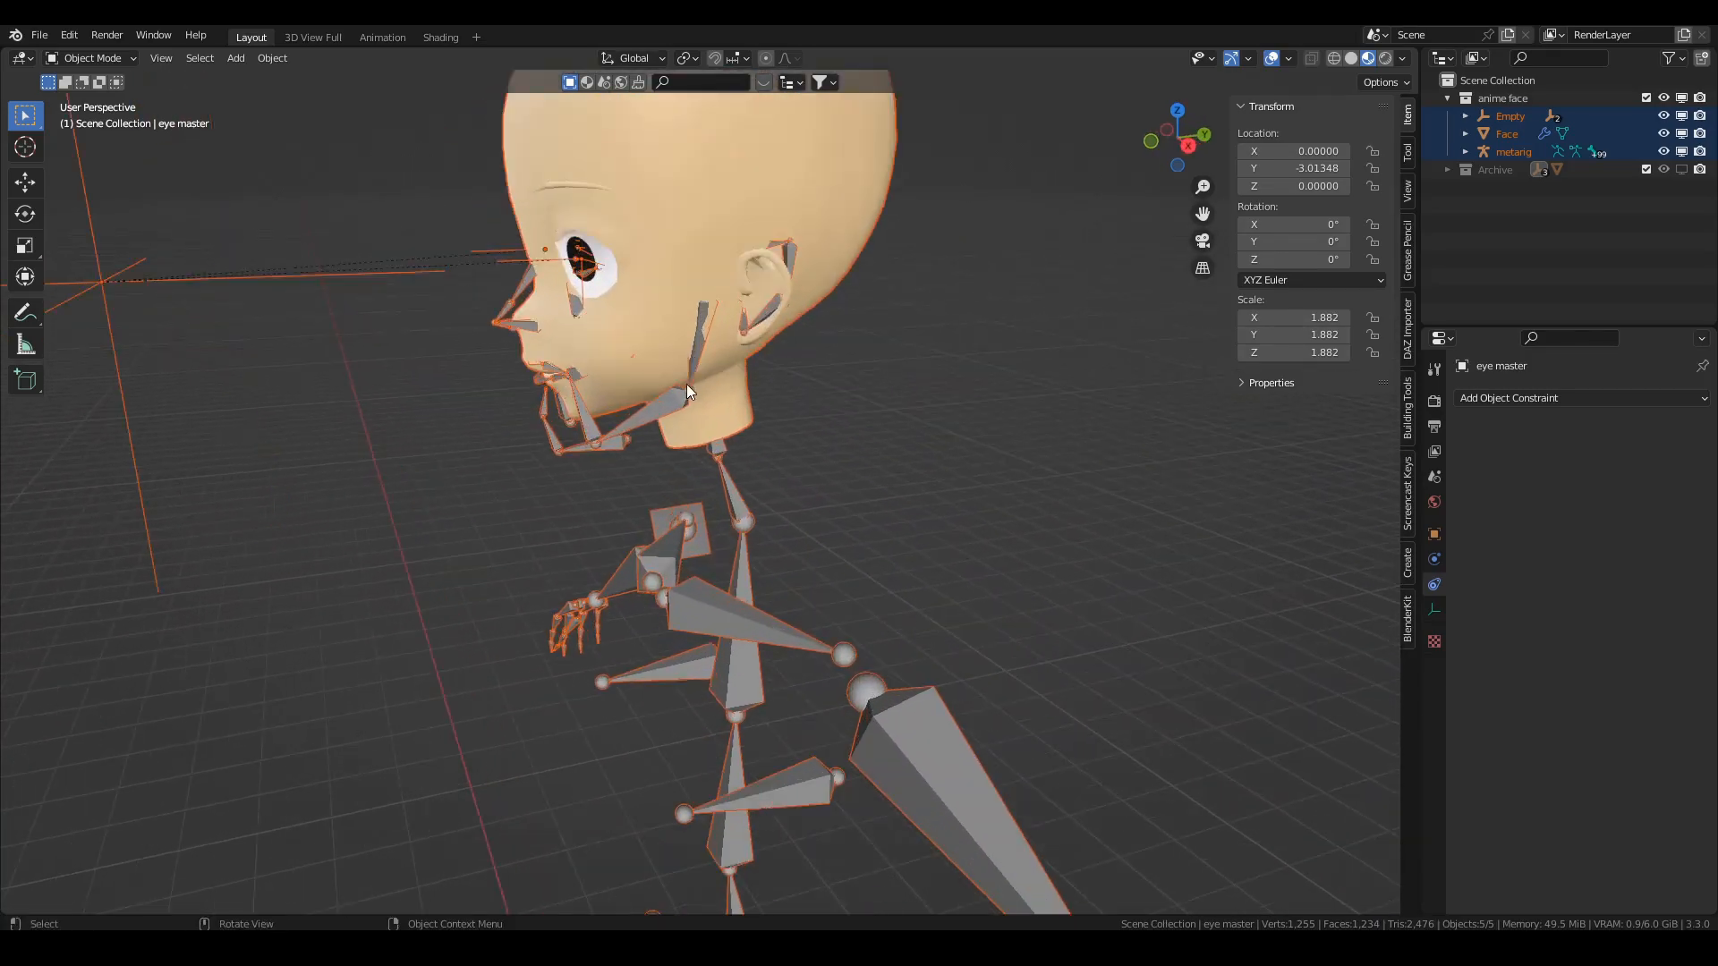
left_click(1513, 151)
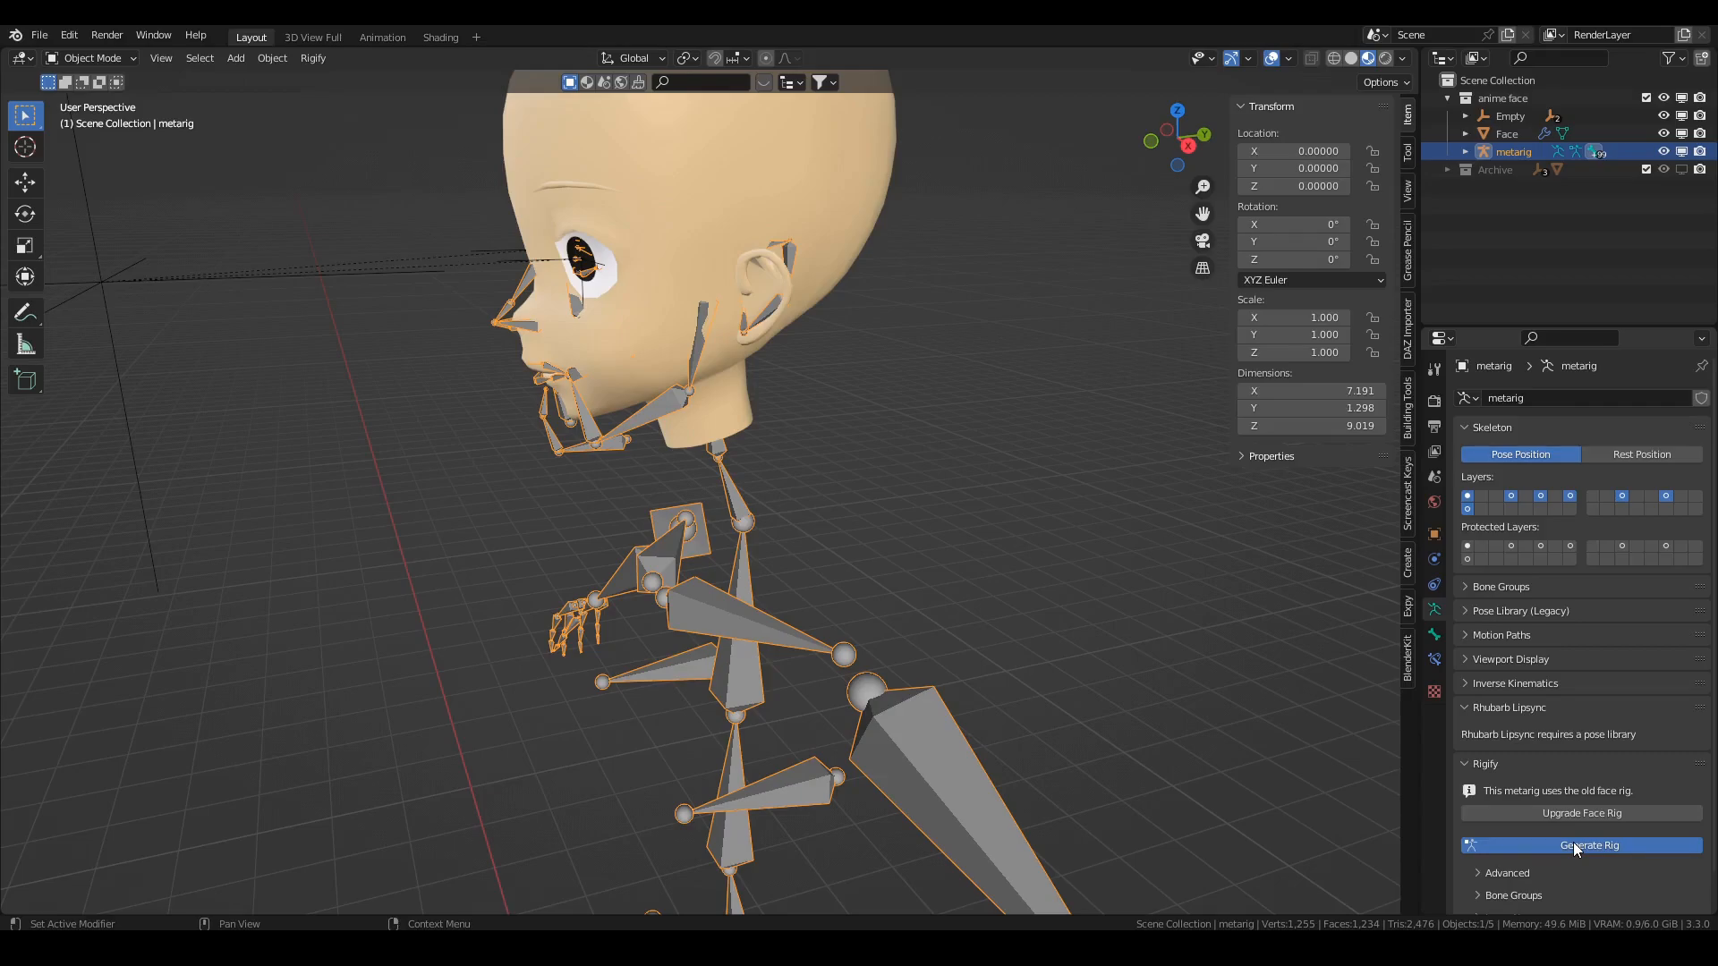
Generate the full rig from the metarig and select the eye control Empty
left_click(1582, 845)
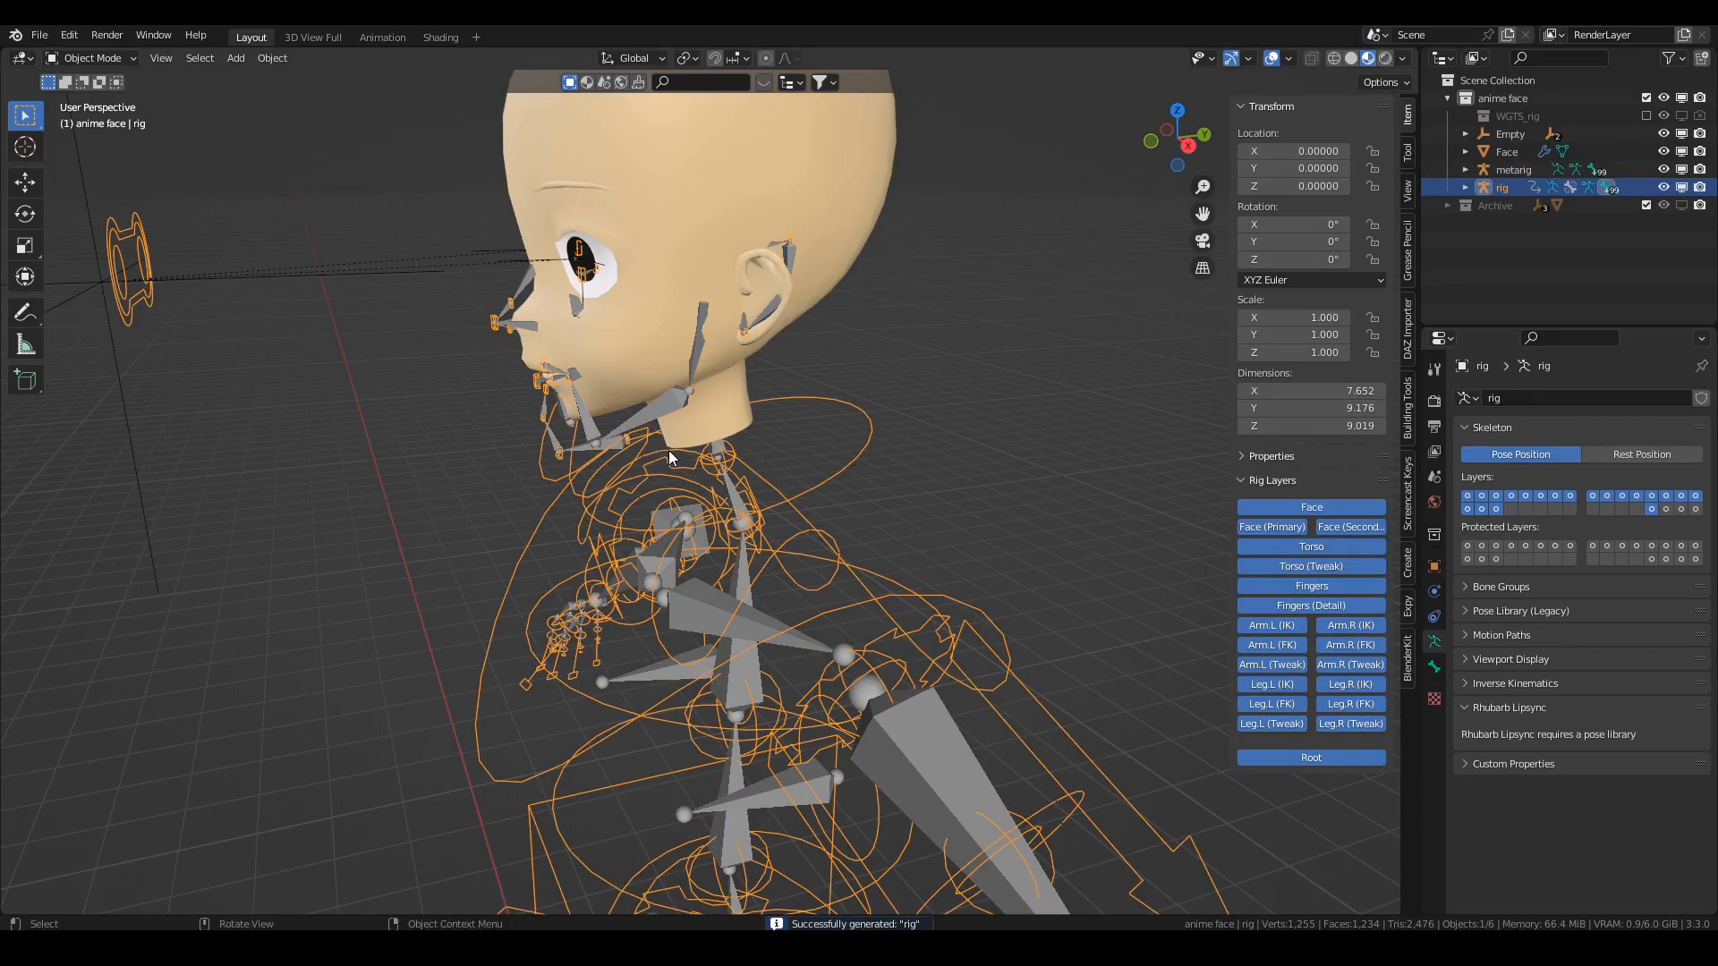
left_click(1510, 133)
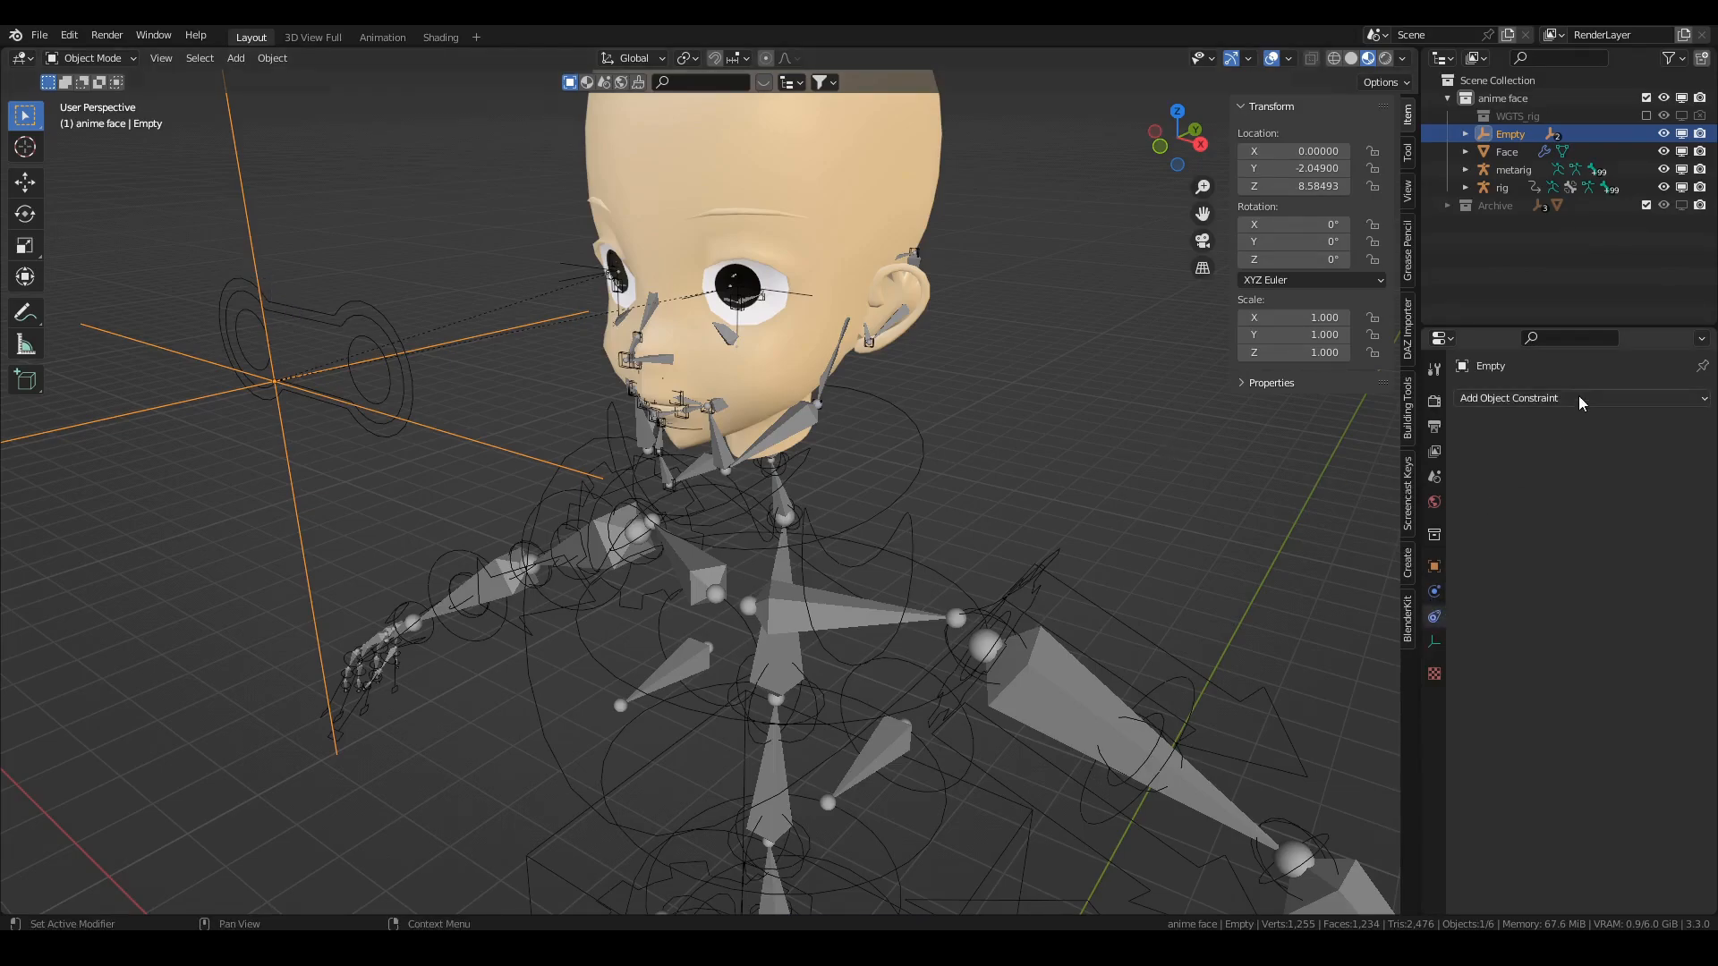
Give the Empty a Child Of constraint targeting the rig's eyes bone and Set Inverse to keep its position
left_click(1508, 397)
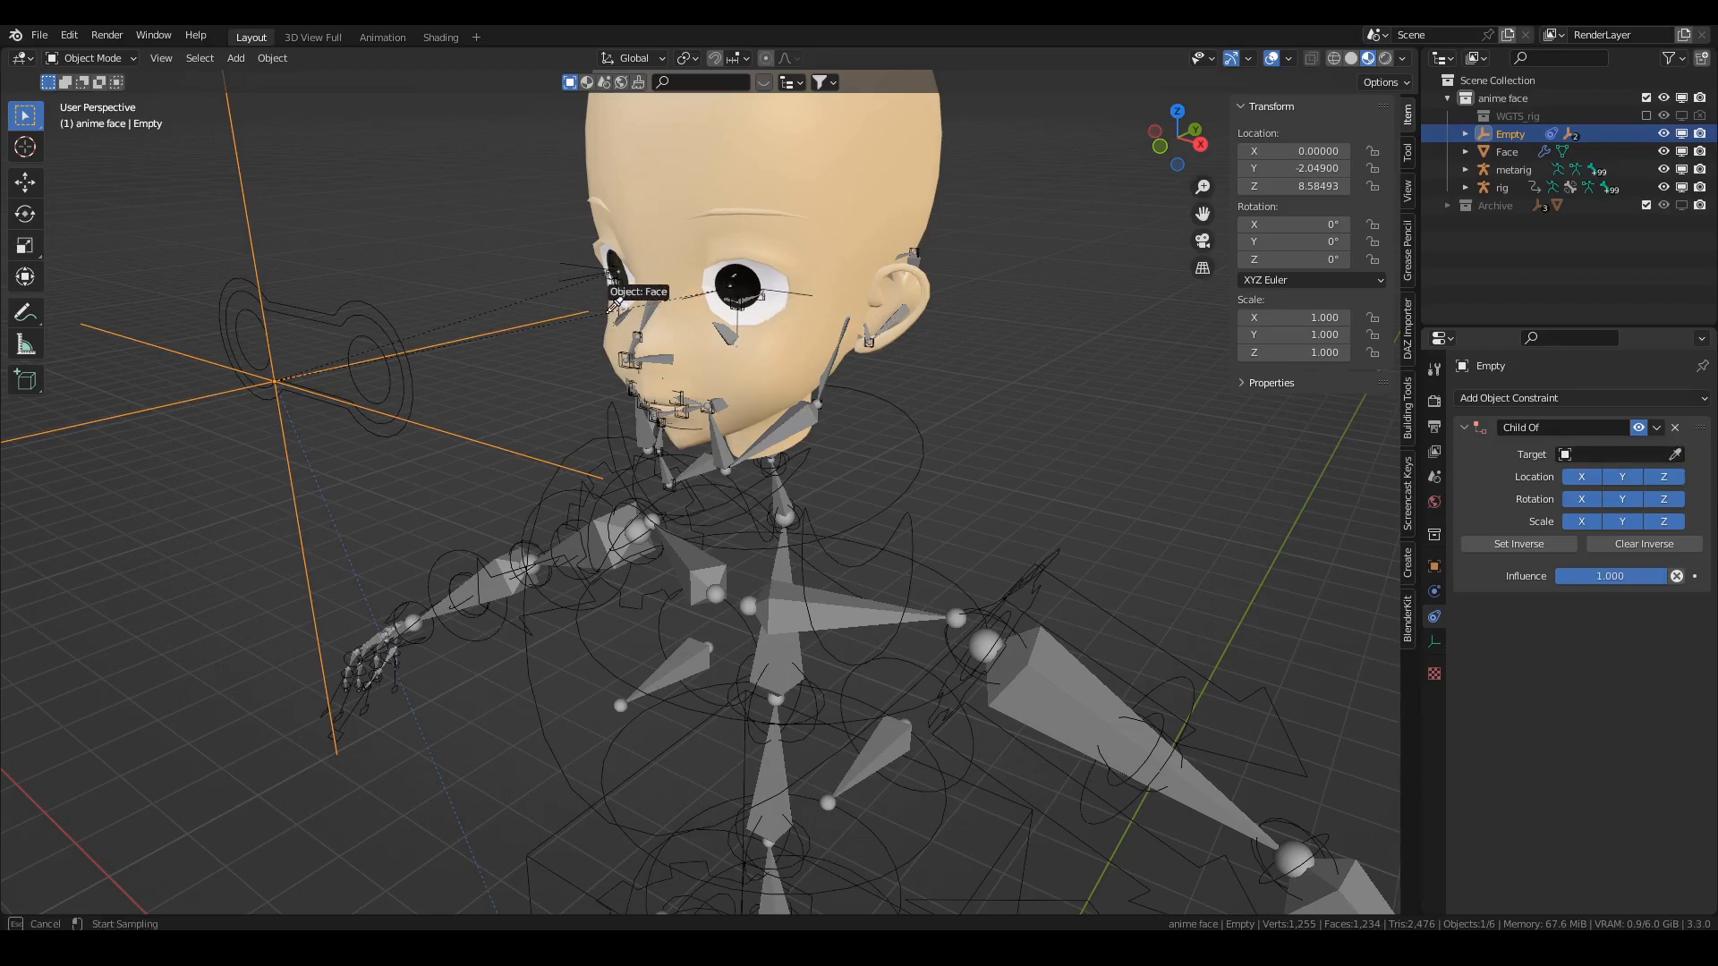
left_click(1612, 476)
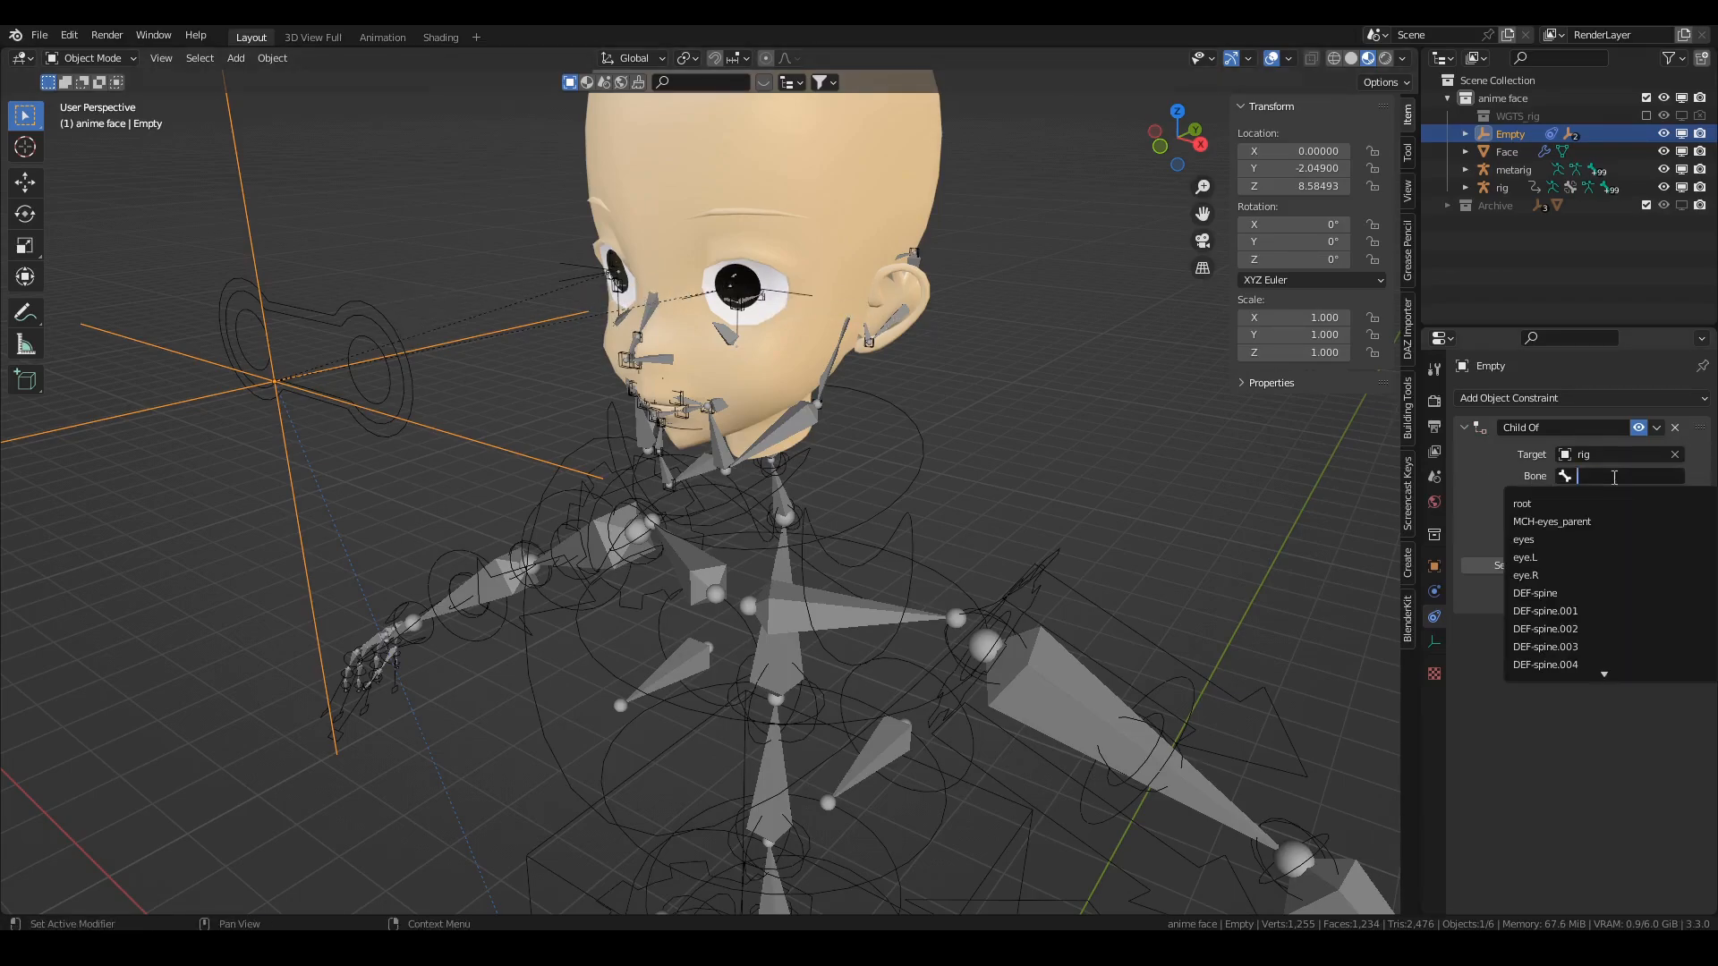
type("eye")
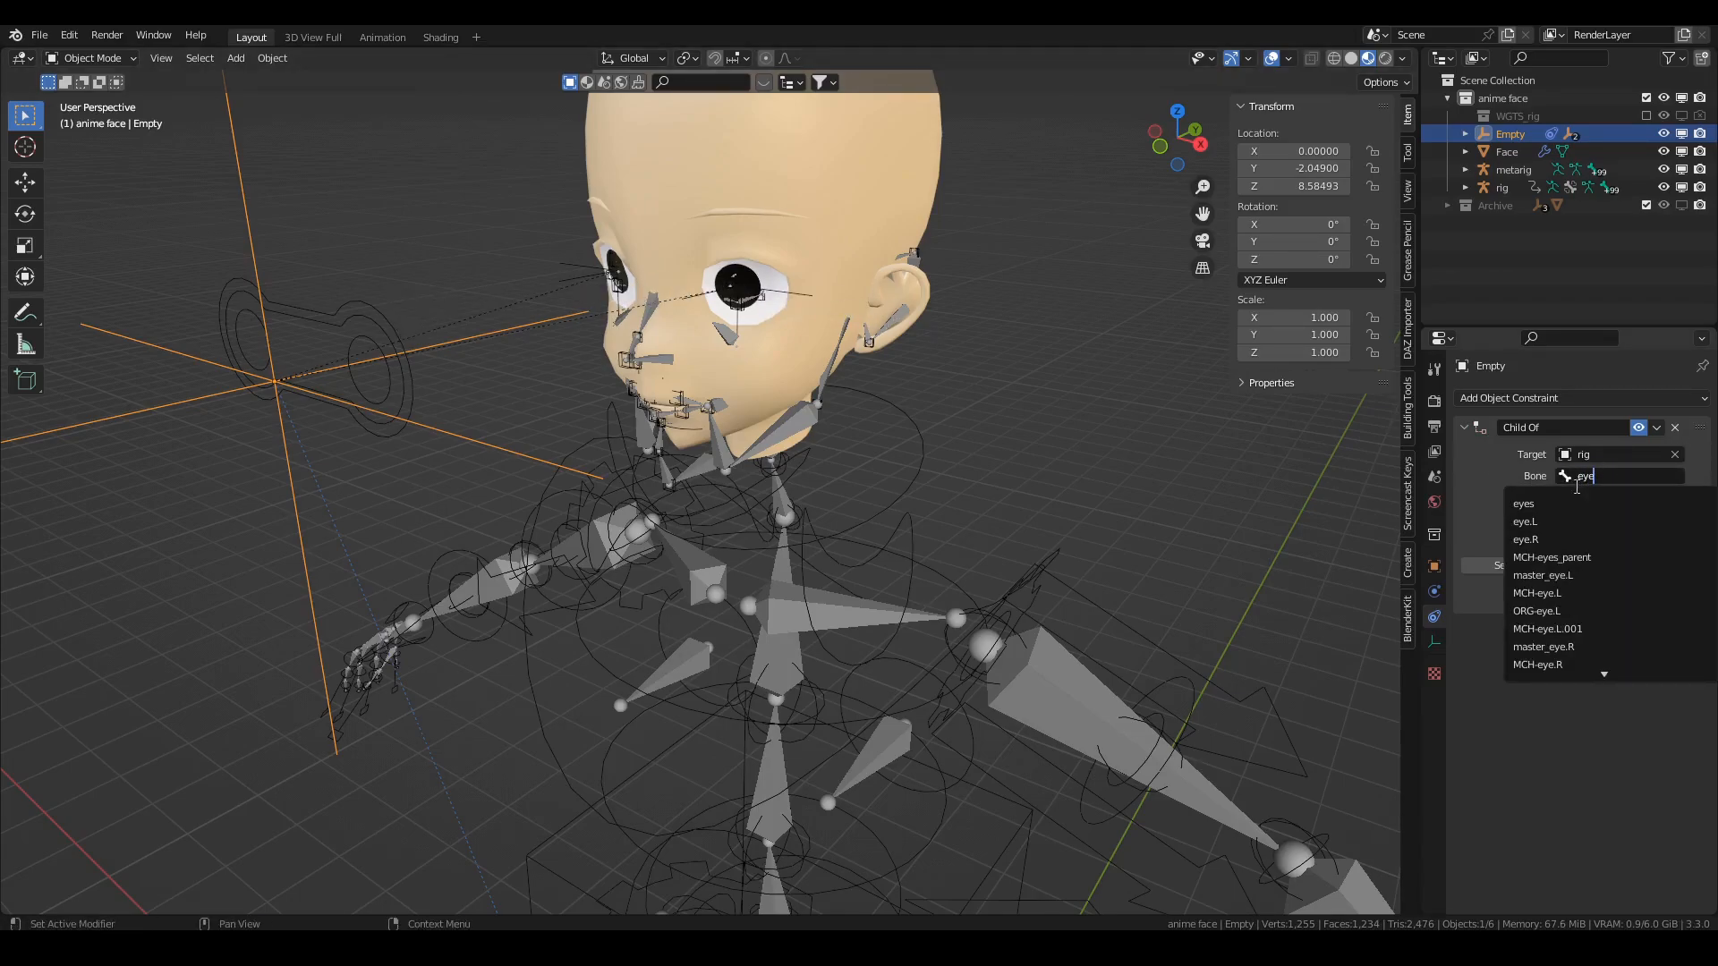
left_click(1522, 503)
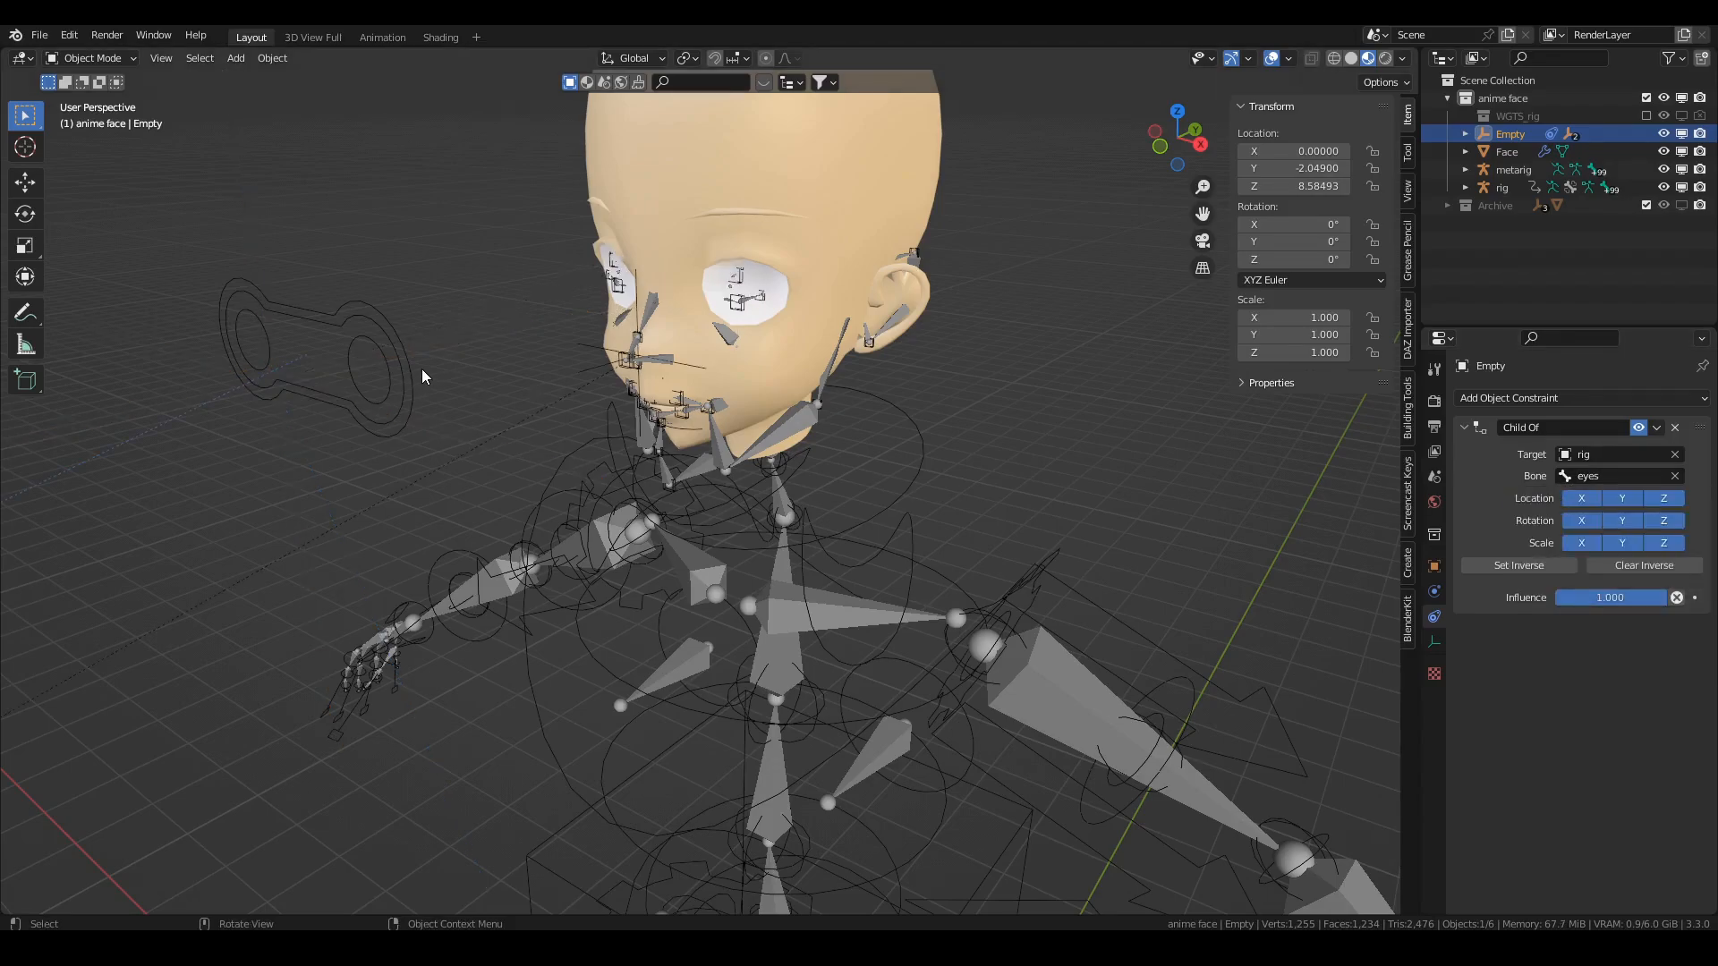
left_click(278, 386)
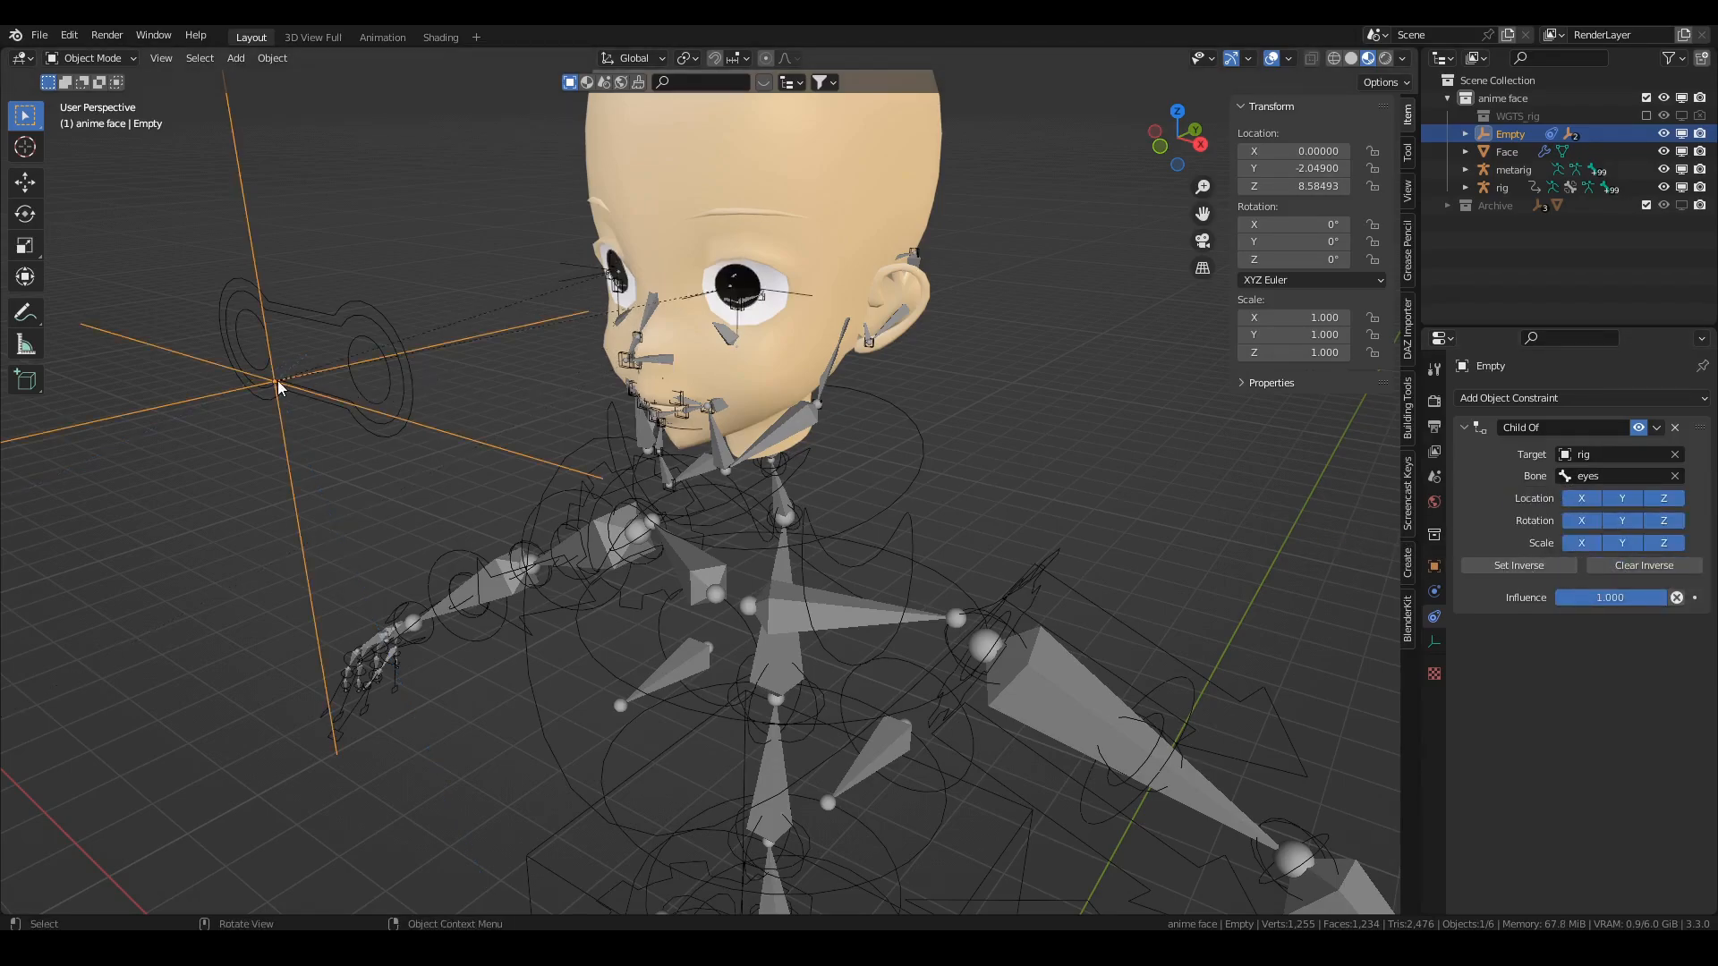
left_click(1502, 188)
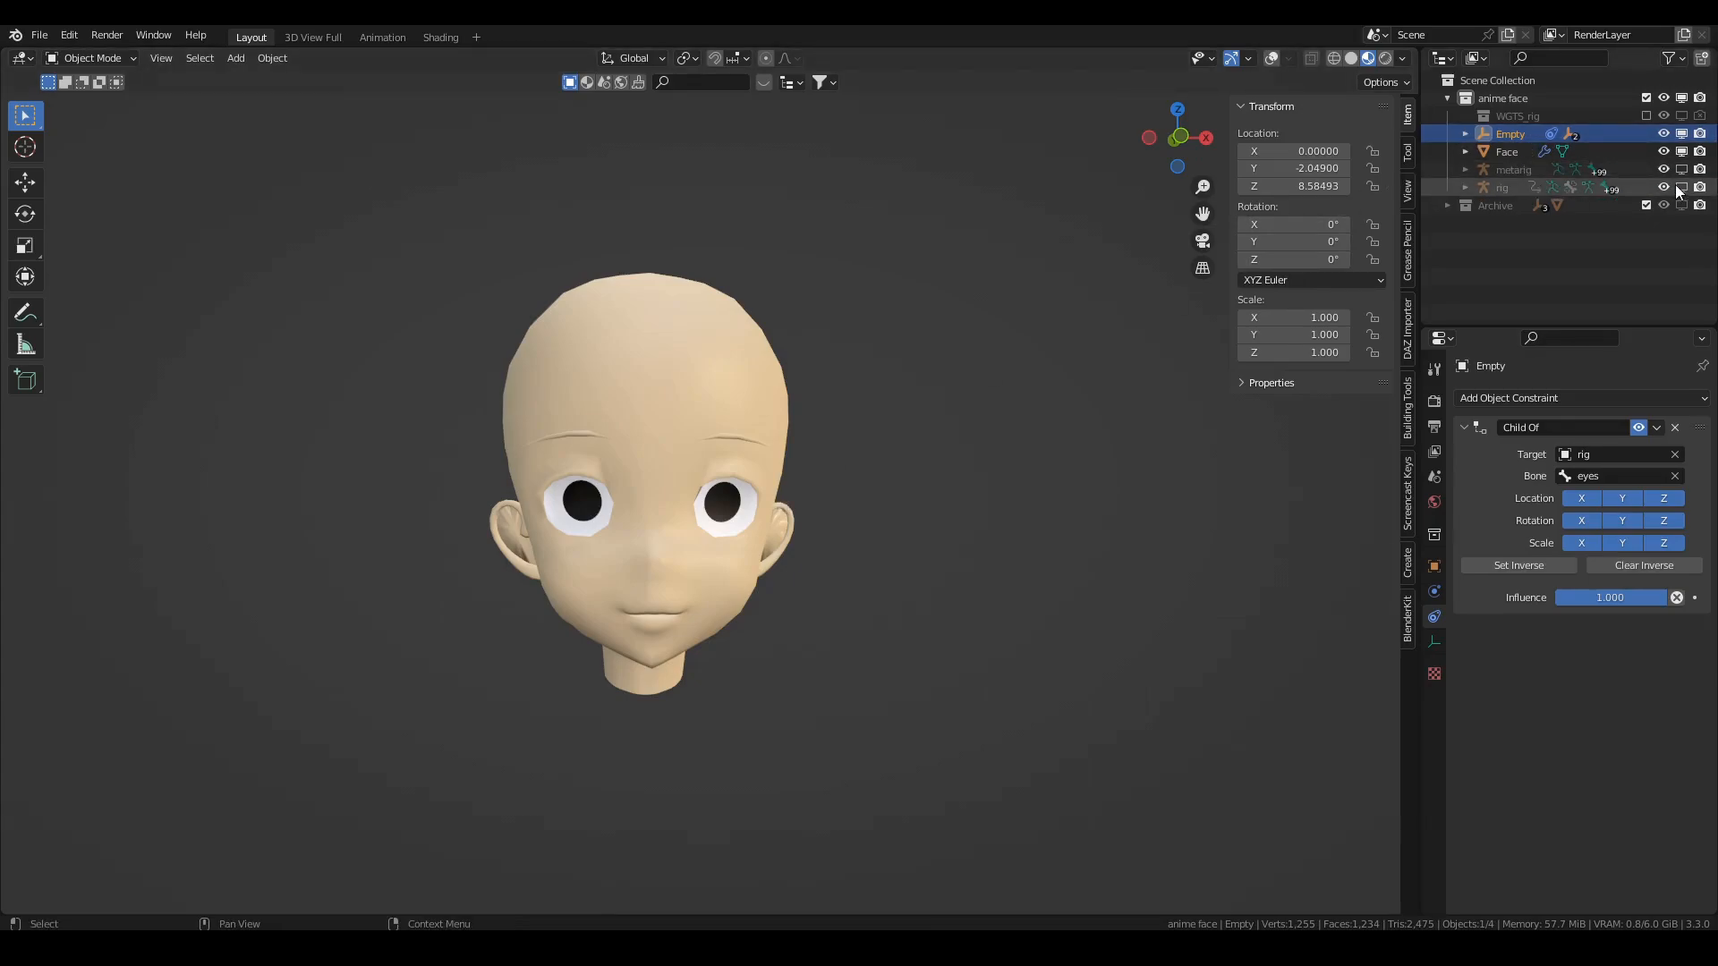
Show the generated rig's controls via viewport overlays, then select the Face mesh for shading
left_click(1502, 188)
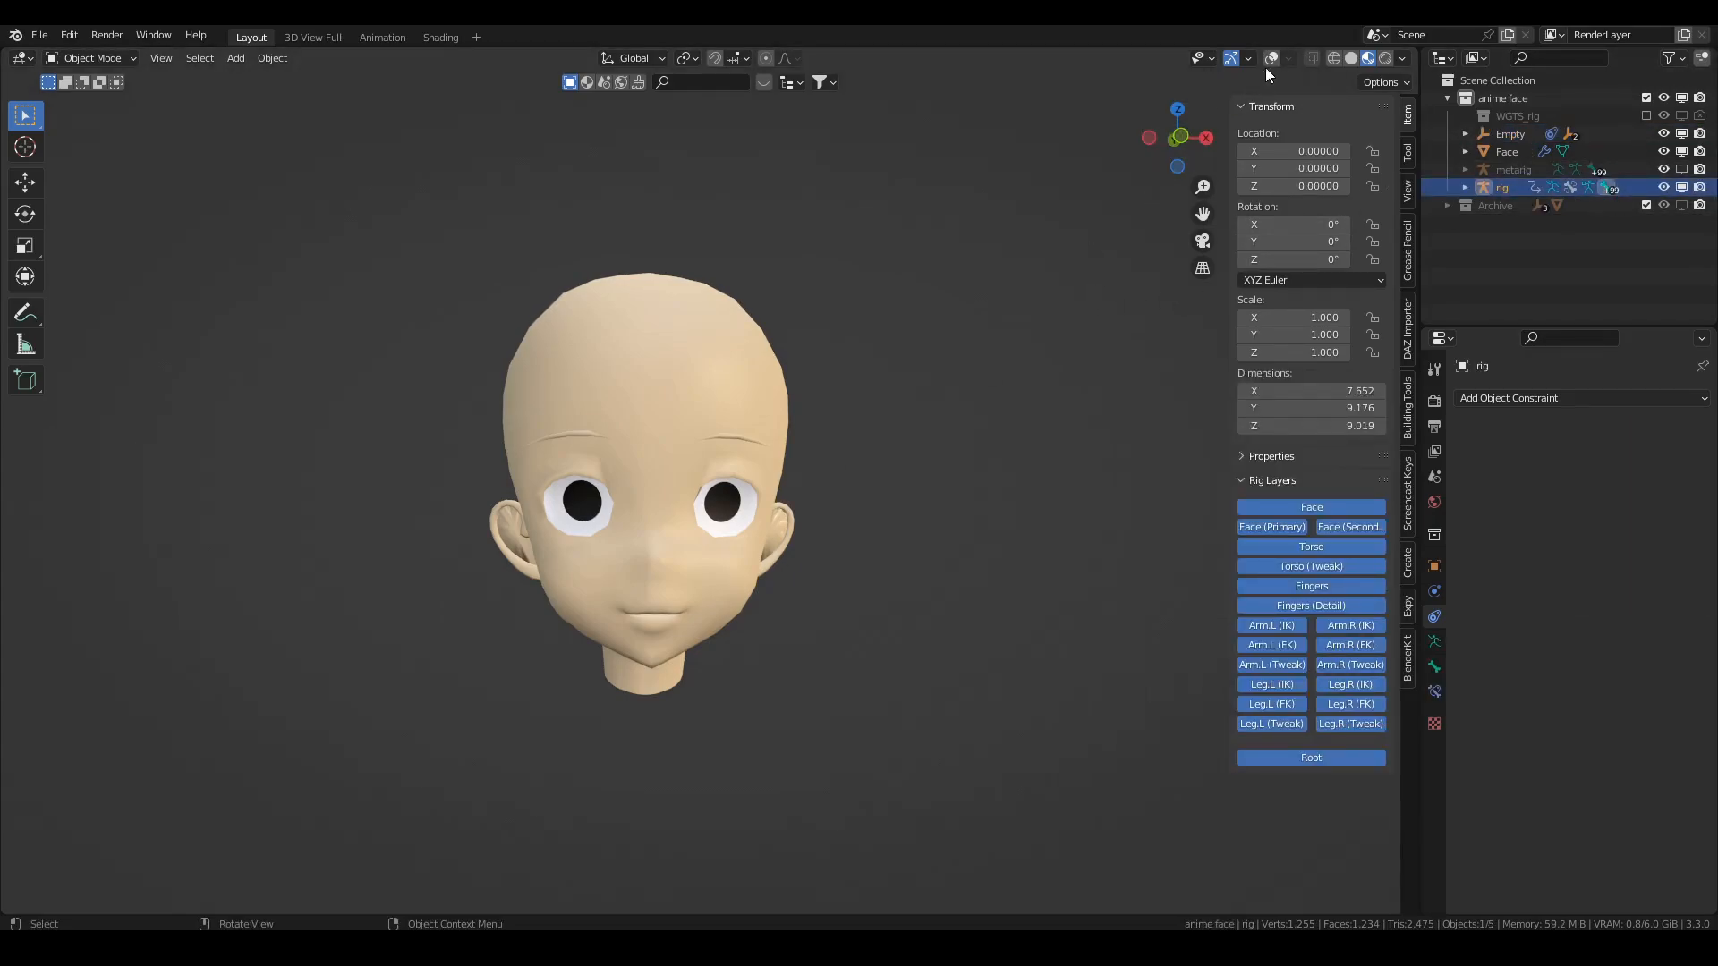
left_click(97, 57)
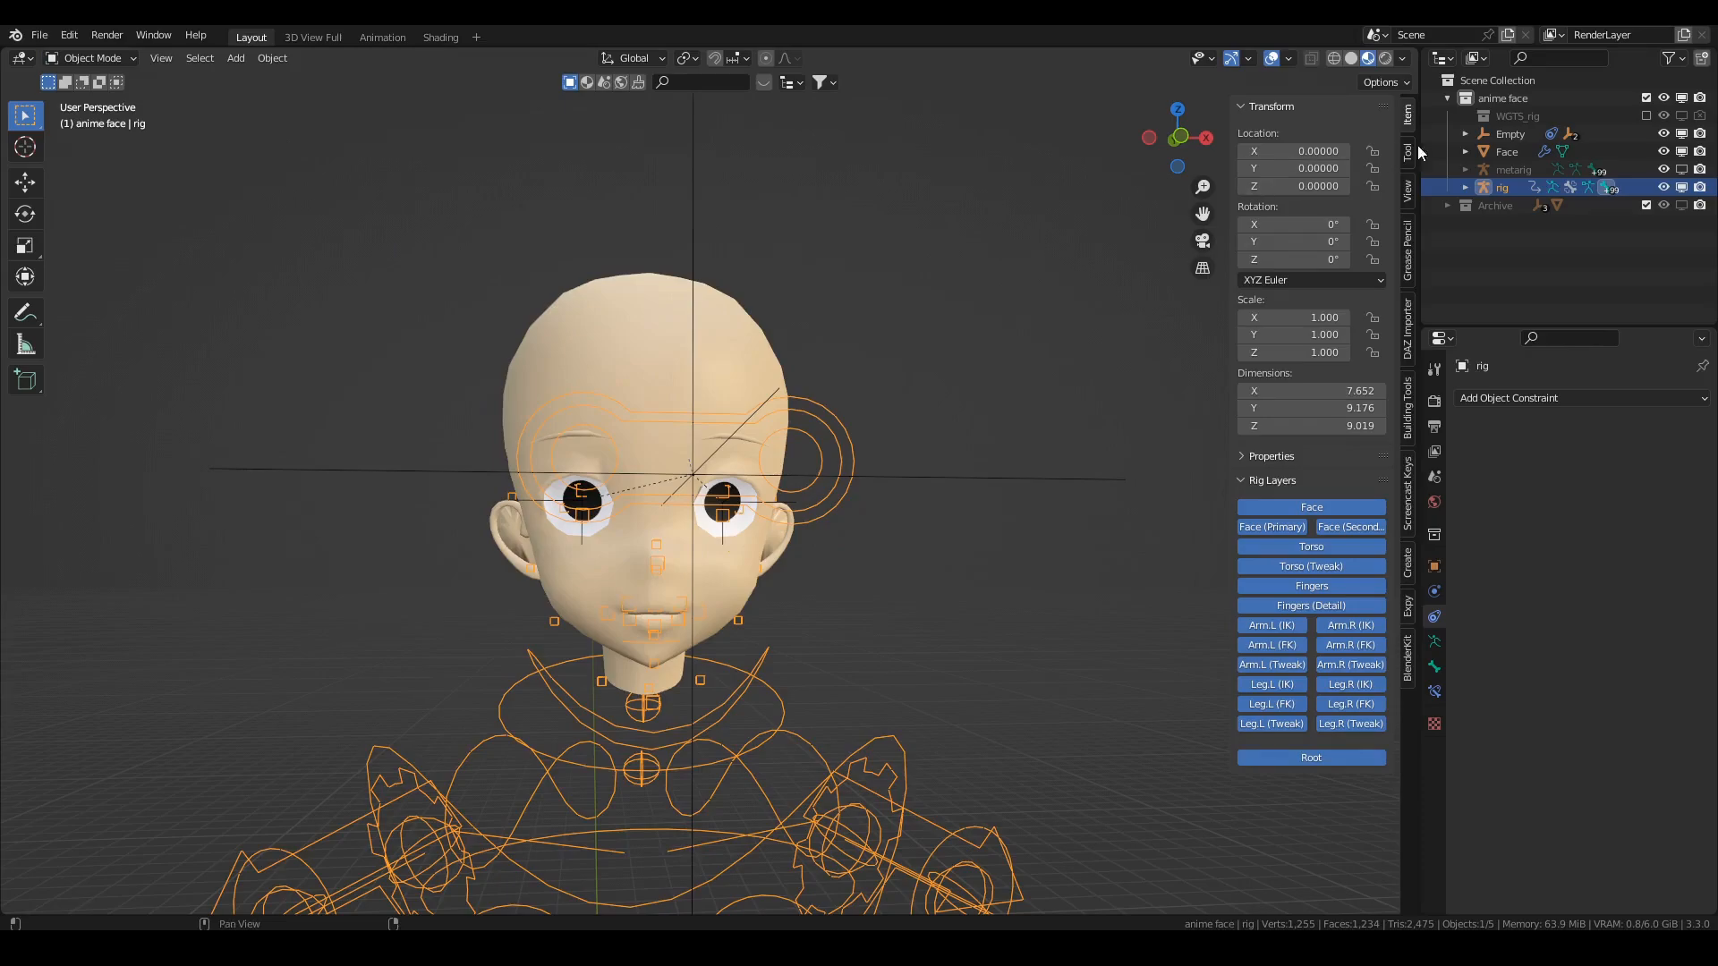
left_click(1507, 150)
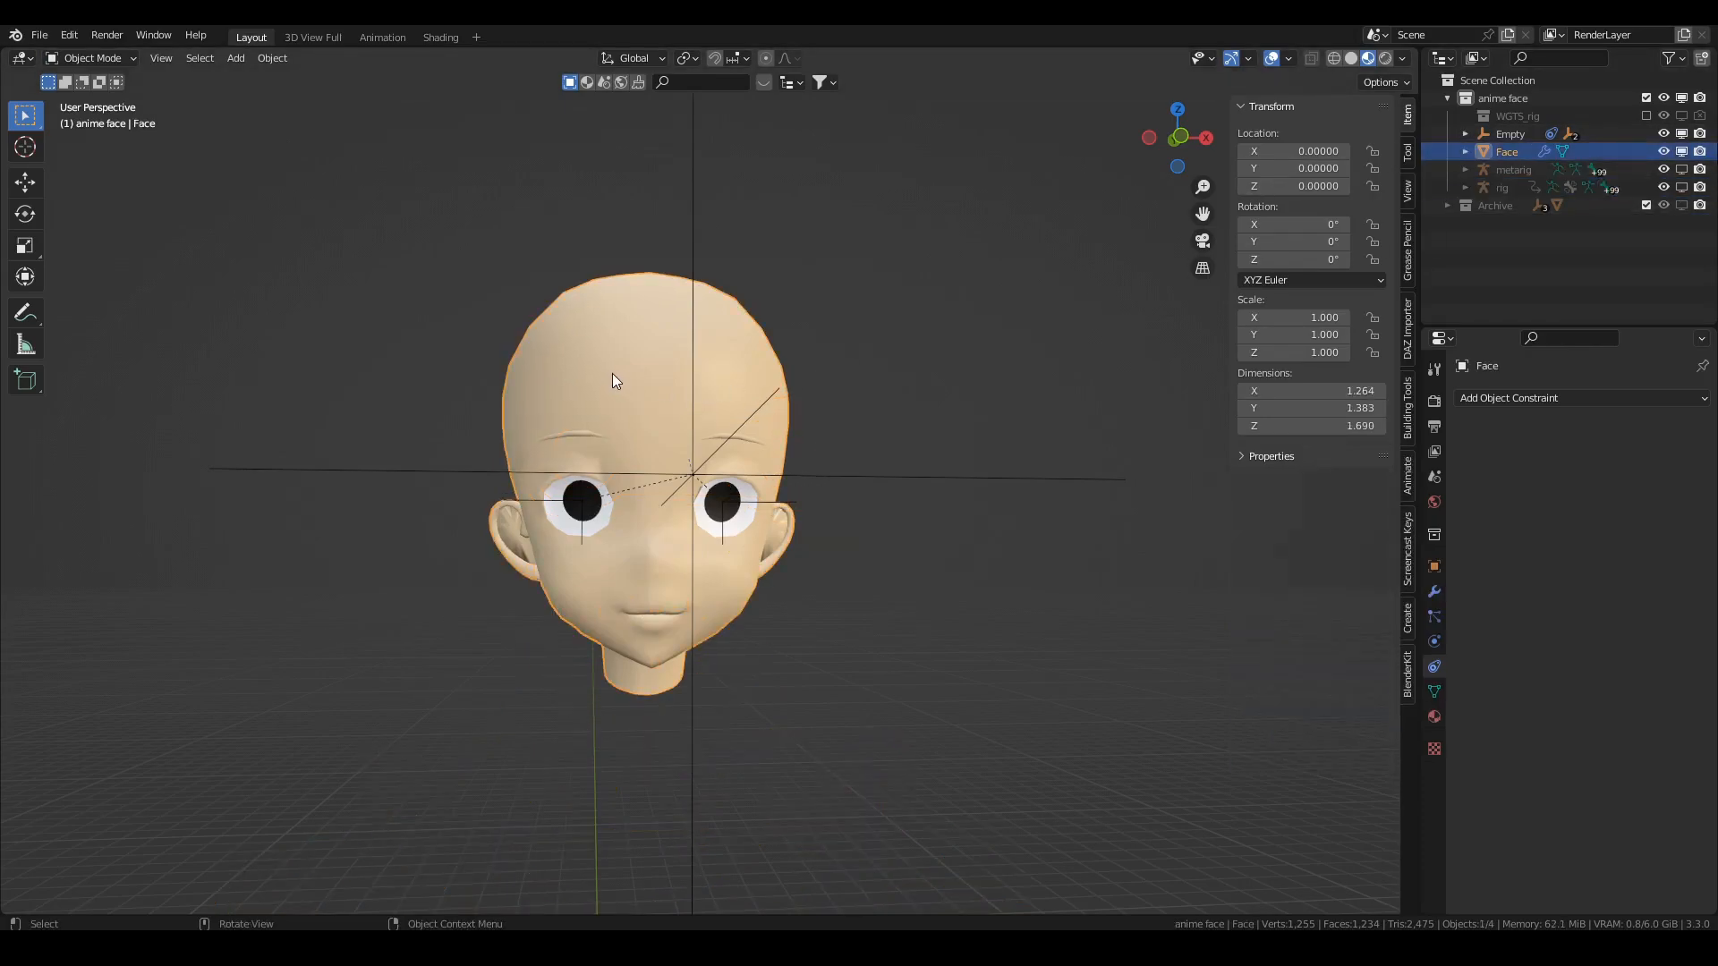
left_click(440, 35)
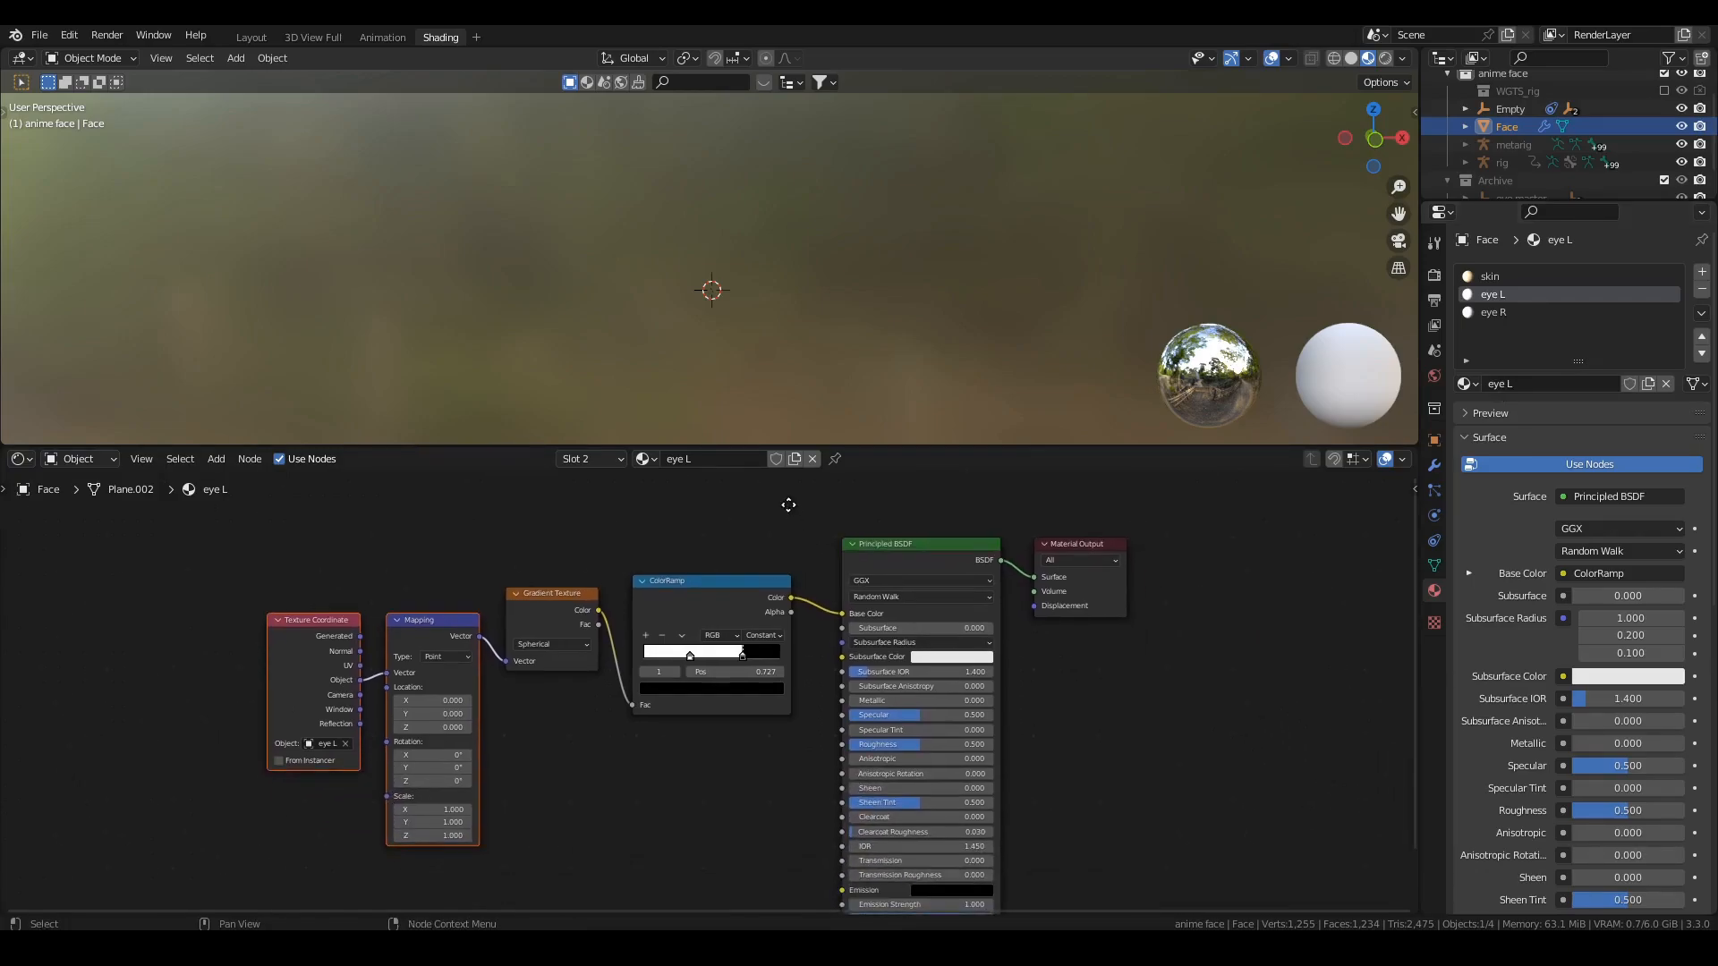
Duplicate the pupil gradient chain below the original, reset its mapping scale to 1 and colour its ramp blue
key("KP_1")
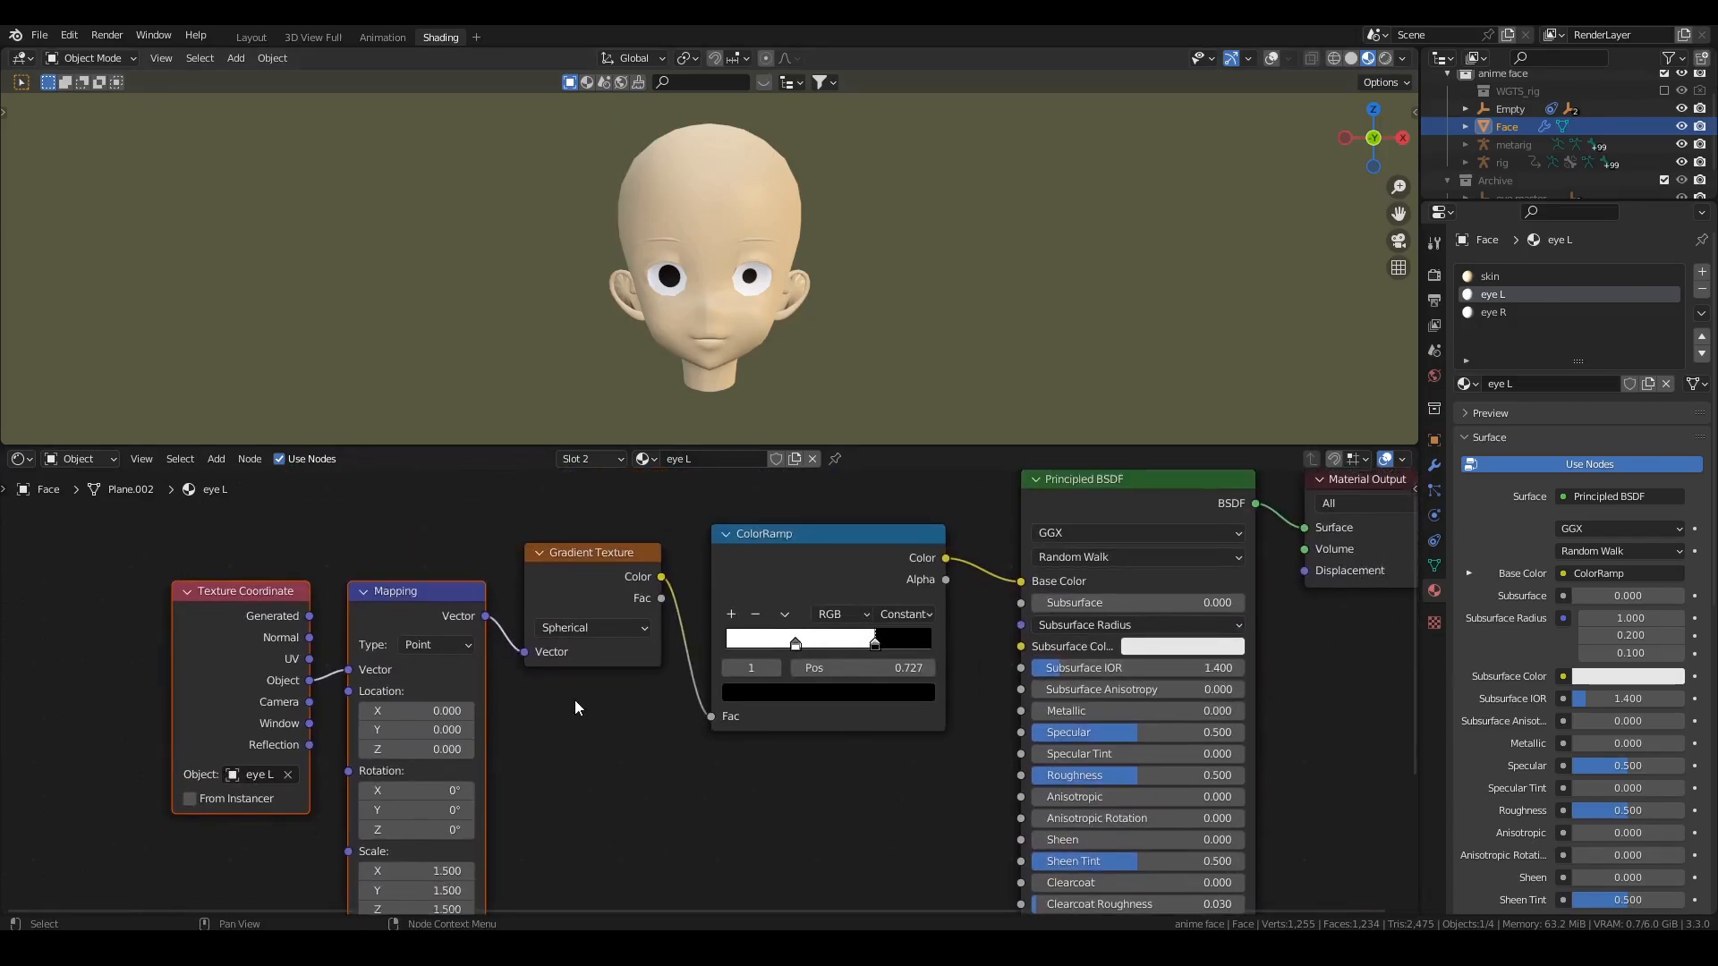
scroll("down", 3)
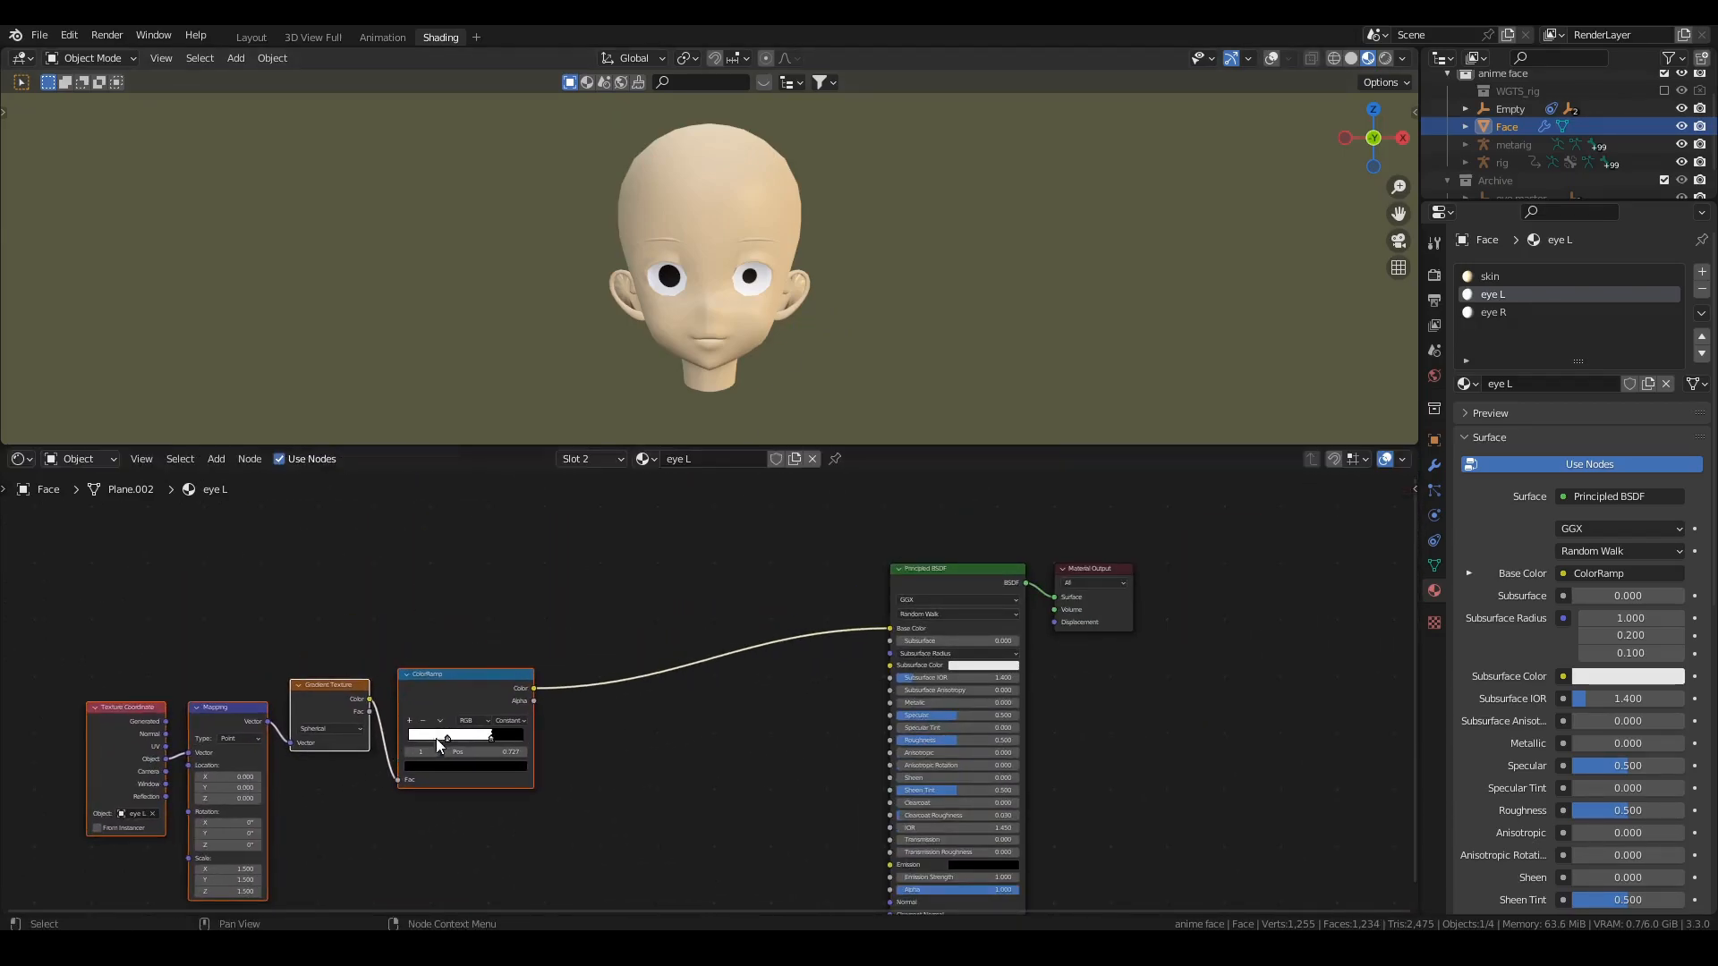
left_click_drag(465, 674, 625, 755)
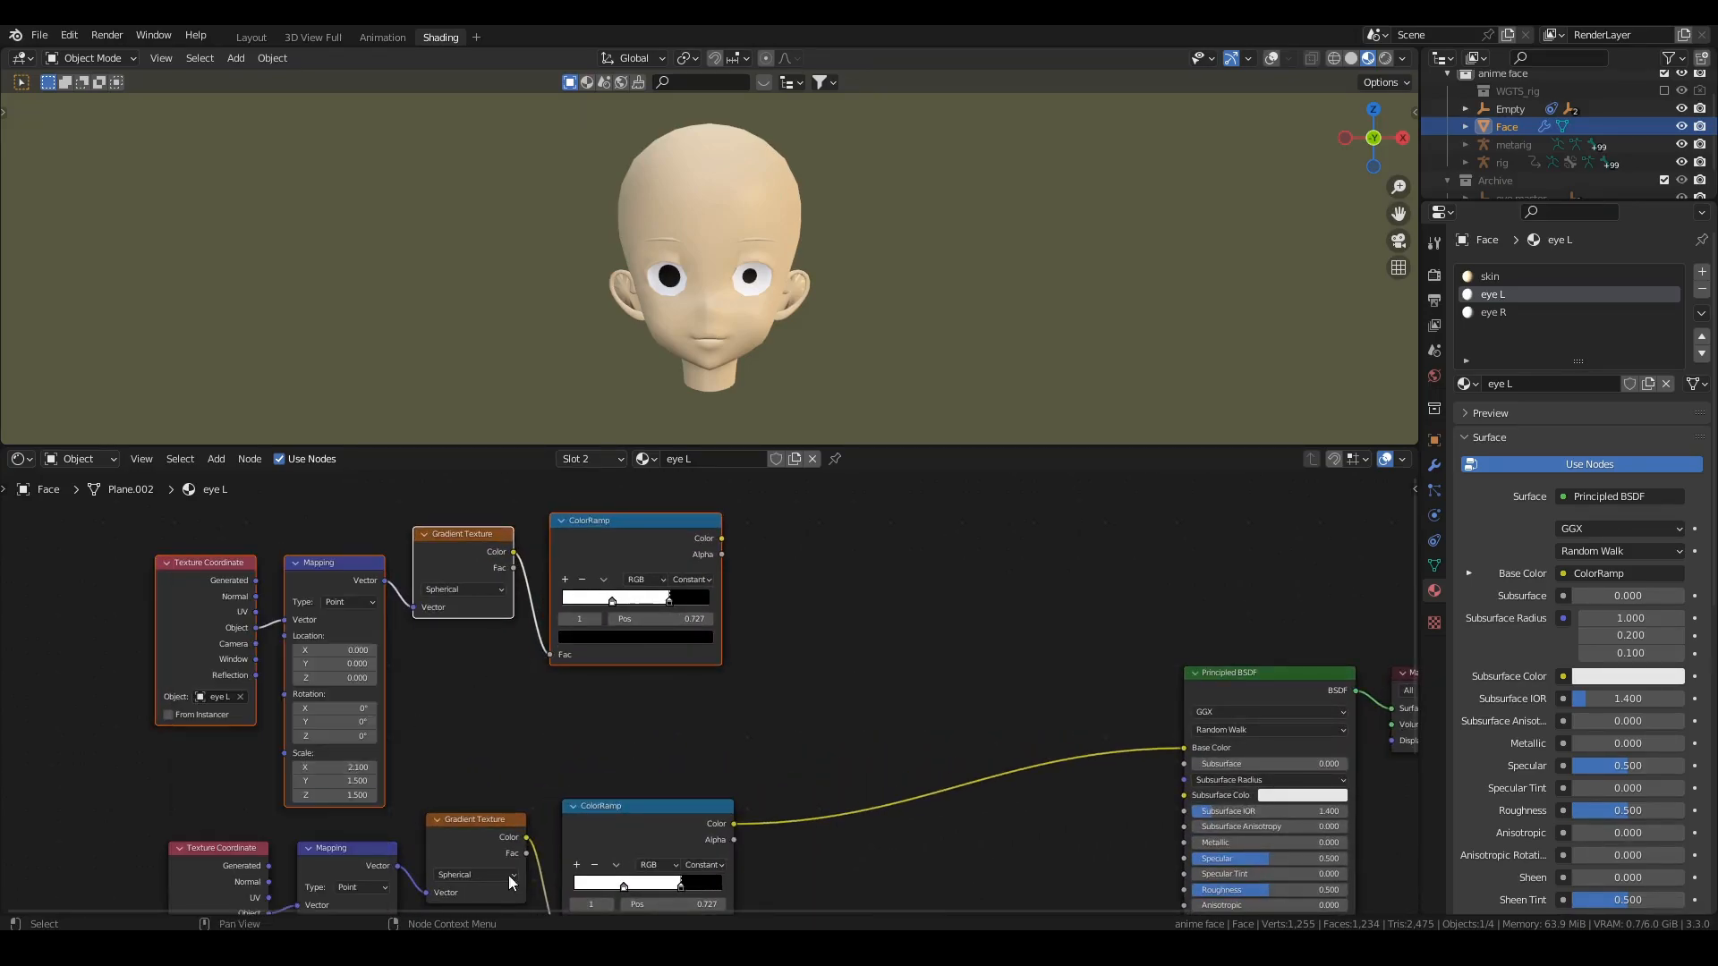
double_click(333, 766)
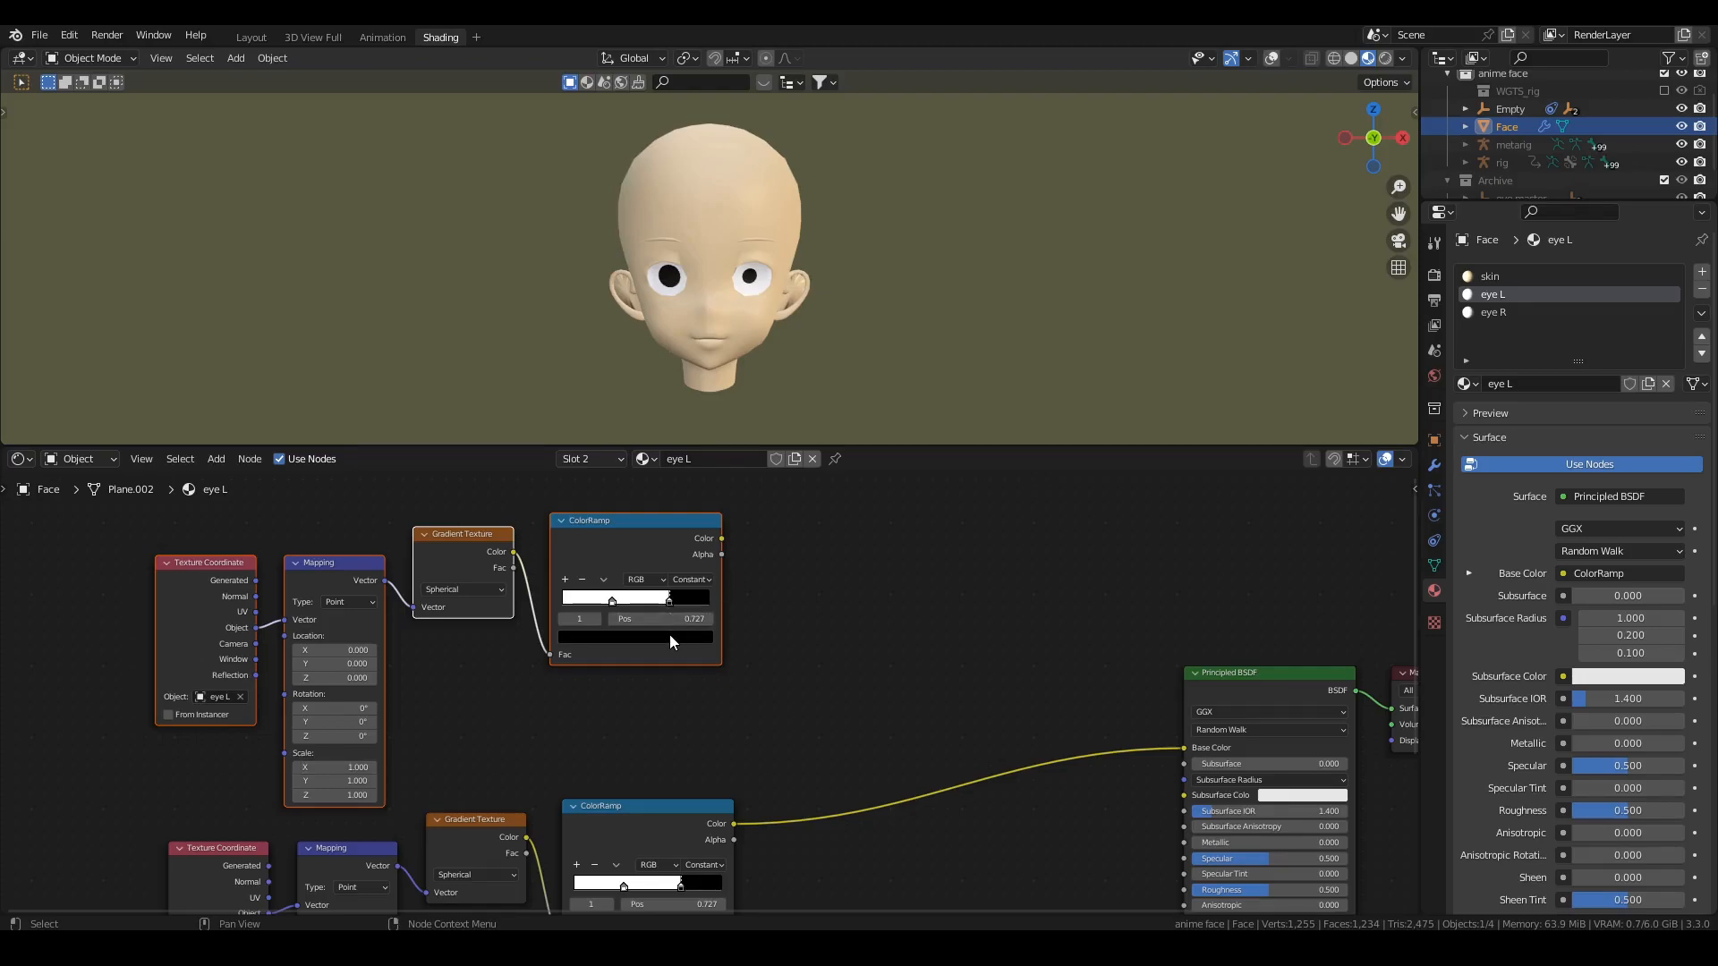
left_click(635, 598)
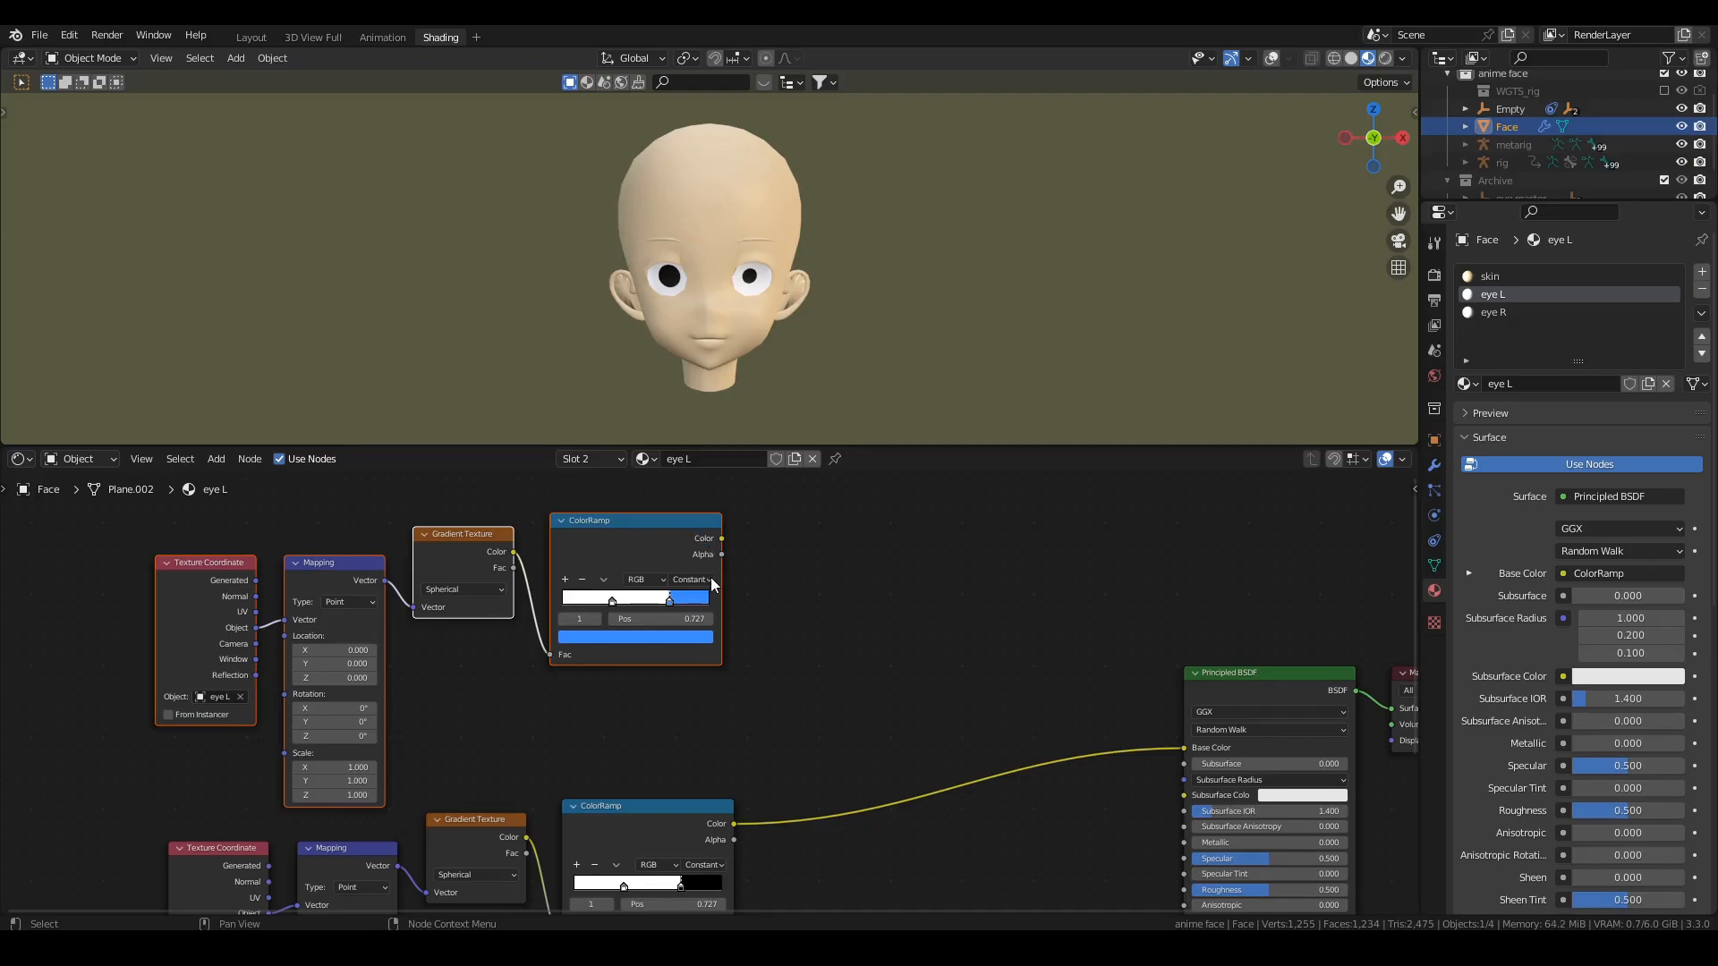
Insert a MixRGB node set to Multiply combining both ramps into the eye's base colour
type("mix")
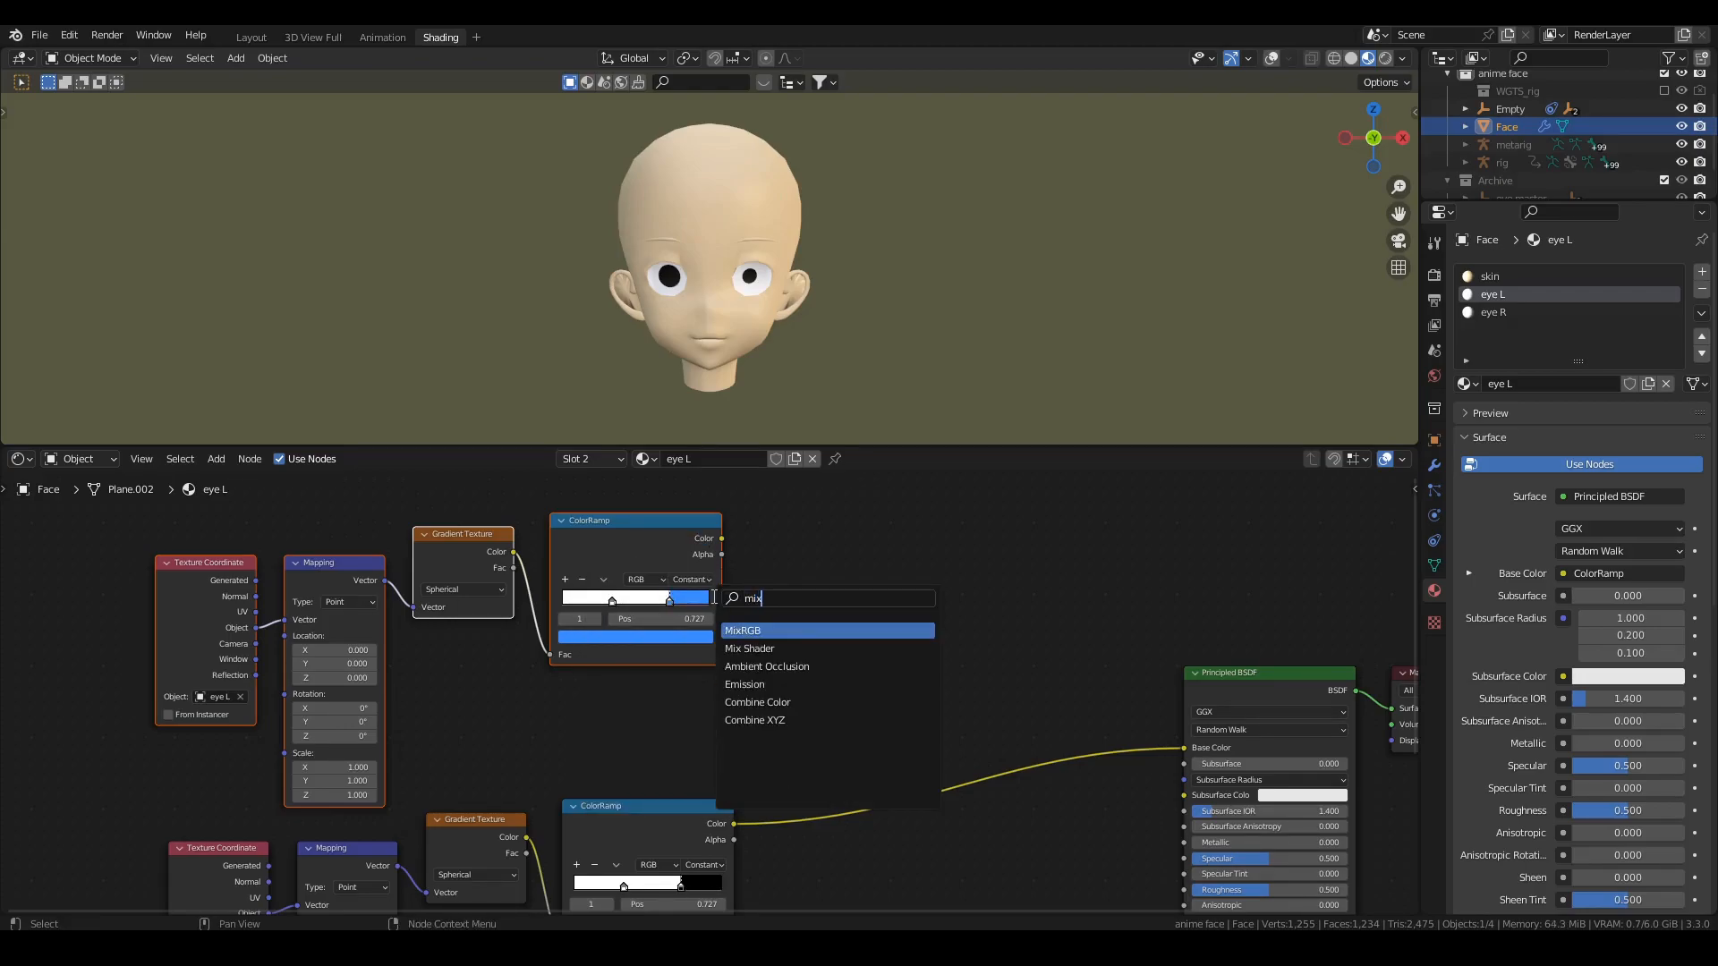
left_click(741, 630)
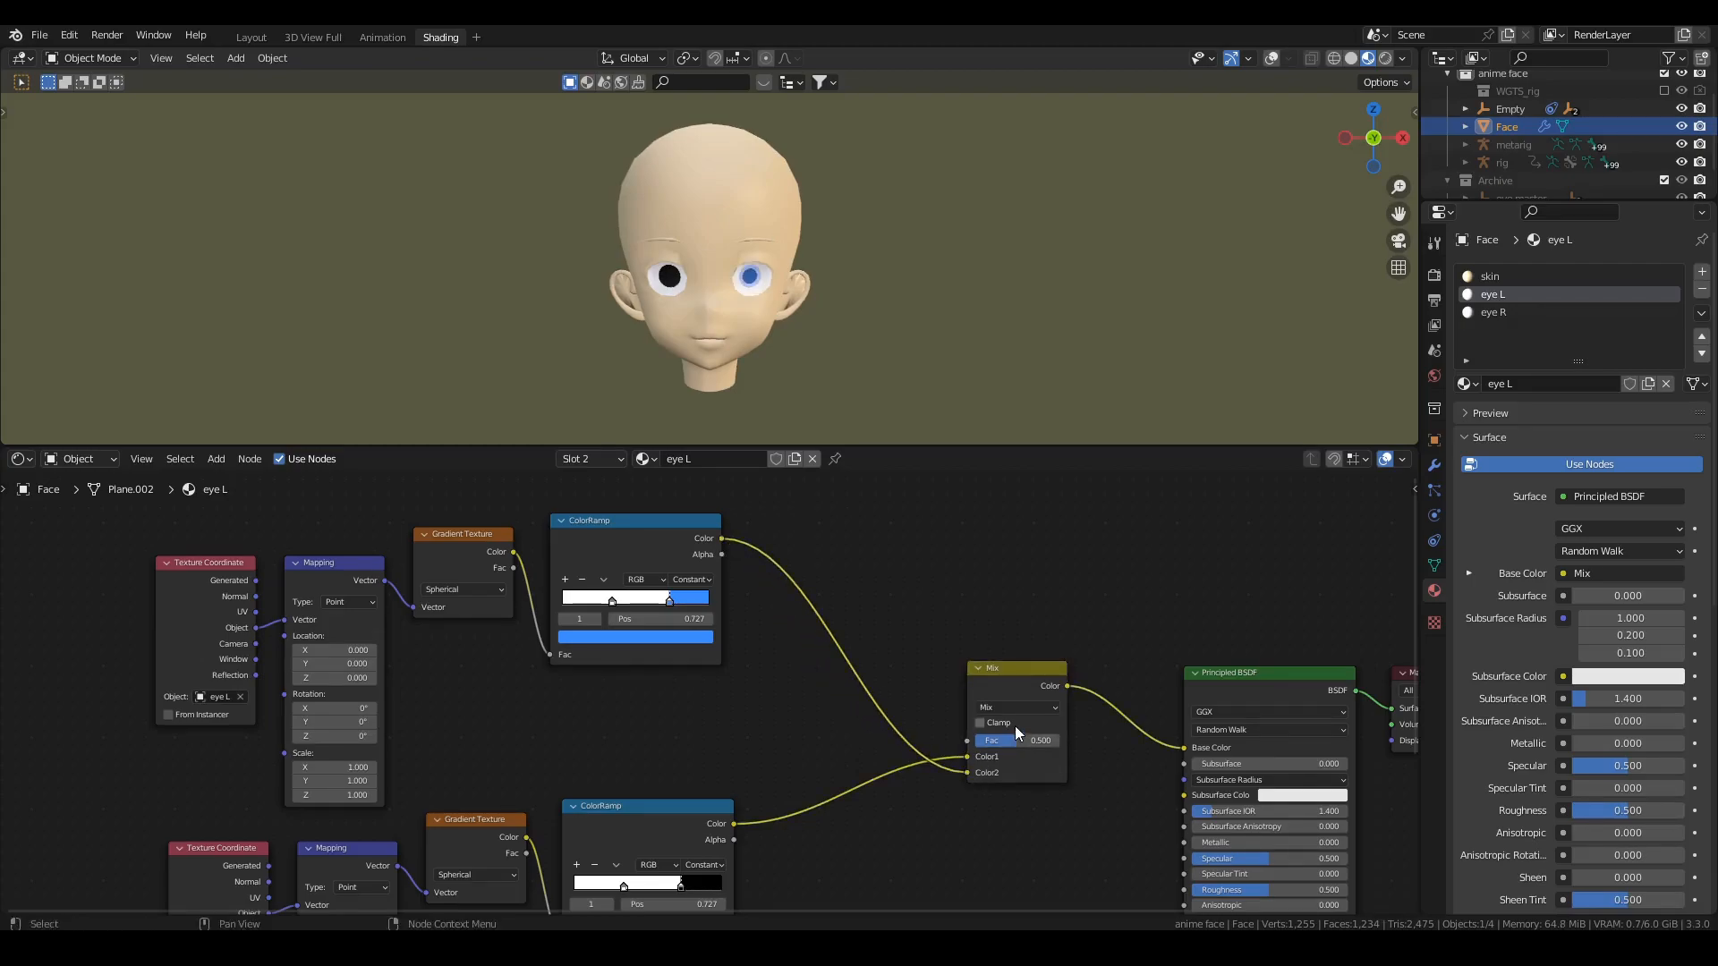
left_click(1017, 707)
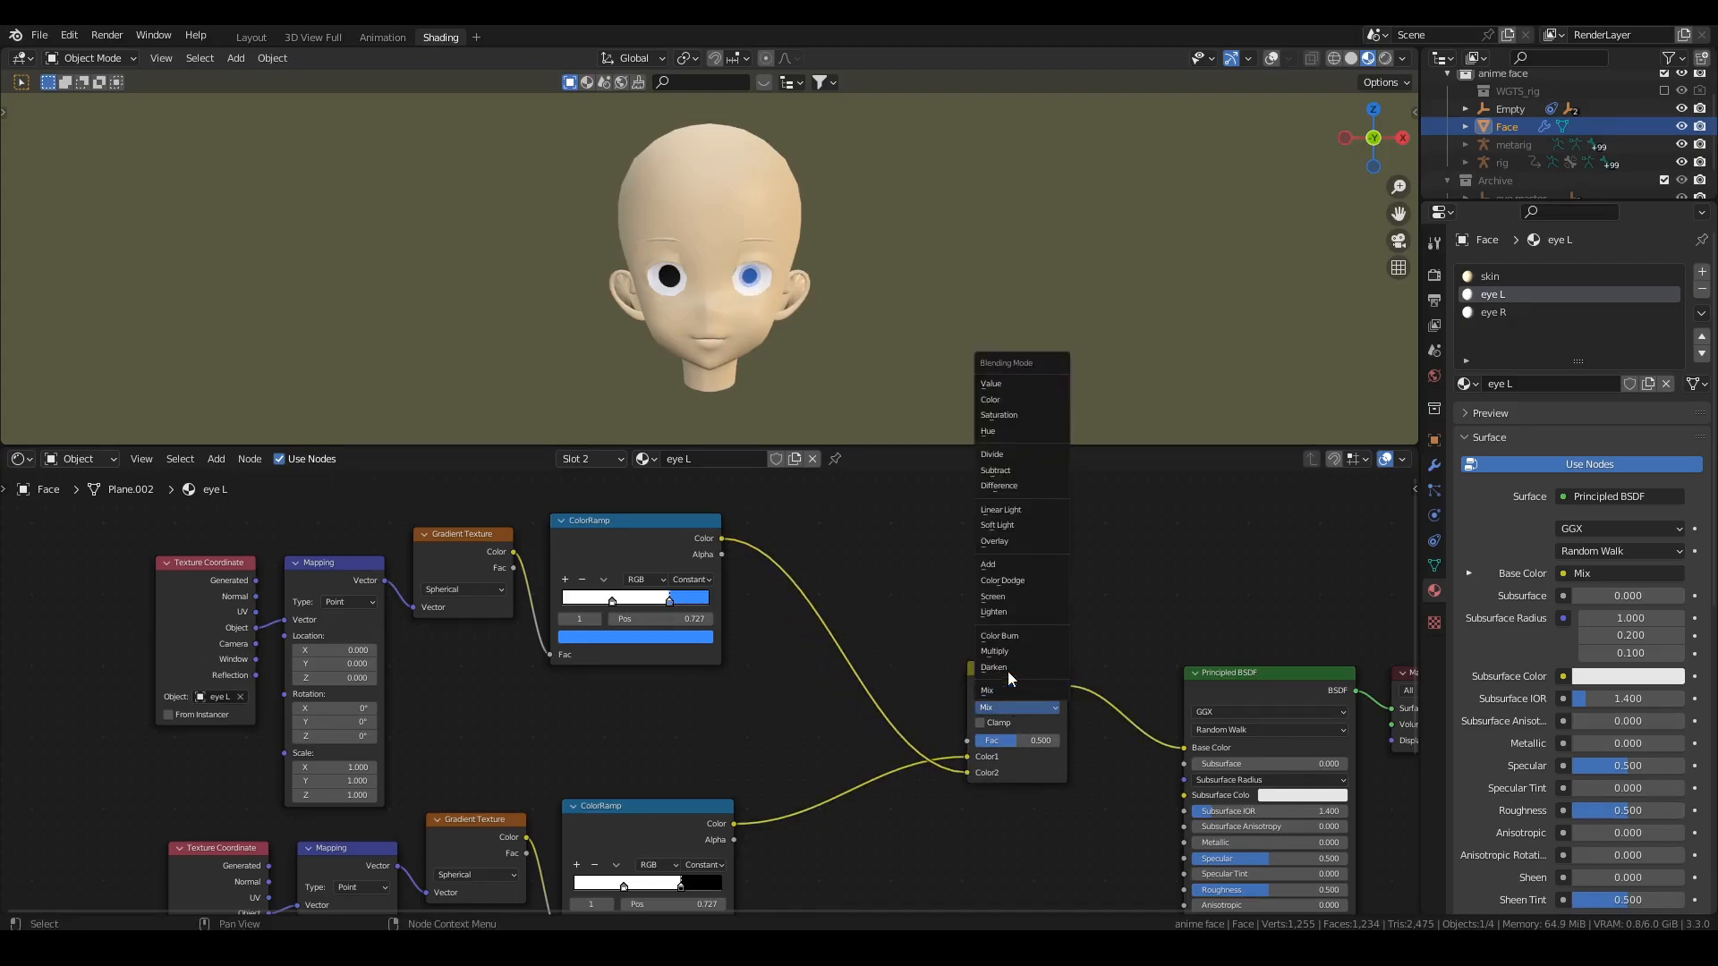
left_click(995, 651)
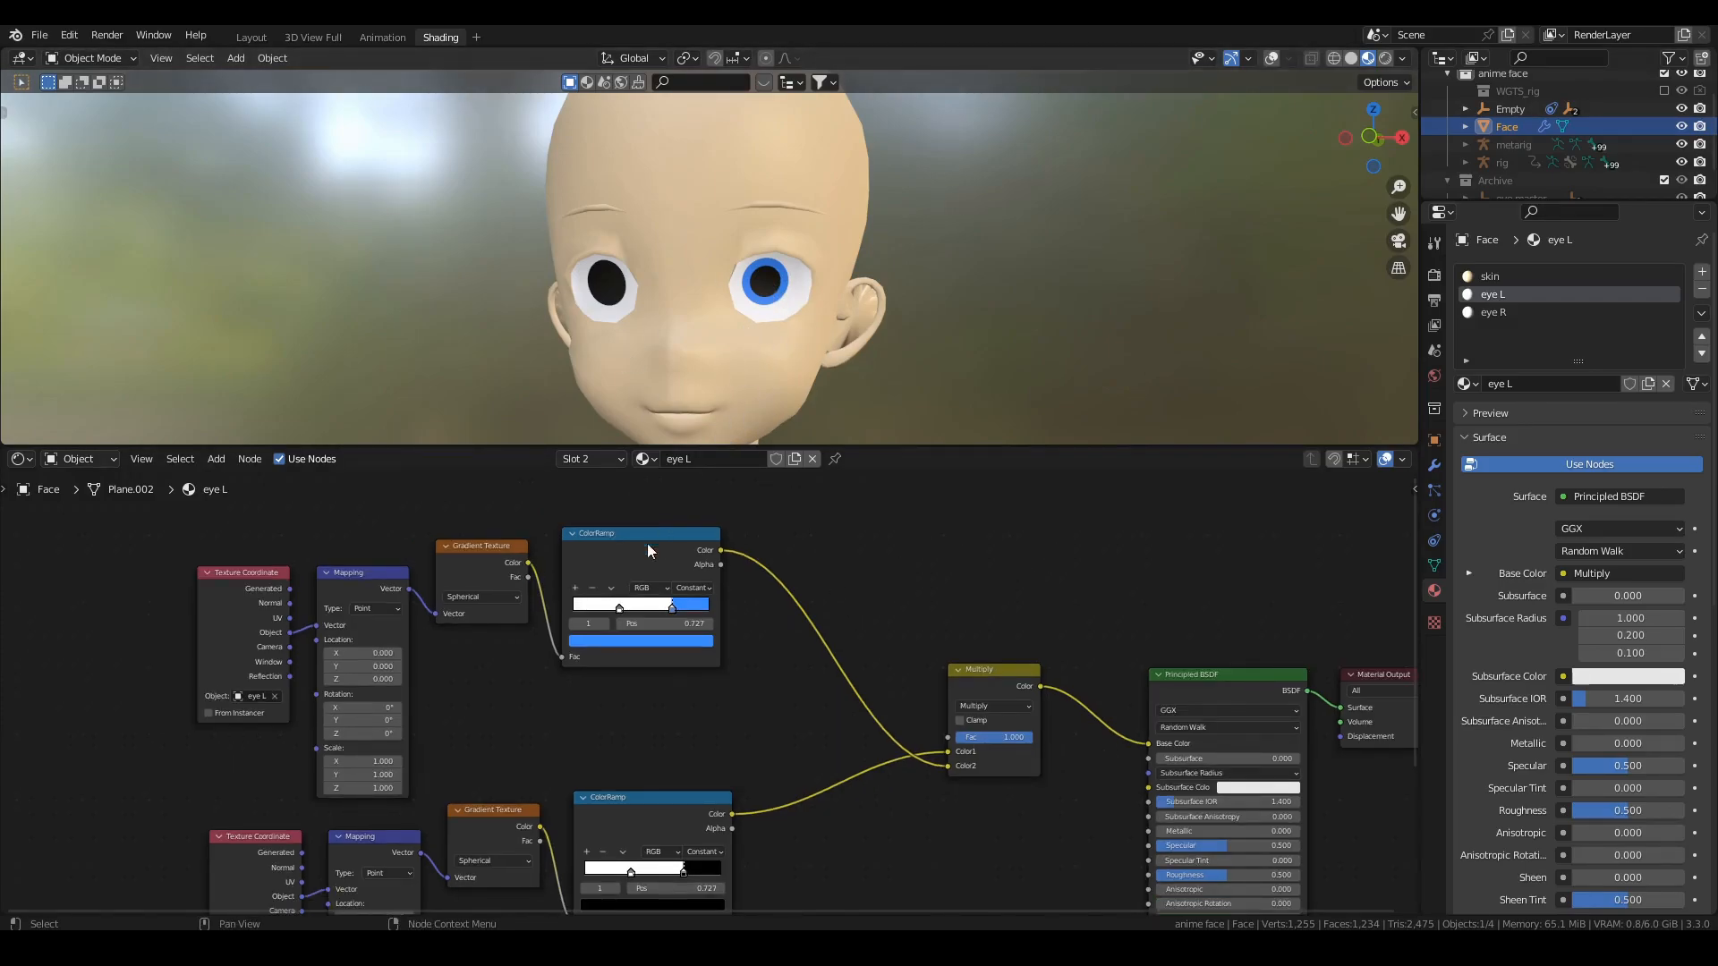
Drop a second MixRGB set to Add onto the base colour link for a white highlight gradient
scroll("down", 3)
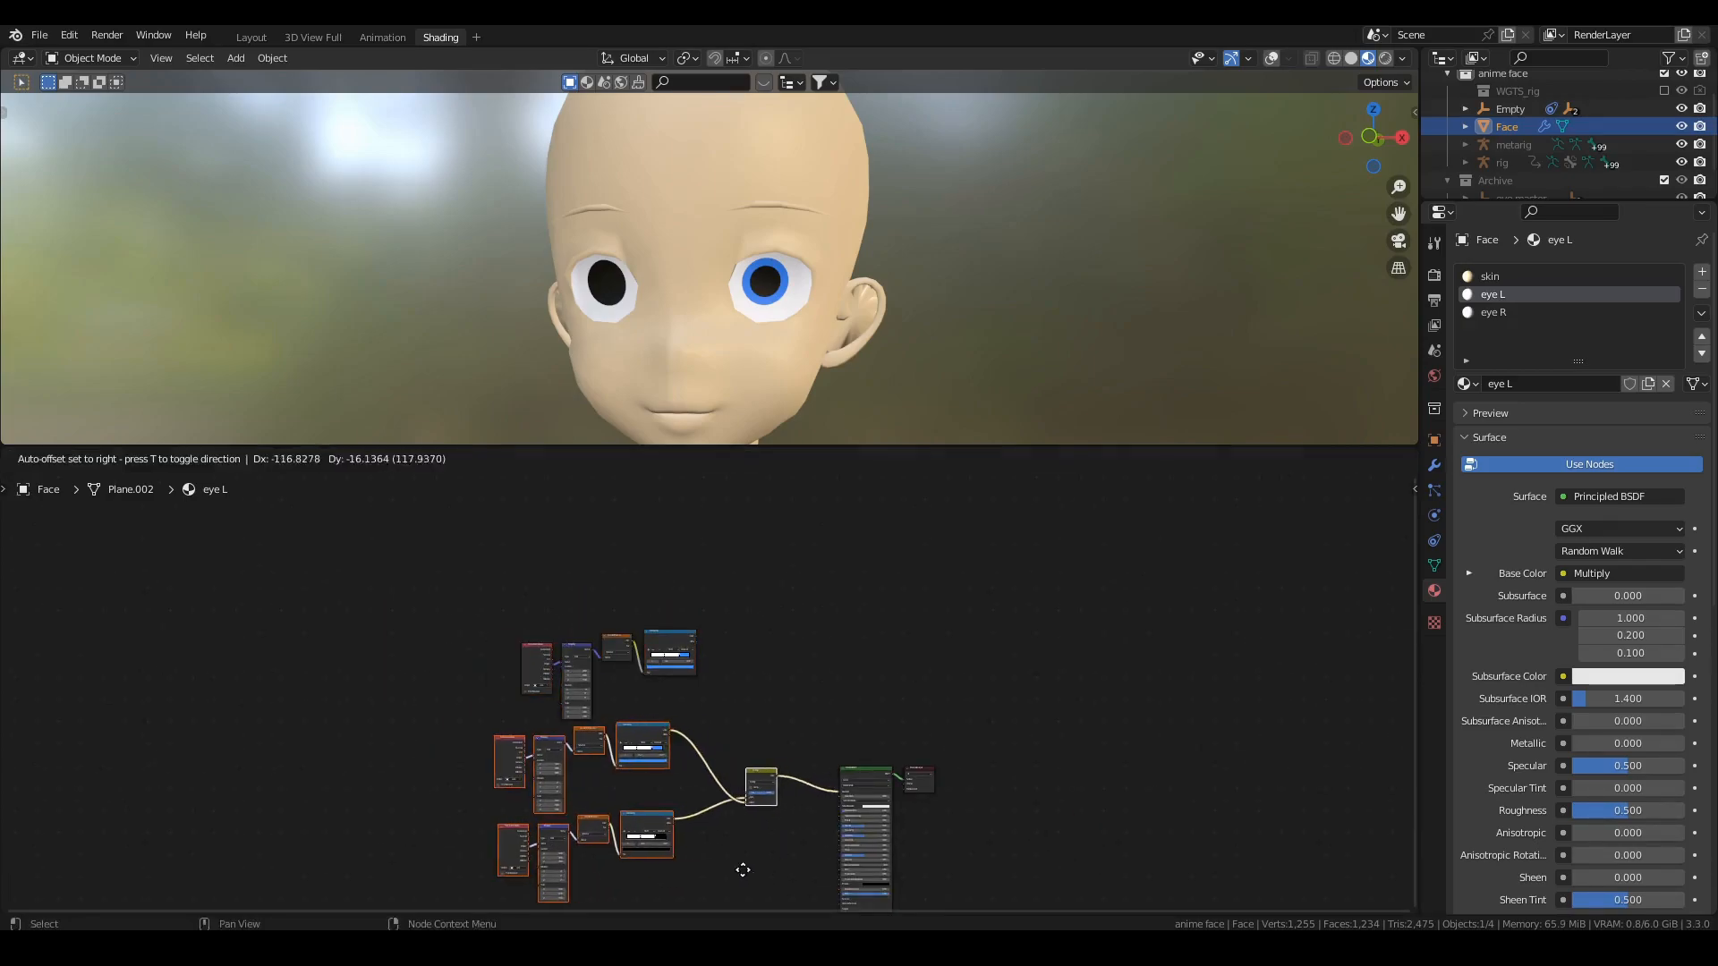
left_click_drag(759, 788, 730, 770)
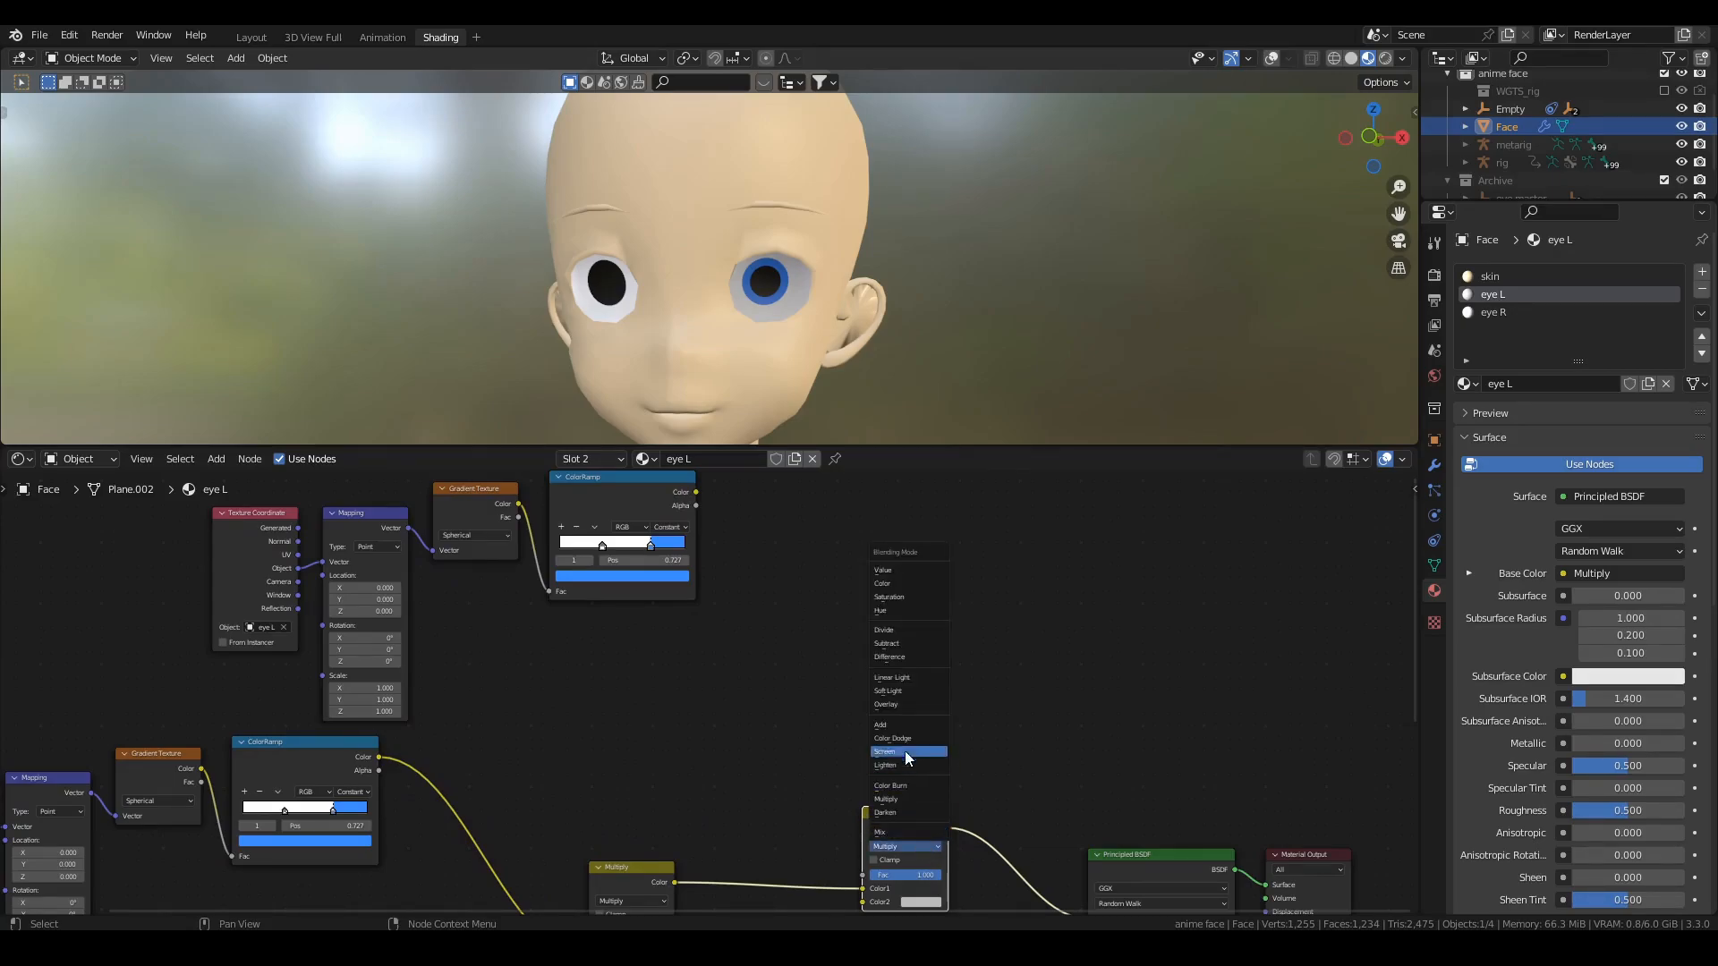
left_click(880, 724)
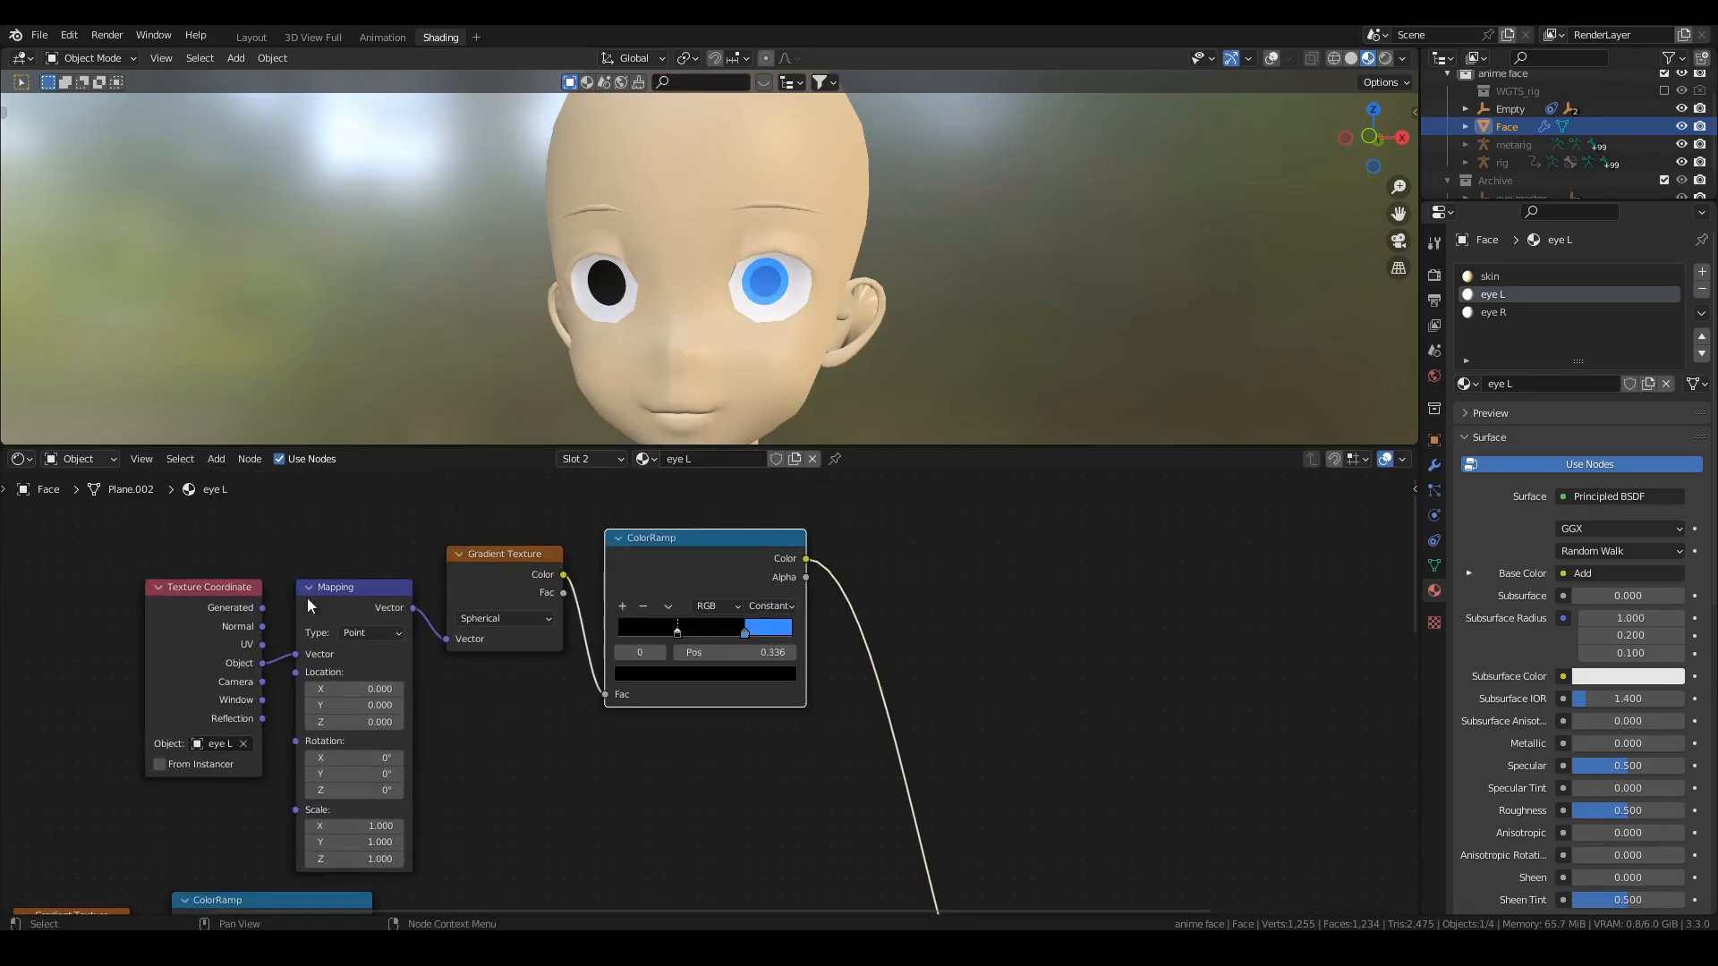
left_click(766, 629)
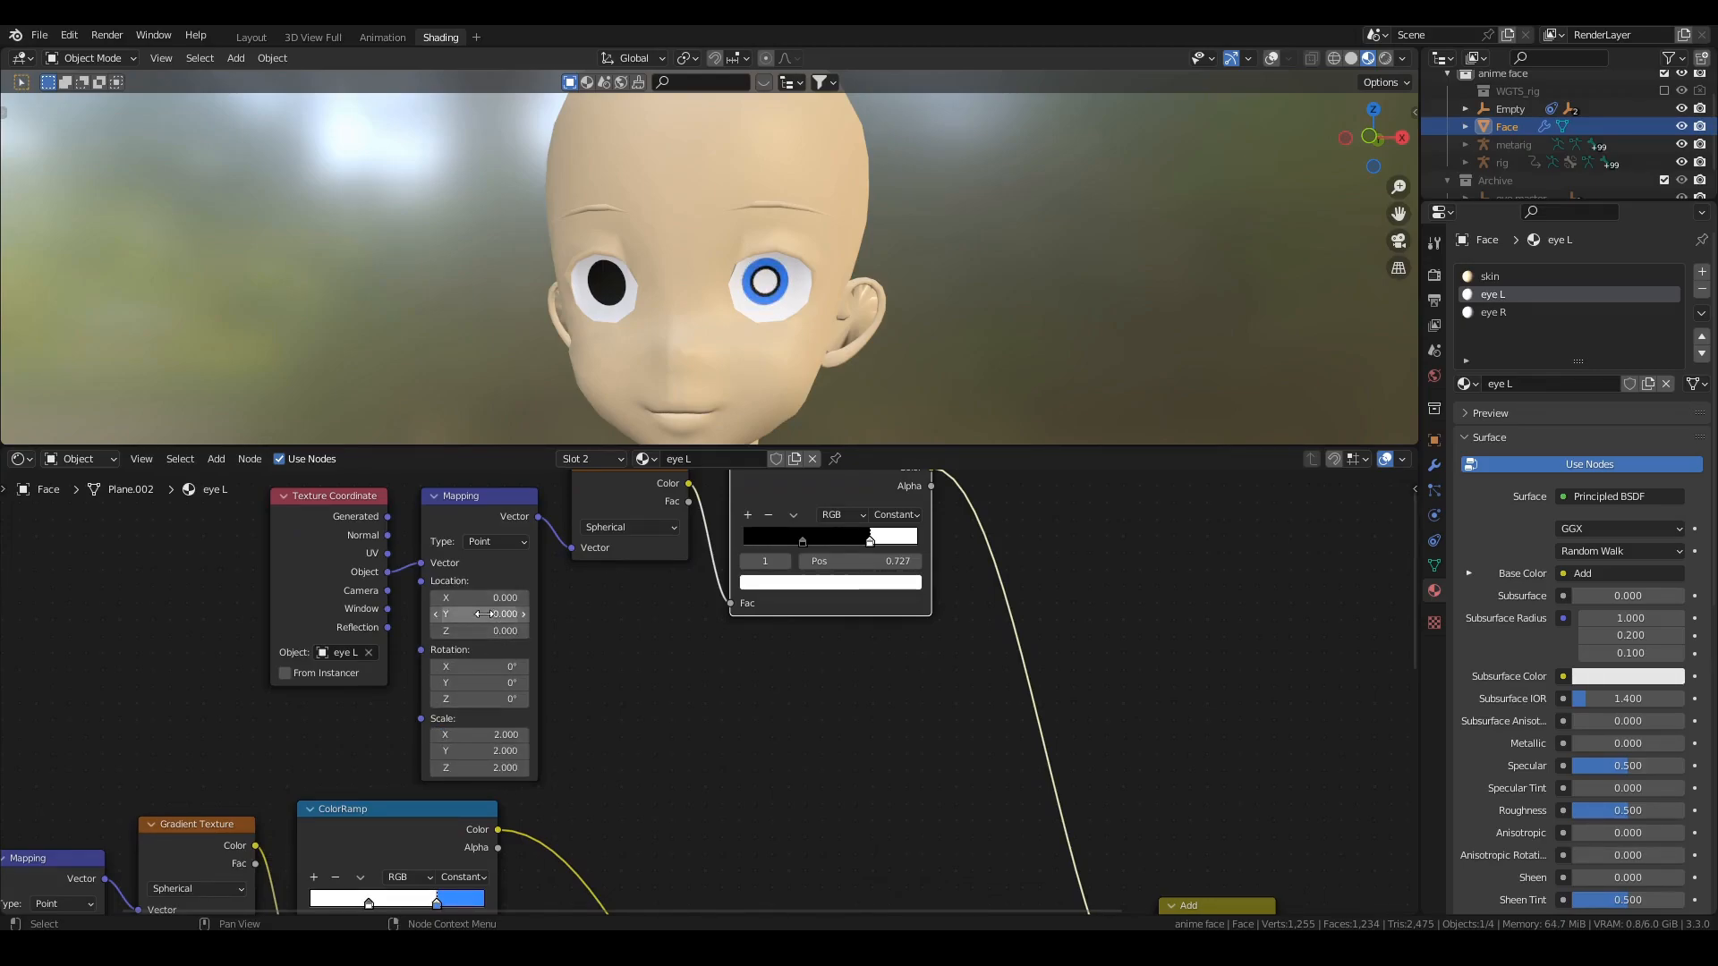
Adjust the highlight Mapping scale and X, Y, Z location to place the glint on the eye
left_click_drag(479, 598, 479, 597)
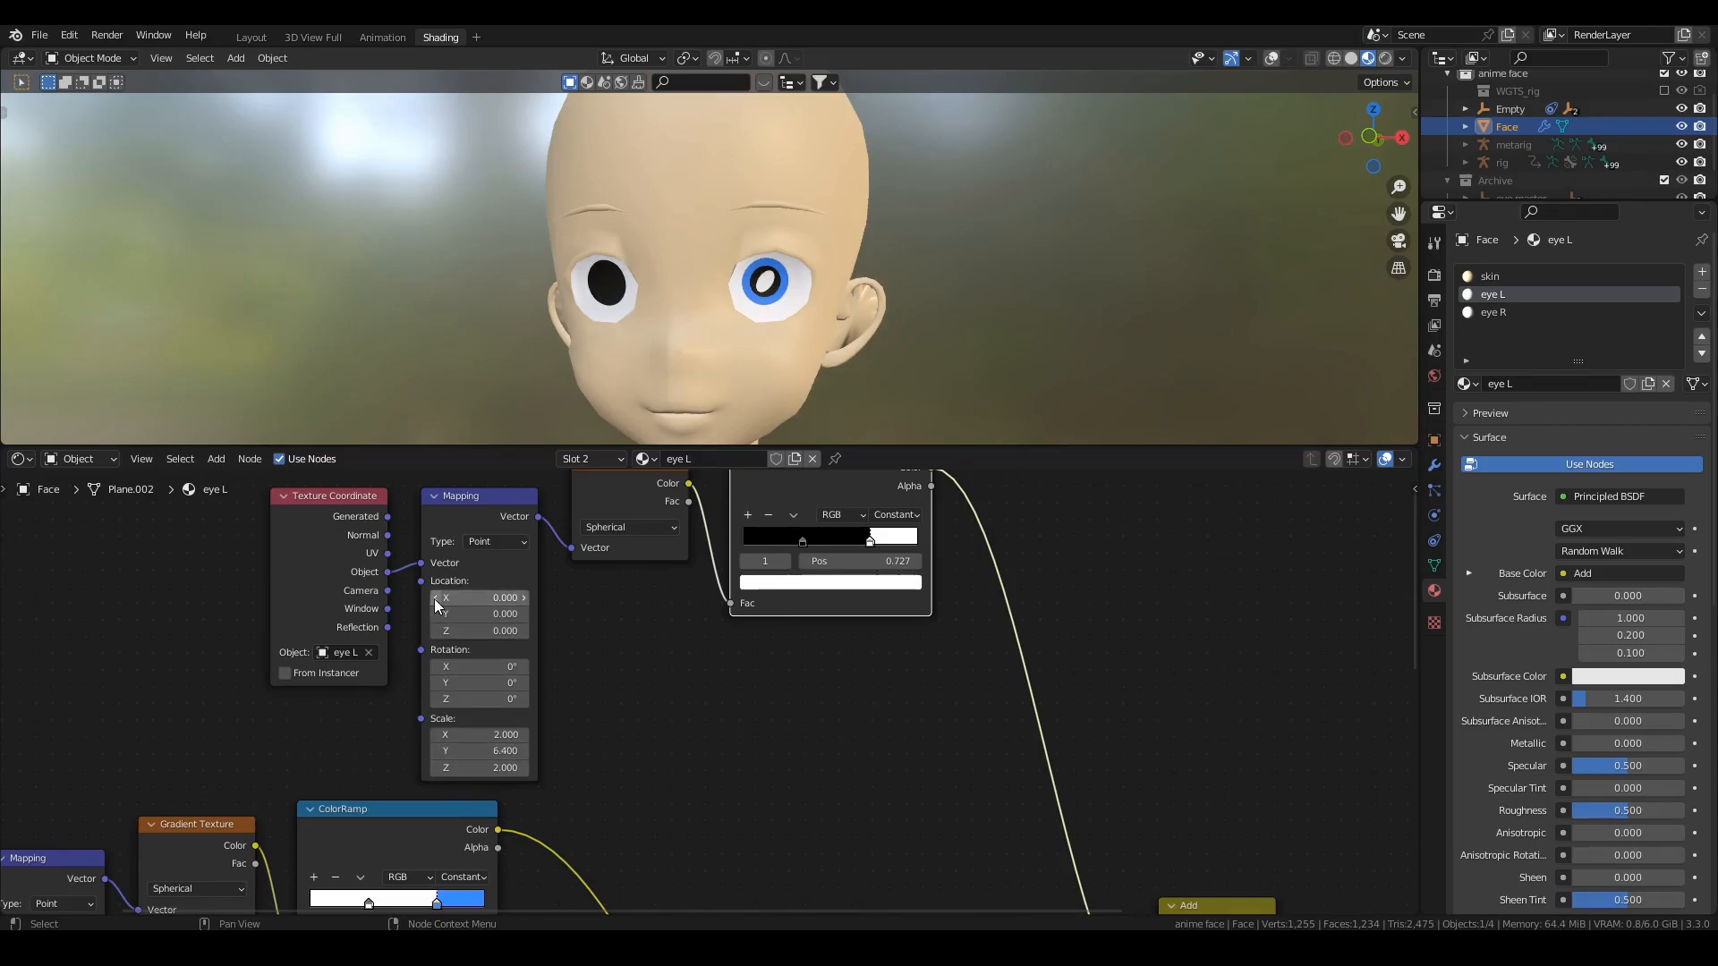
left_click_drag(480, 597, 450, 597)
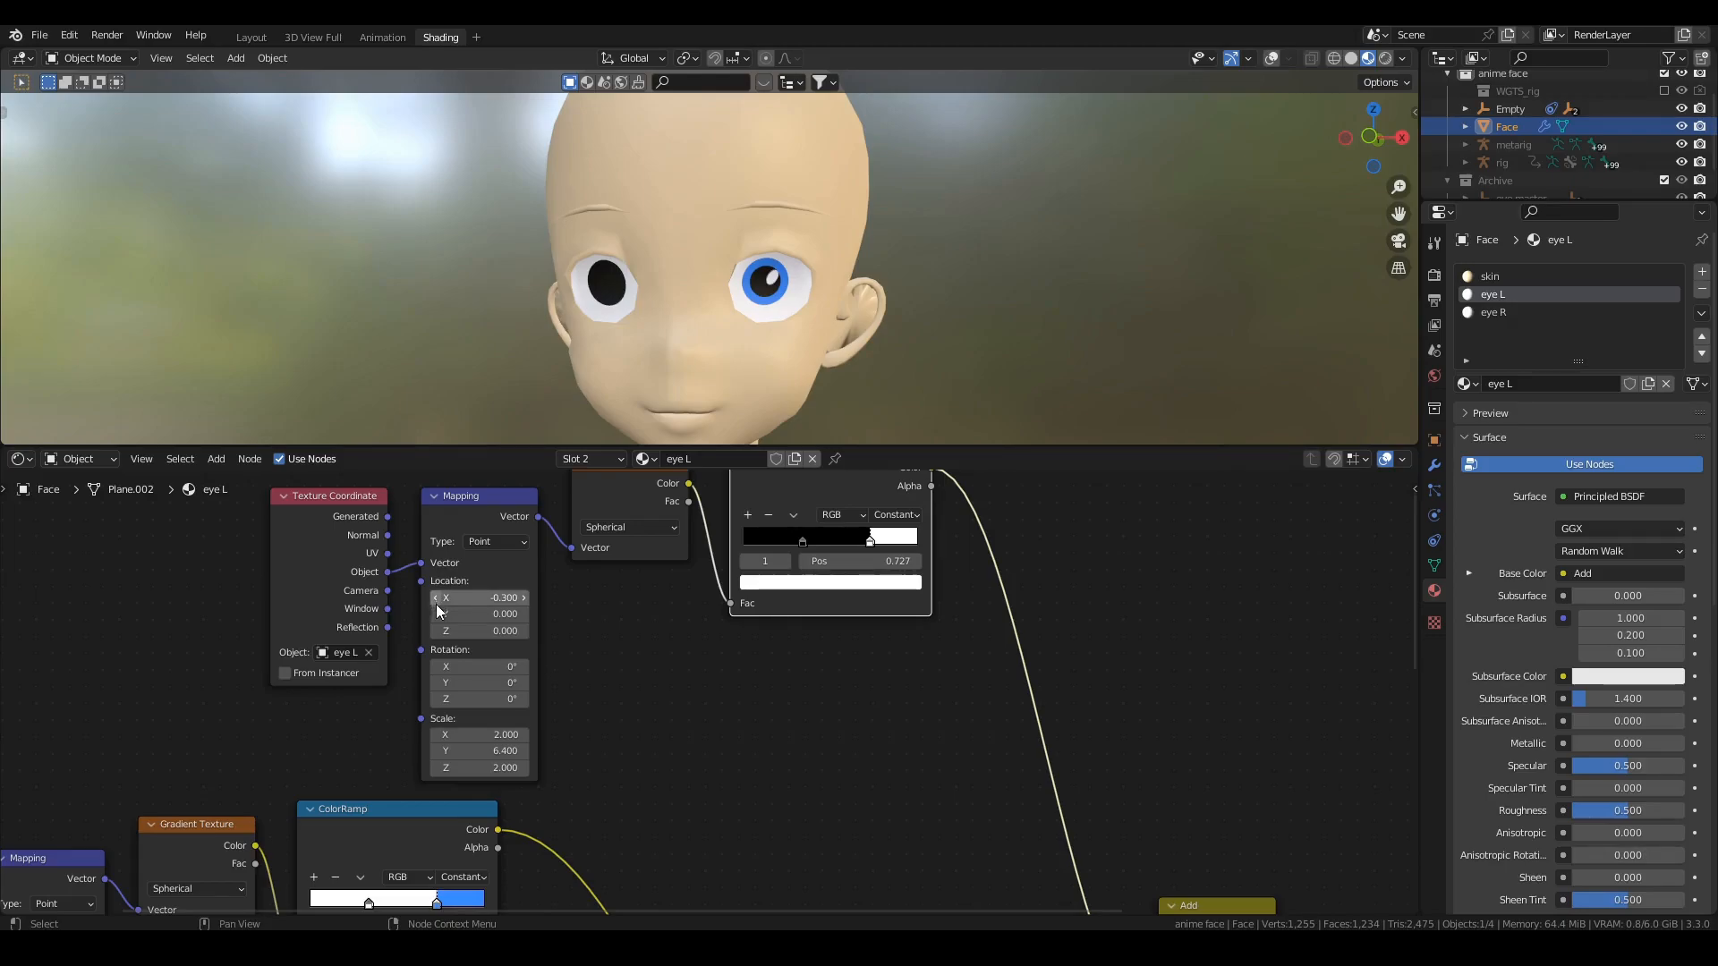
left_click_drag(482, 613, 476, 614)
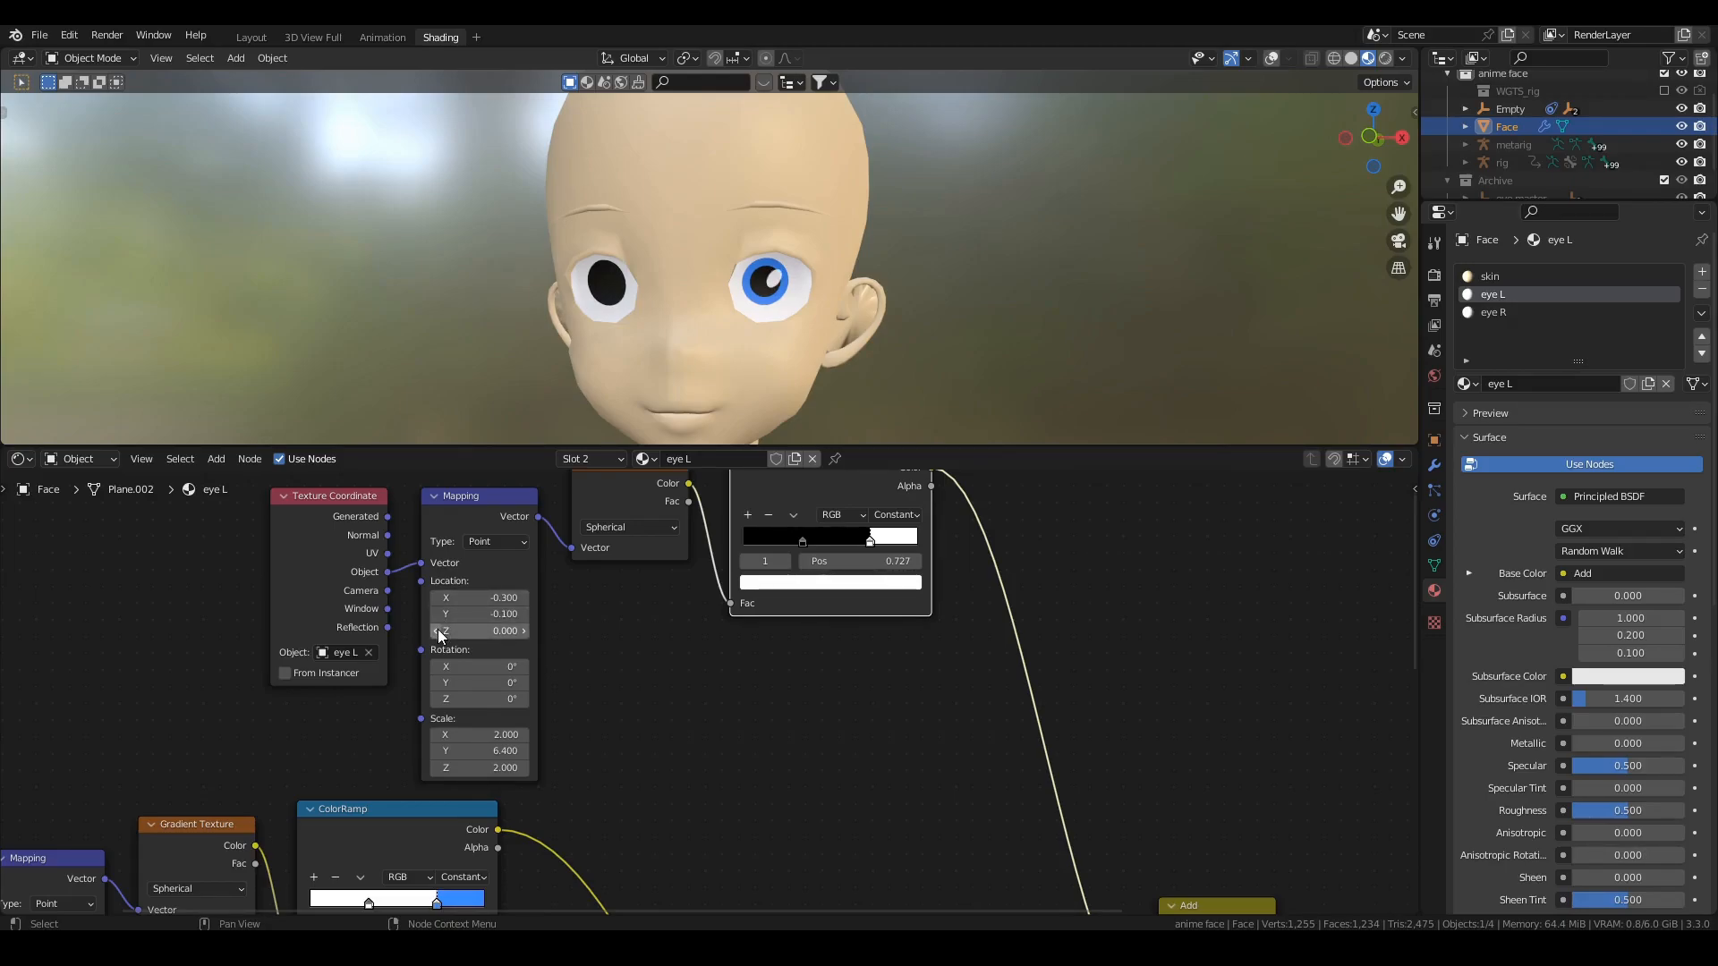
left_click_drag(476, 630, 460, 630)
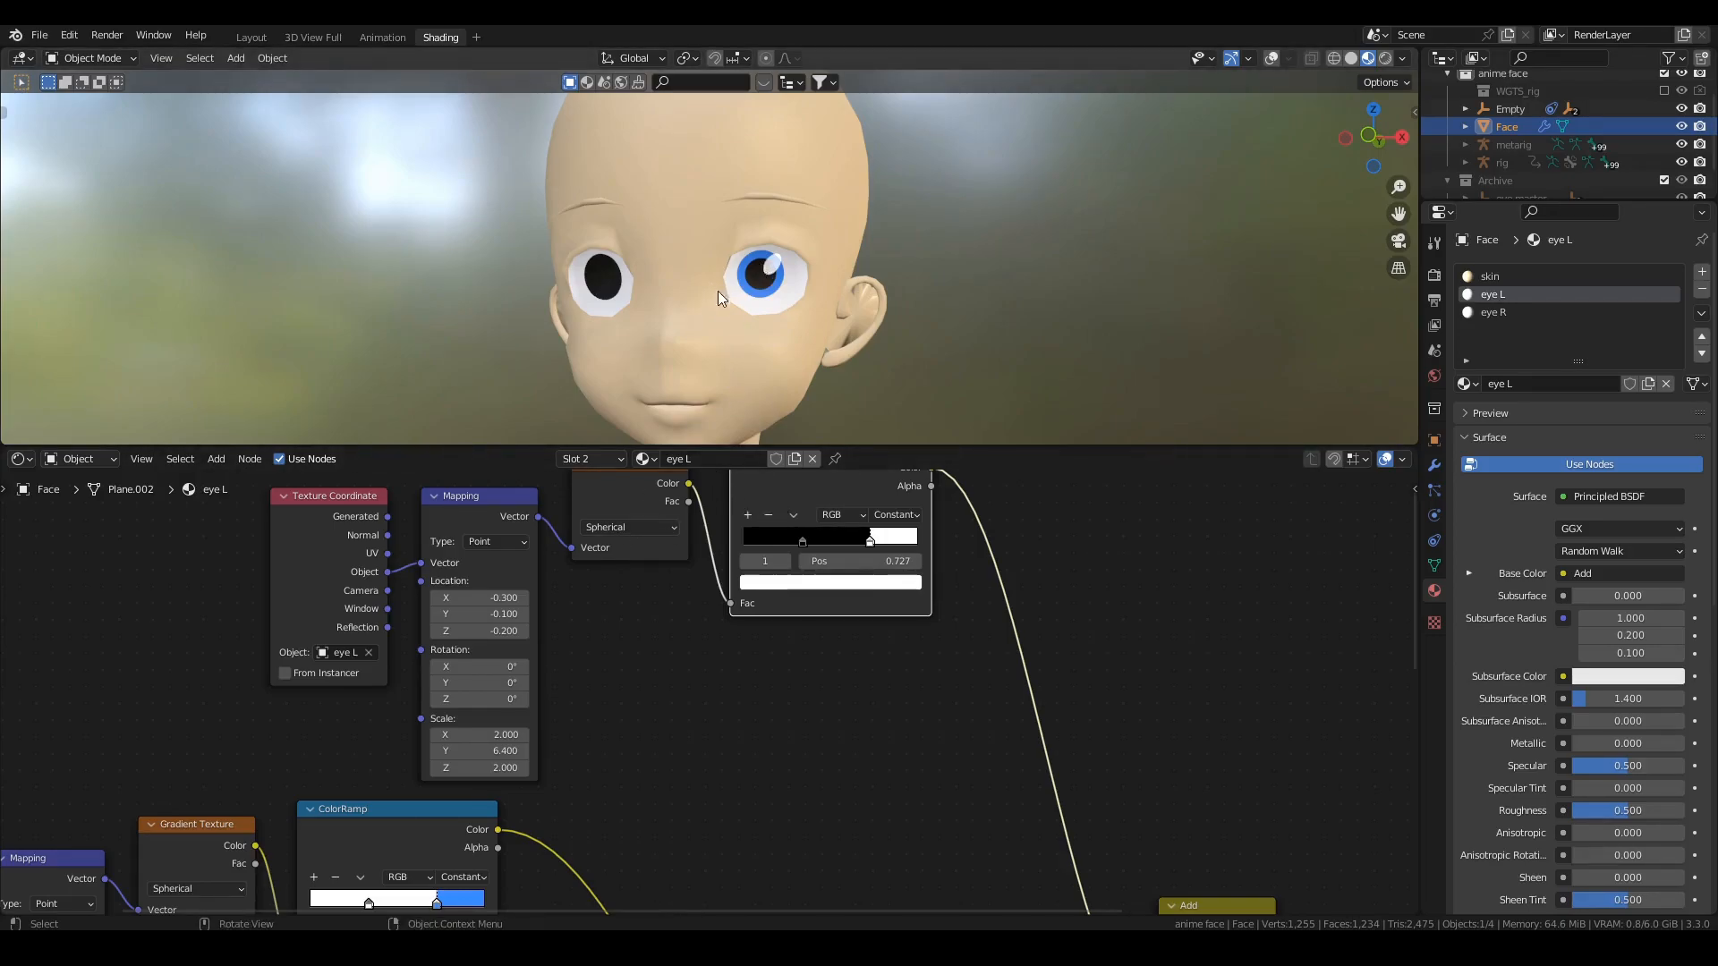
scroll("down", 3)
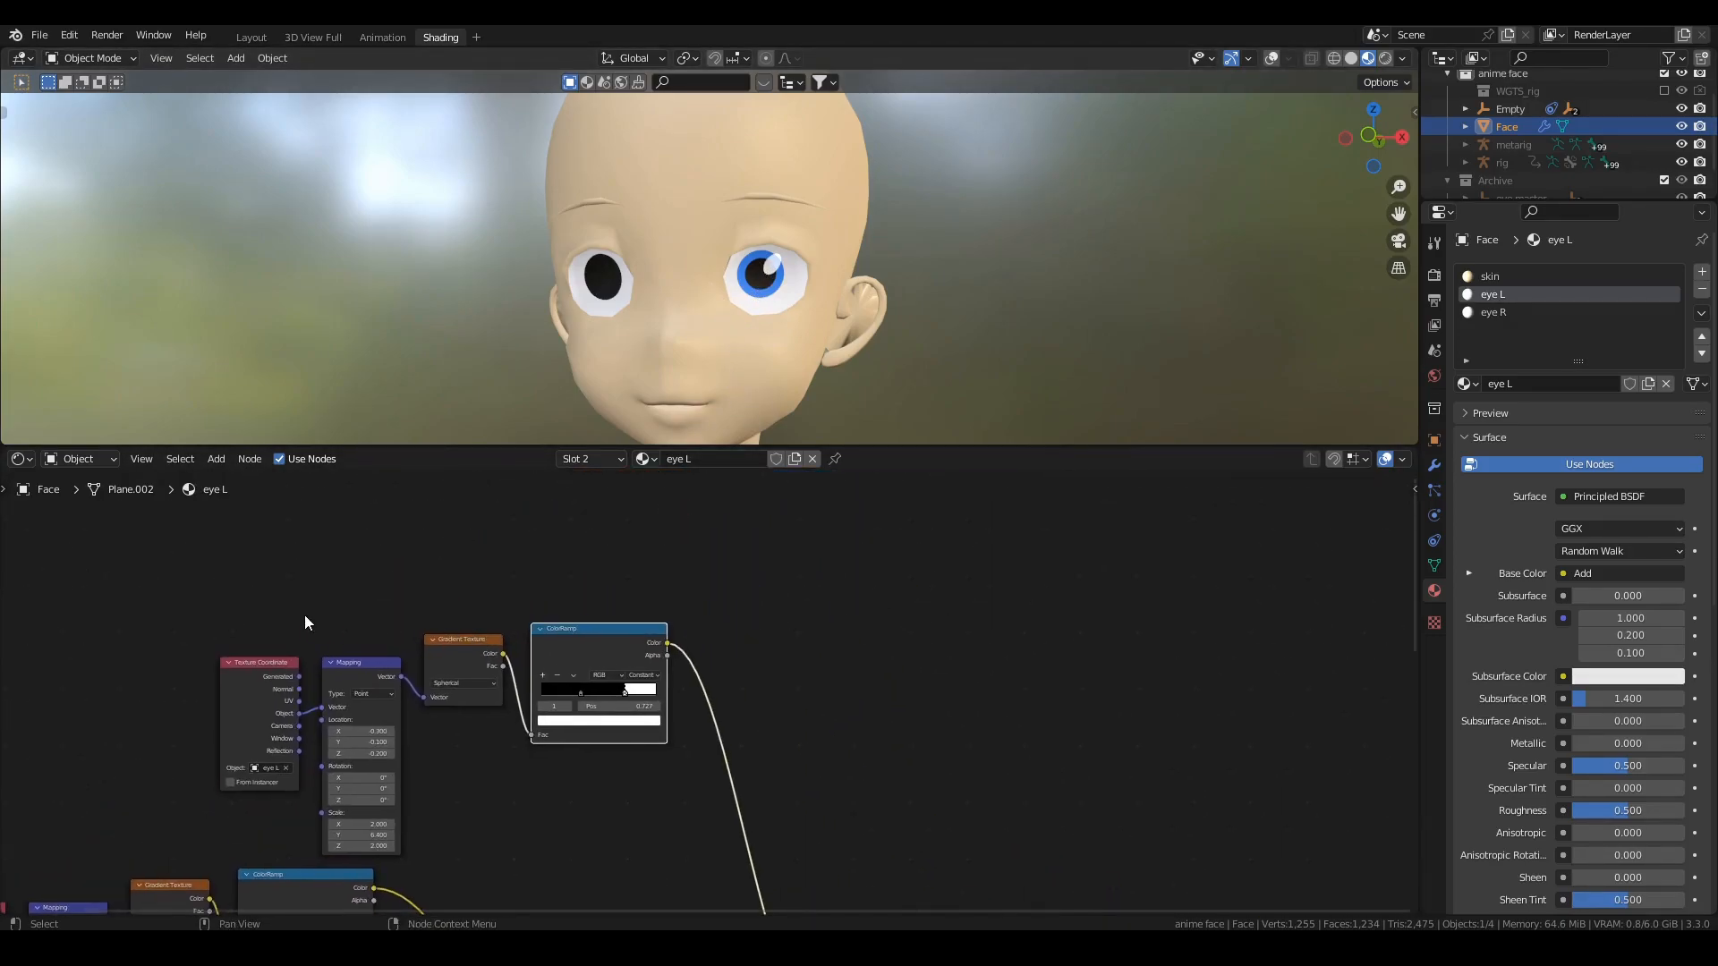
Add another MixRGB and shrink the highlight mapping (scale 4, location 0.2, -0.1, -0.4) into a small pupil glint
scroll("down", 3)
type("mi")
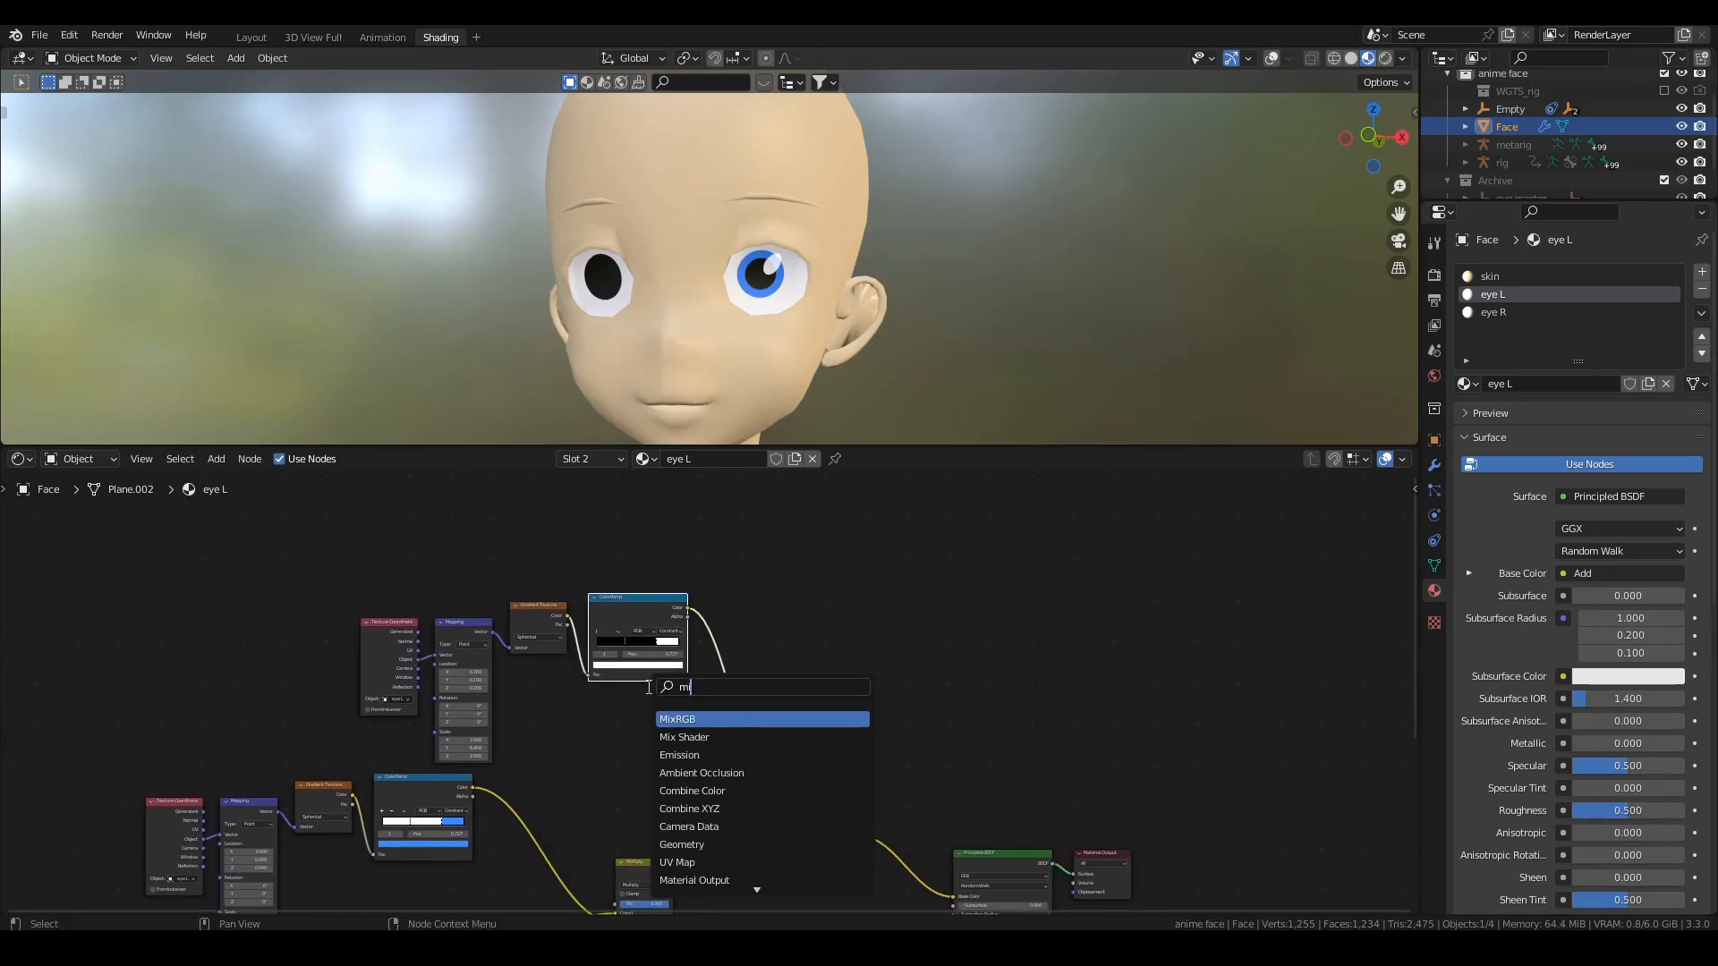
left_click(676, 719)
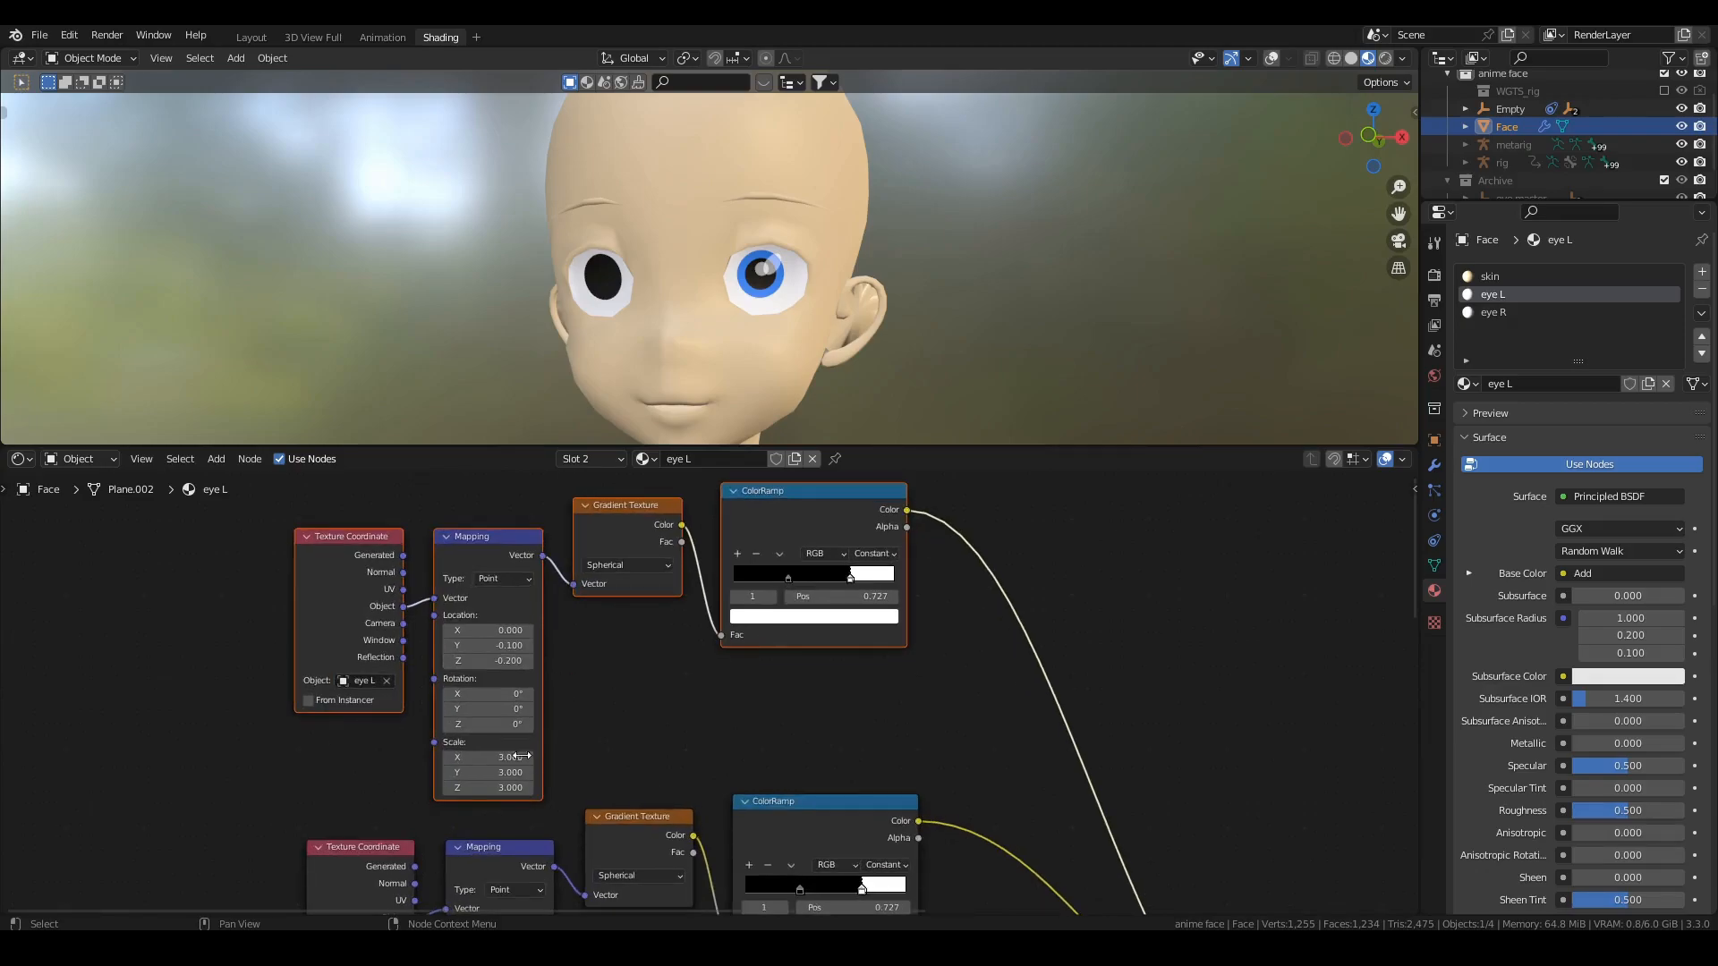
left_click_drag(510, 755, 509, 773)
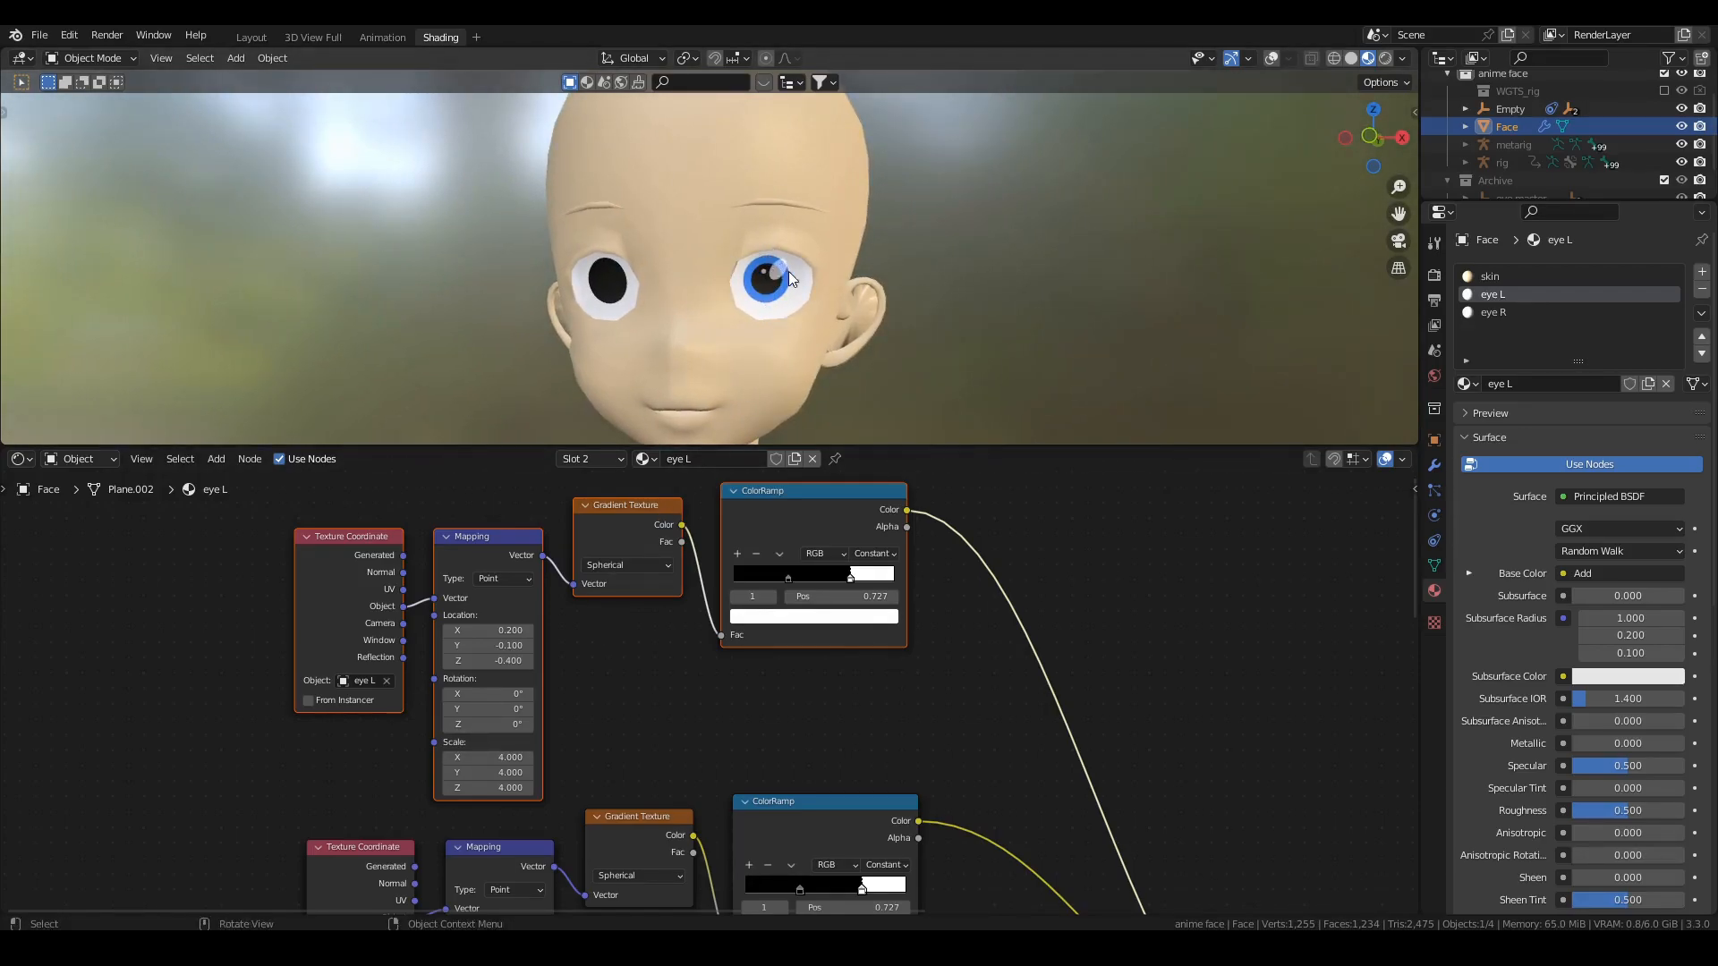
mouse_move(782, 285)
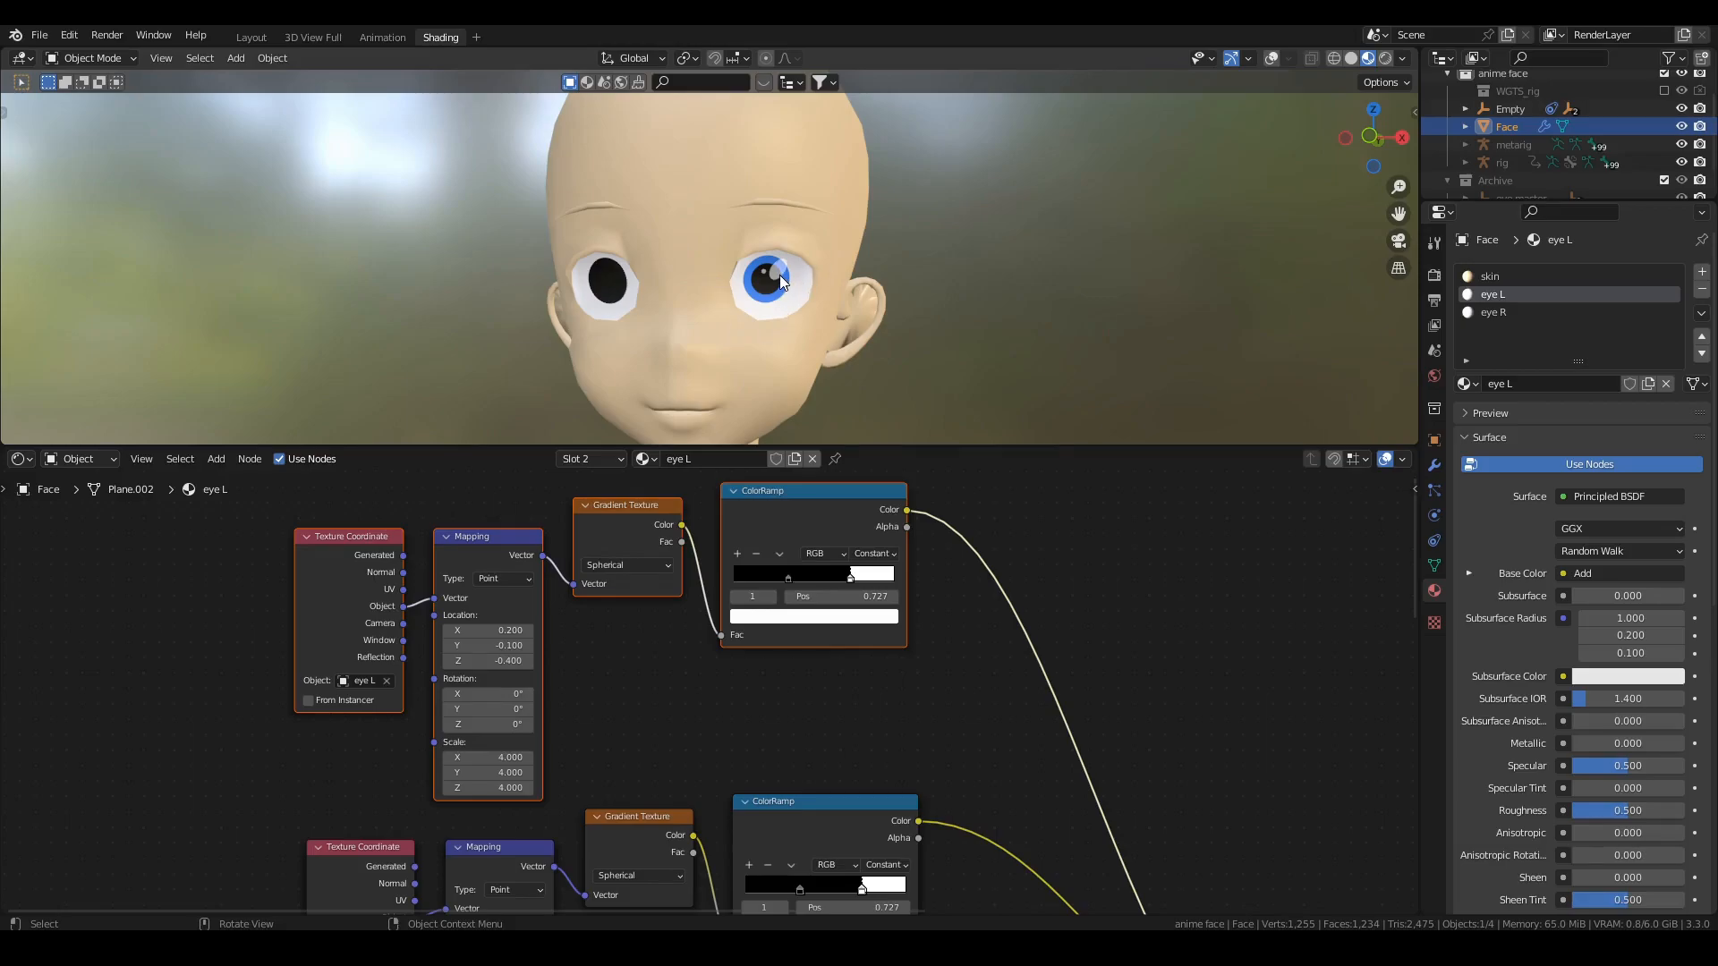
scroll("down", 3)
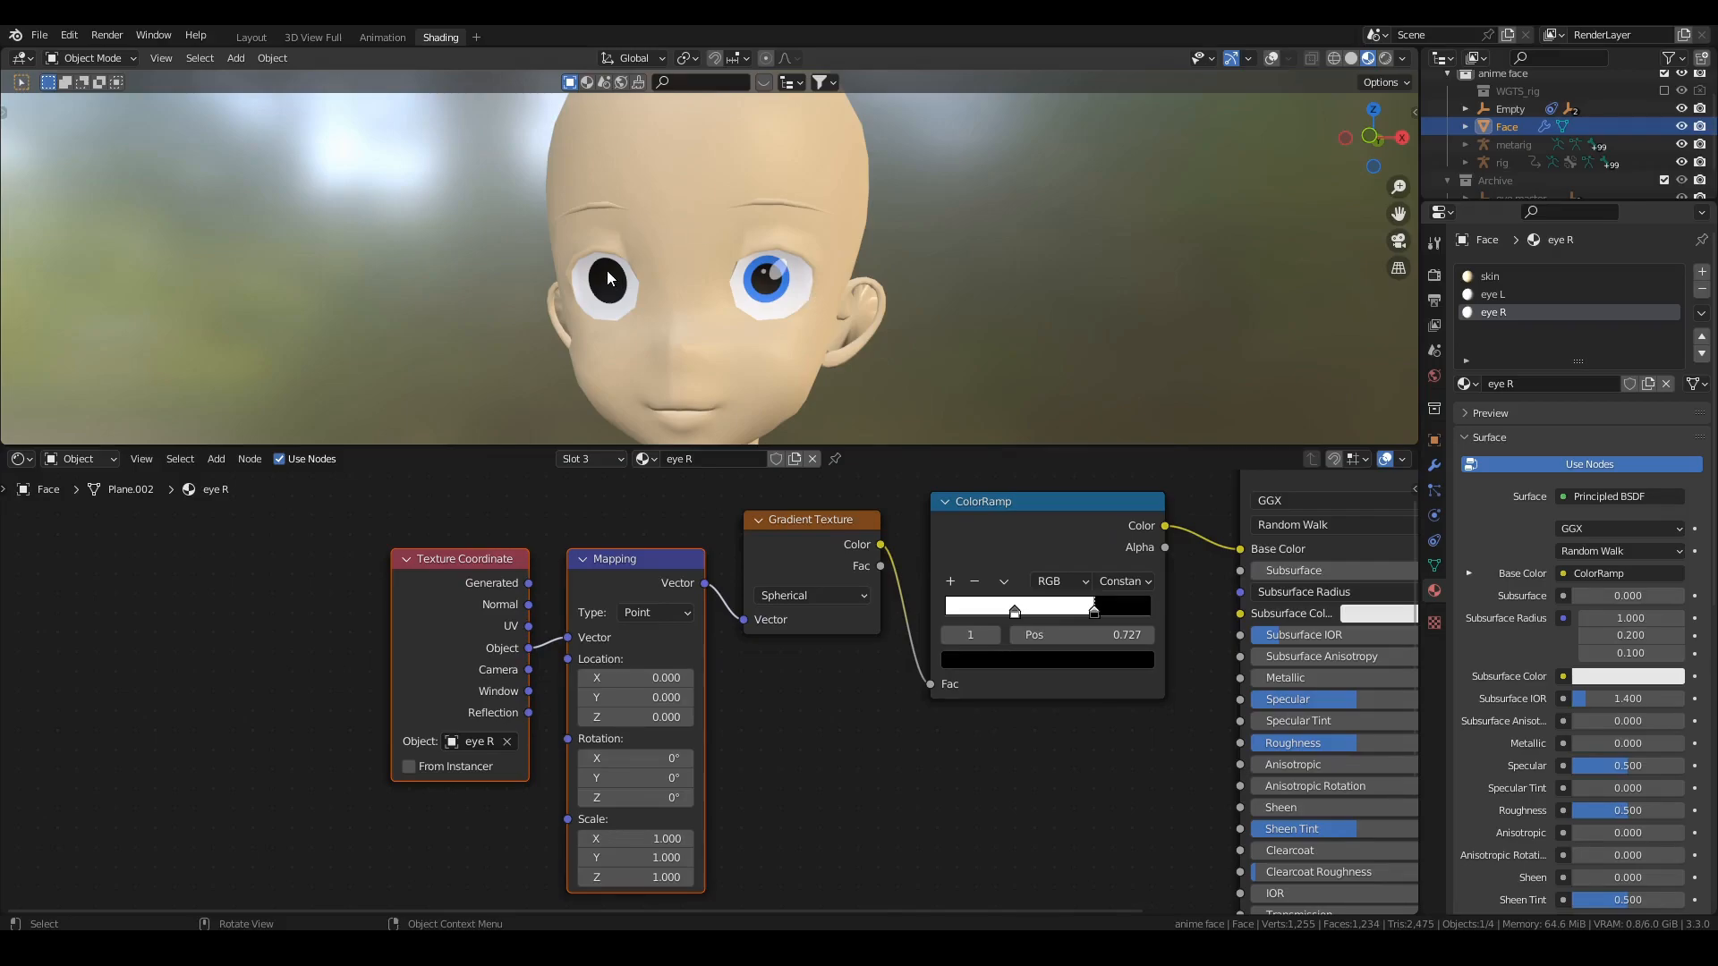
Switch to the Layout workspace and put the face rig into Pose Mode
left_click(251, 36)
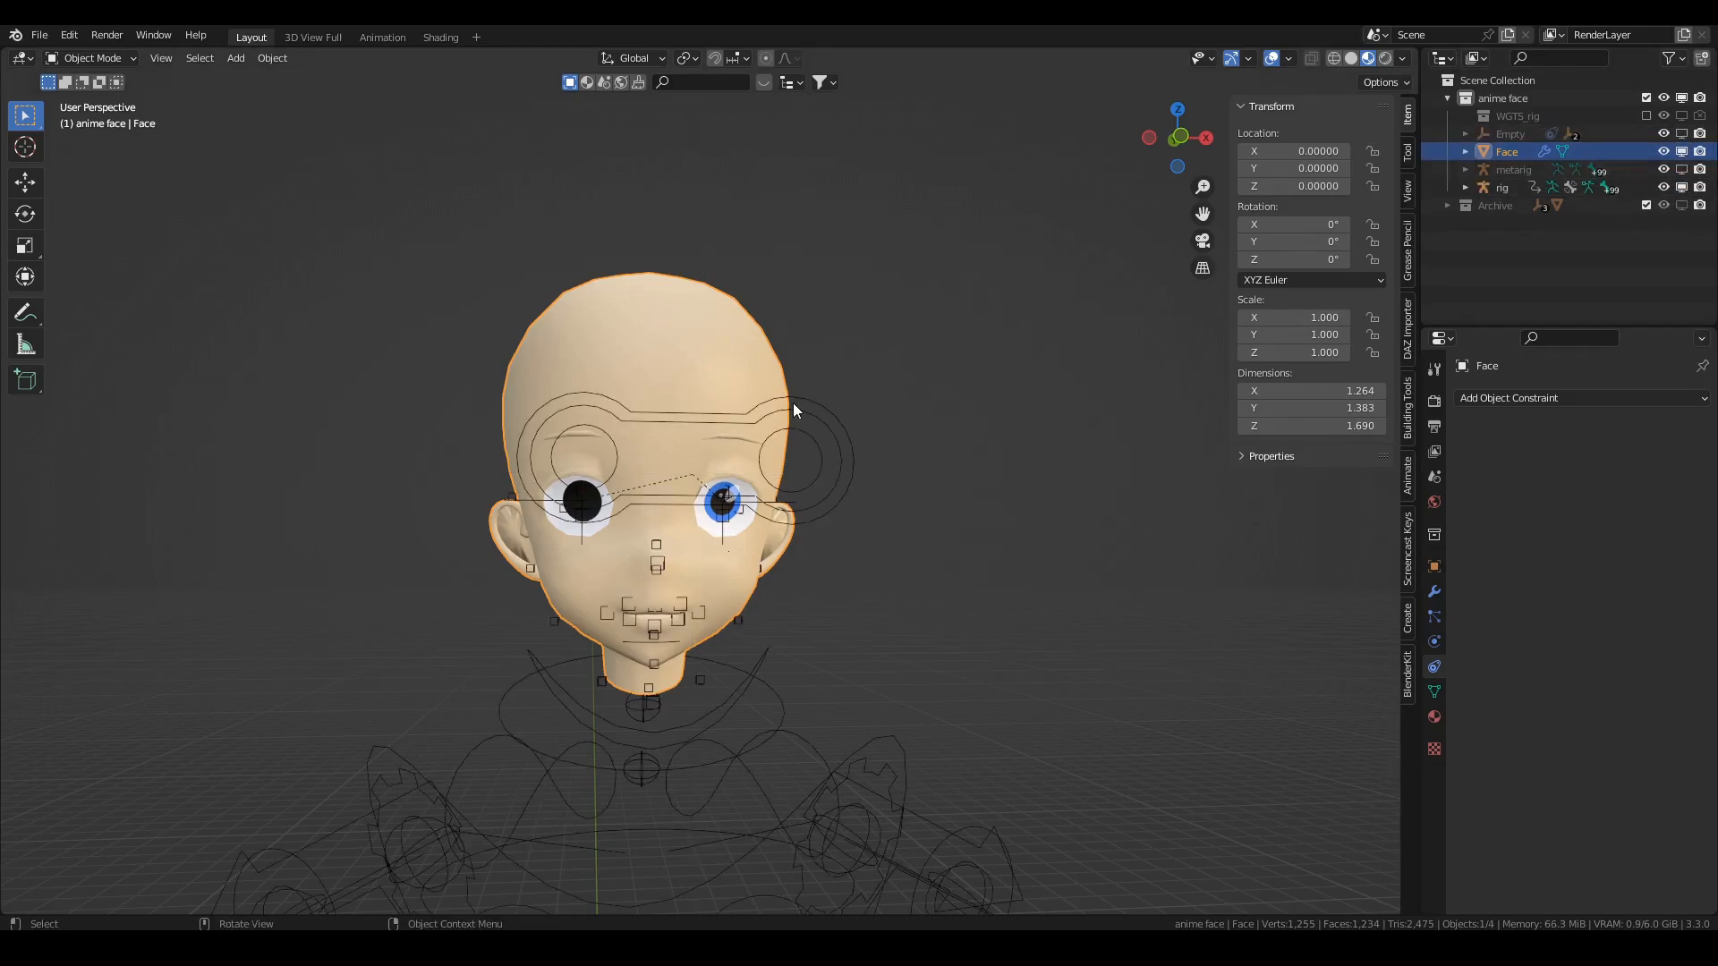
left_click(1501, 188)
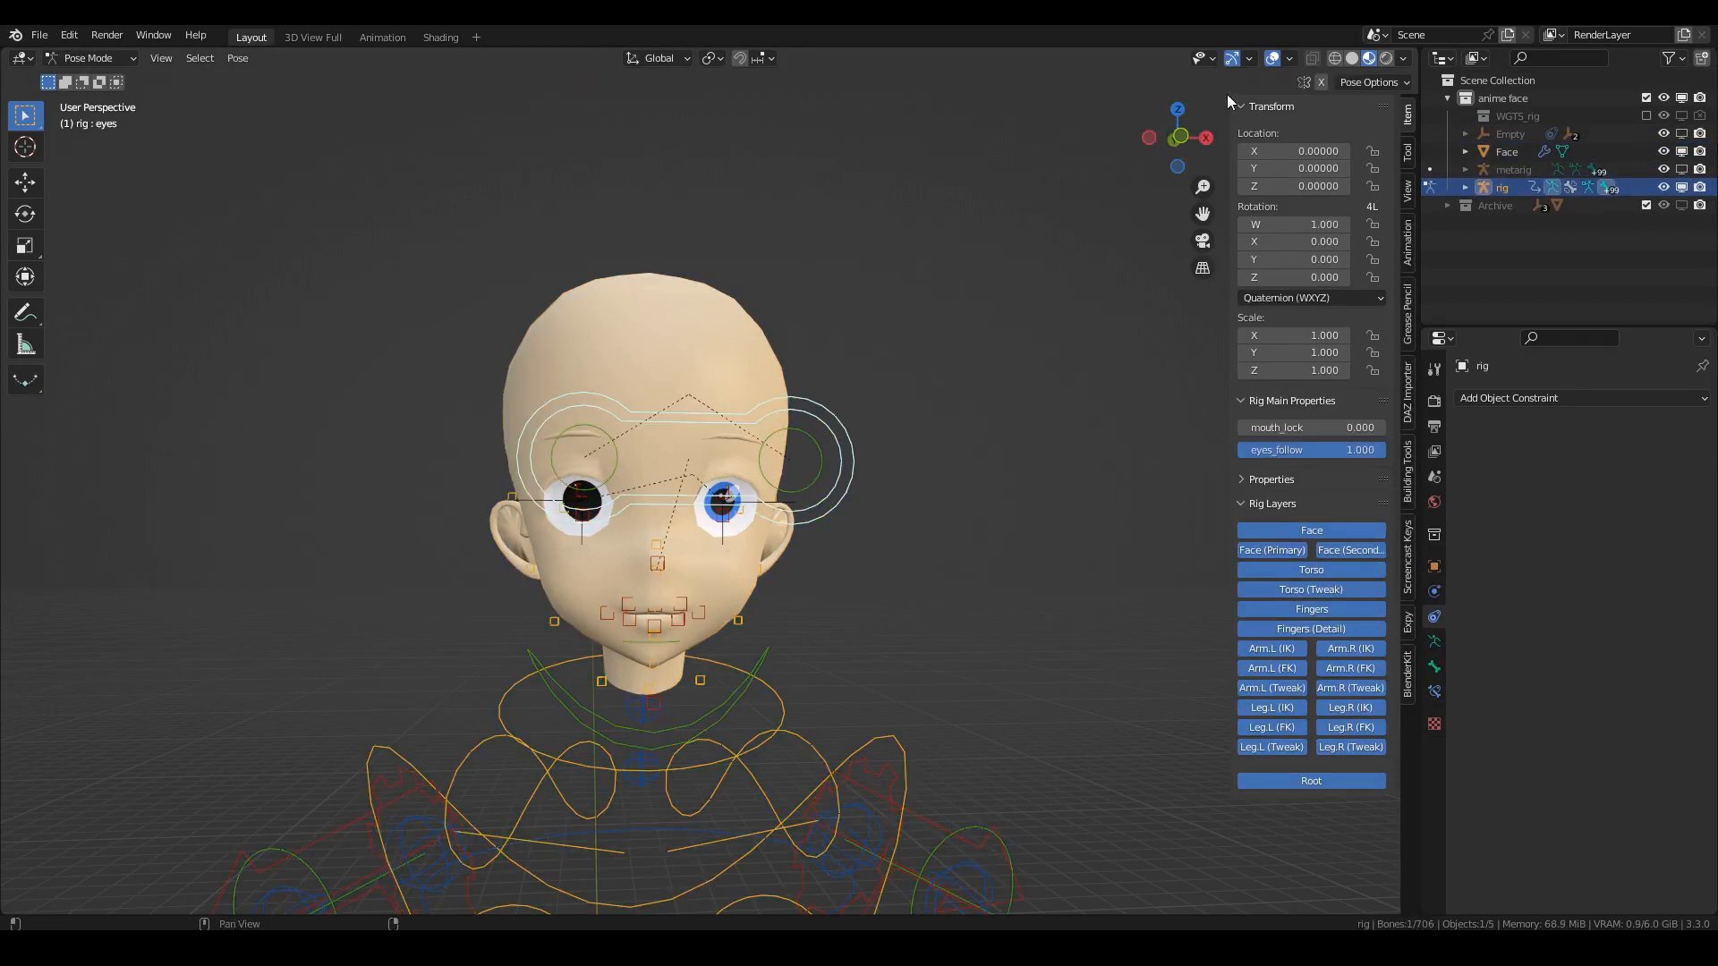